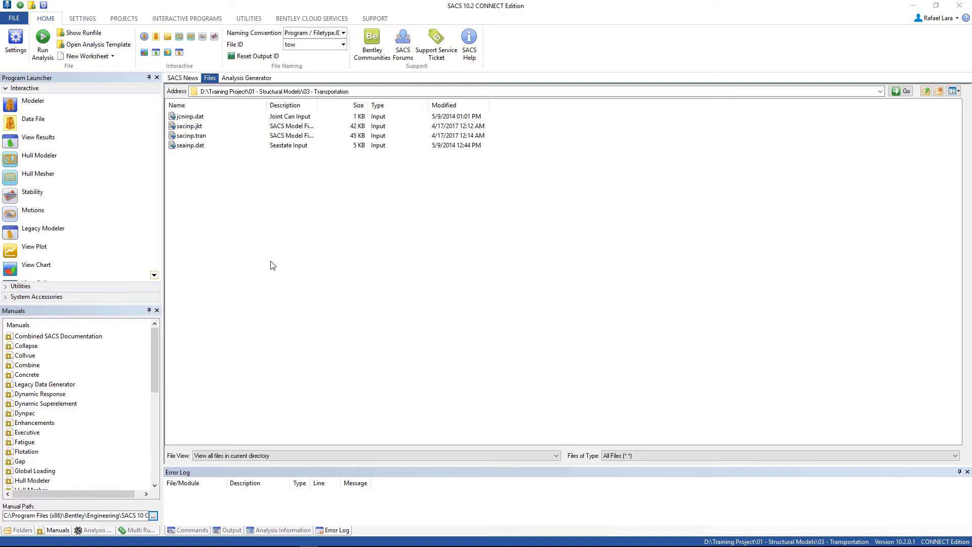
pyautogui.moveTo(199, 161)
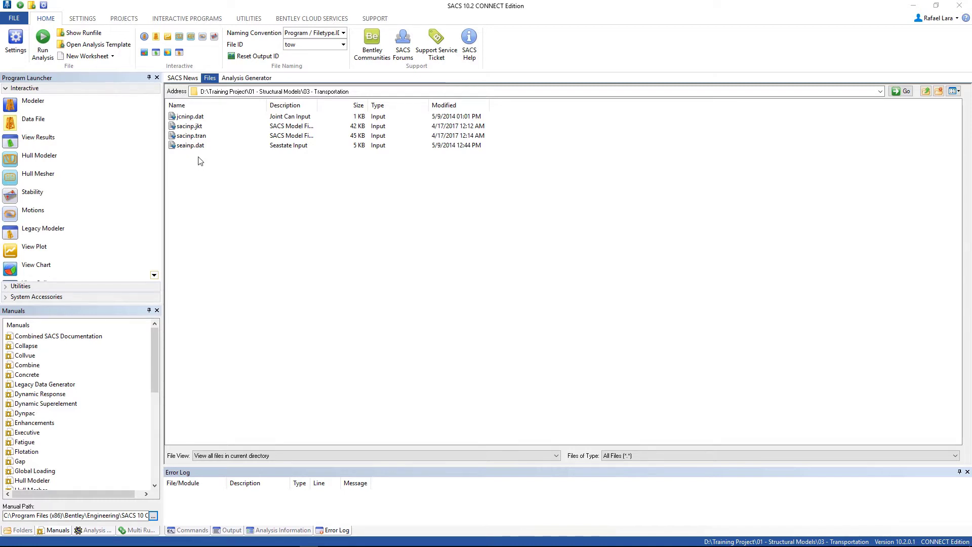
pyautogui.moveTo(200, 137)
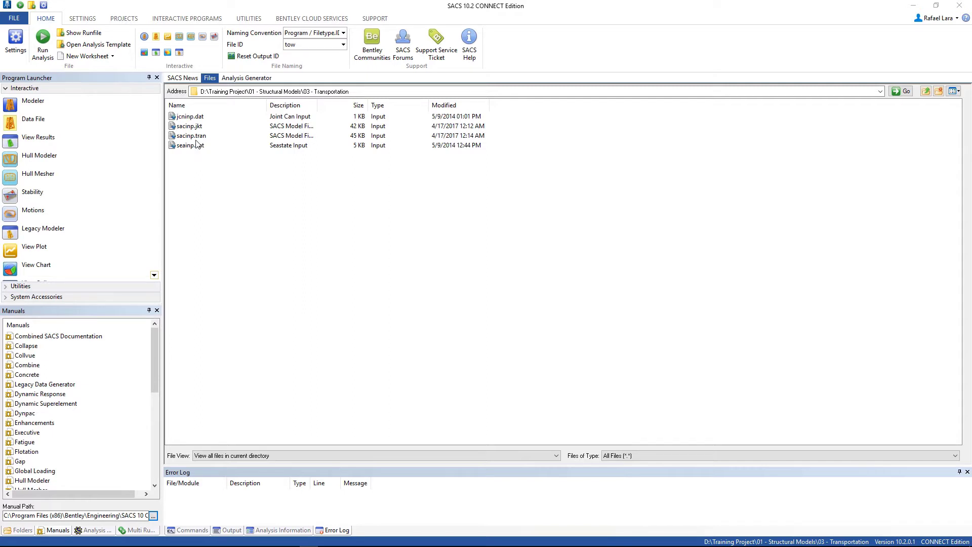
# Open the sacinp.tran transportation model in Precede and zoom in on the frame.
pyautogui.click(191, 116)
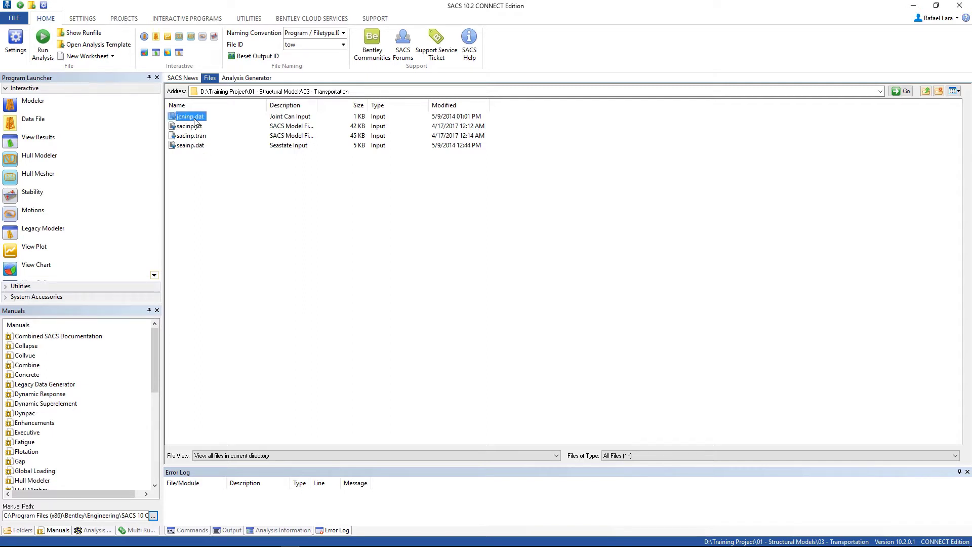
pyautogui.click(191, 145)
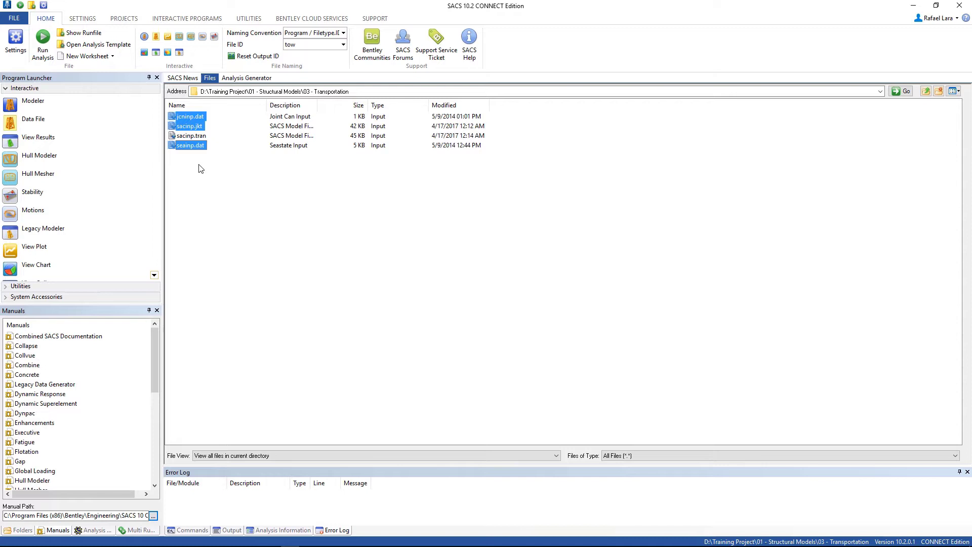
pyautogui.click(192, 136)
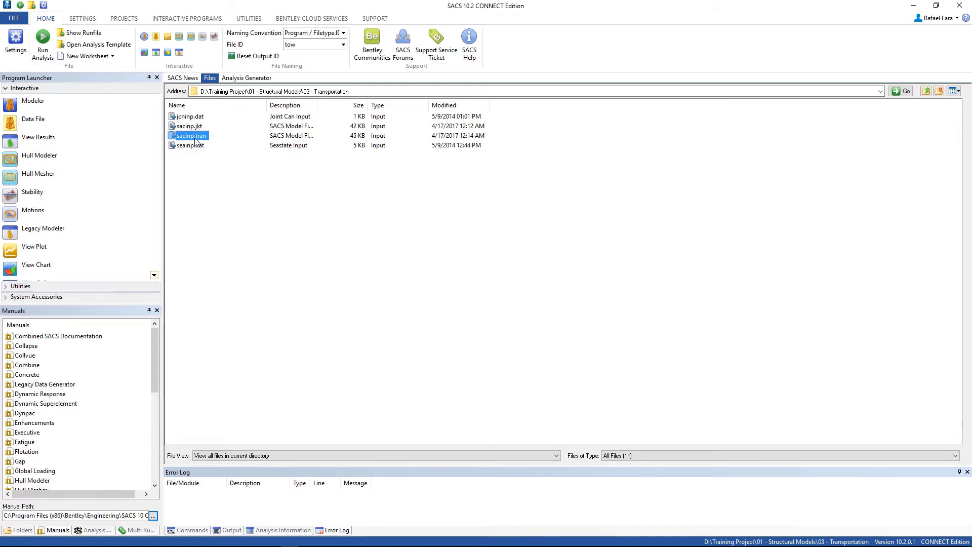
pyautogui.doubleClick(192, 136)
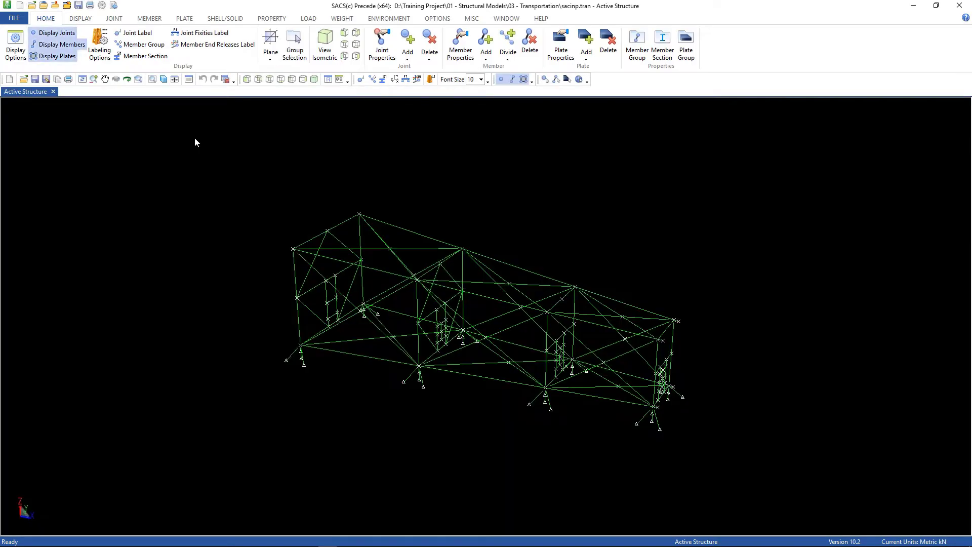
pyautogui.moveTo(282, 360)
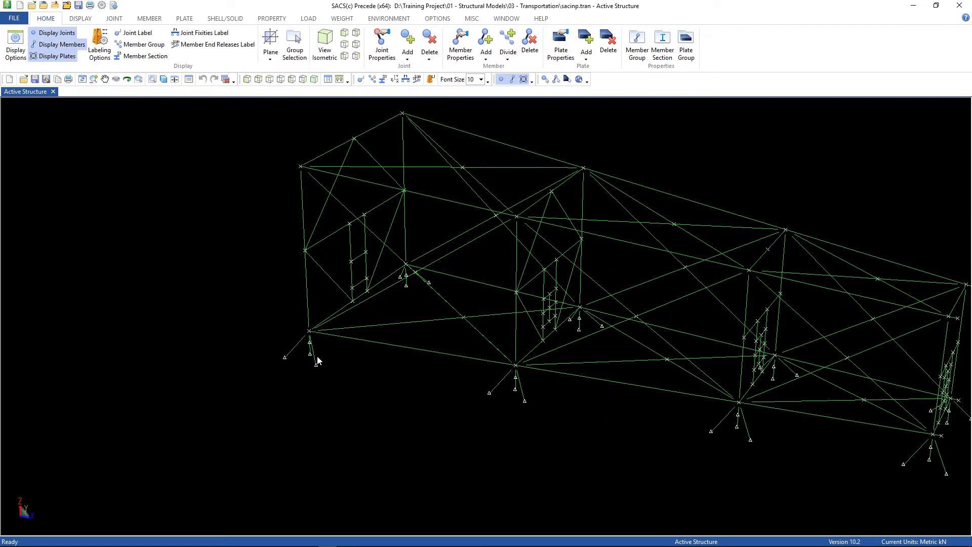
pyautogui.moveTo(298, 347)
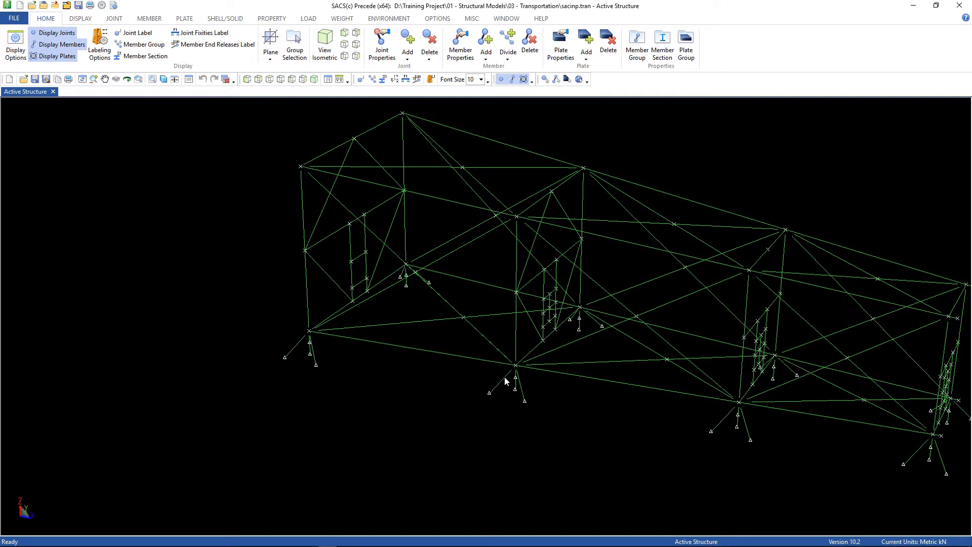
pyautogui.moveTo(717, 430)
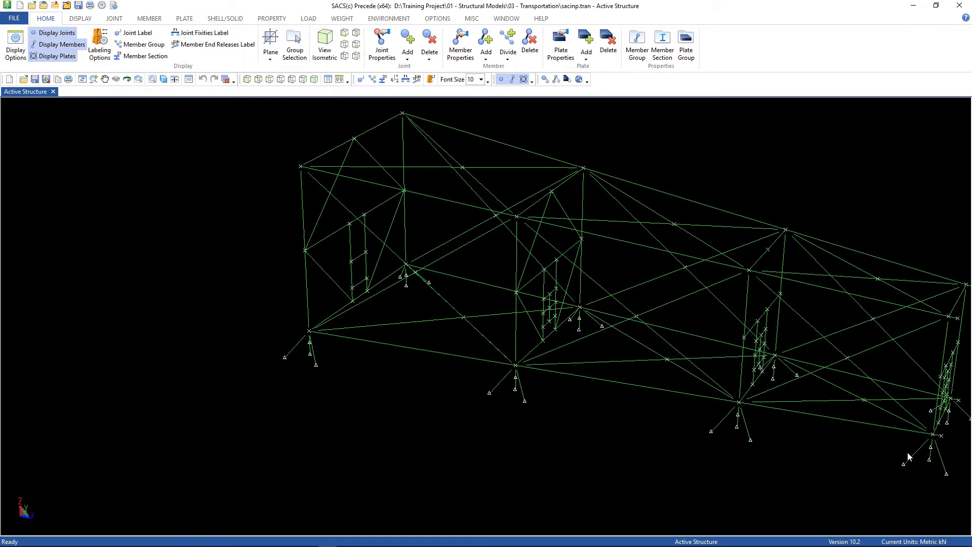
pyautogui.click(163, 80)
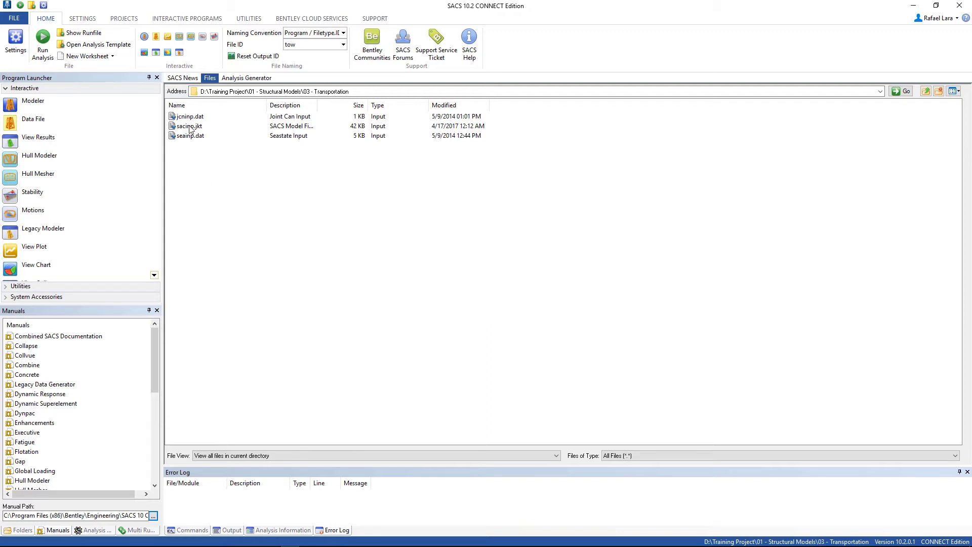
# Open sacinp.jkt from the Files list into Precede.
pyautogui.click(190, 126)
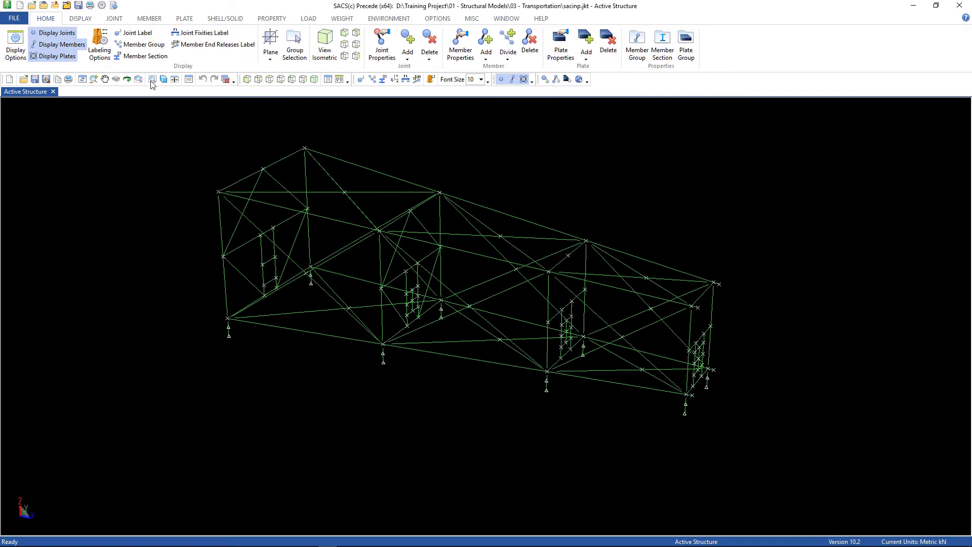
# Show the XY structural plane at joint D103's elevation with joint labels on.
pyautogui.click(80, 18)
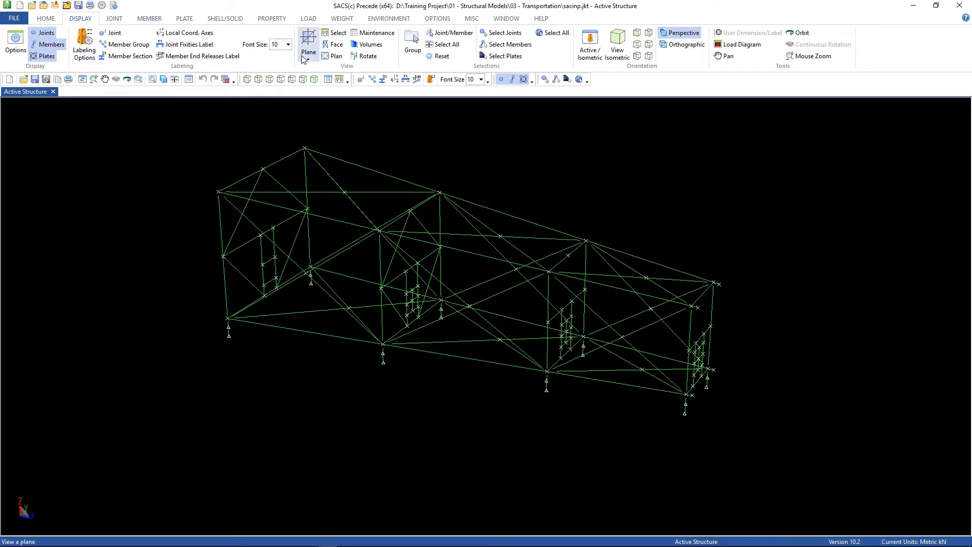
pyautogui.click(308, 43)
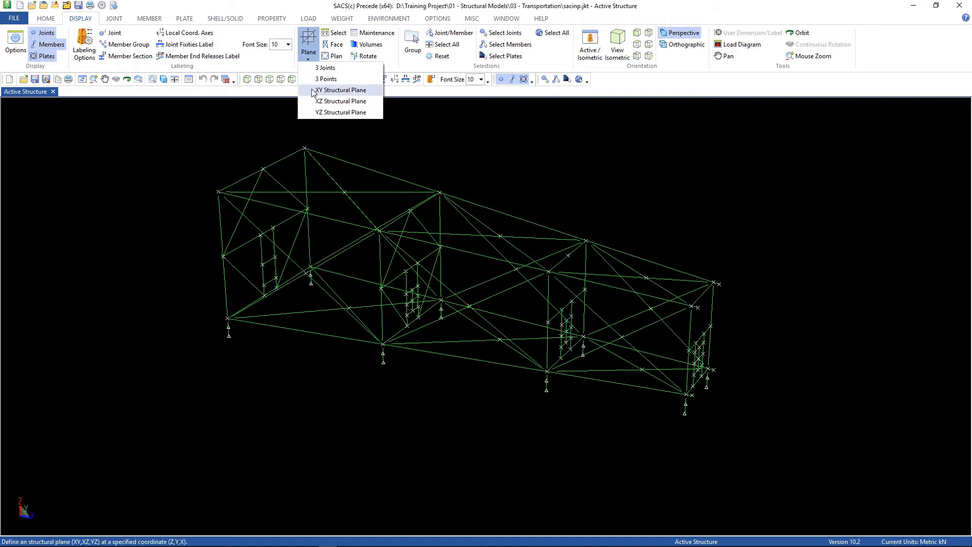
pyautogui.moveTo(335, 97)
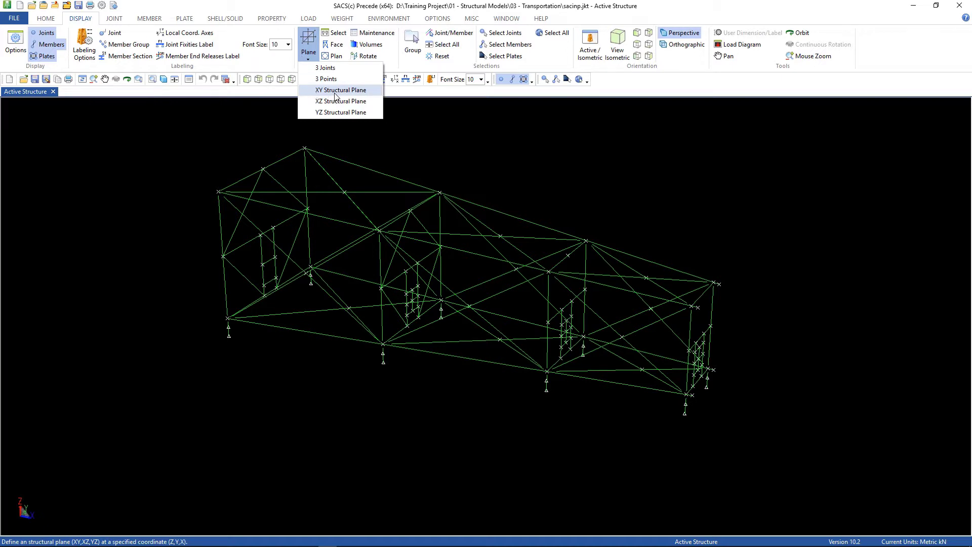
pyautogui.click(340, 90)
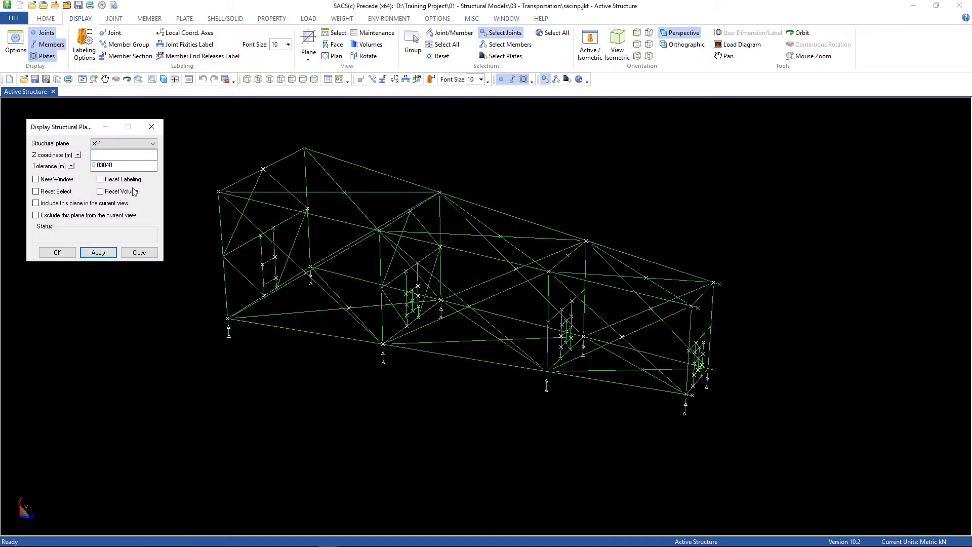
pyautogui.click(229, 325)
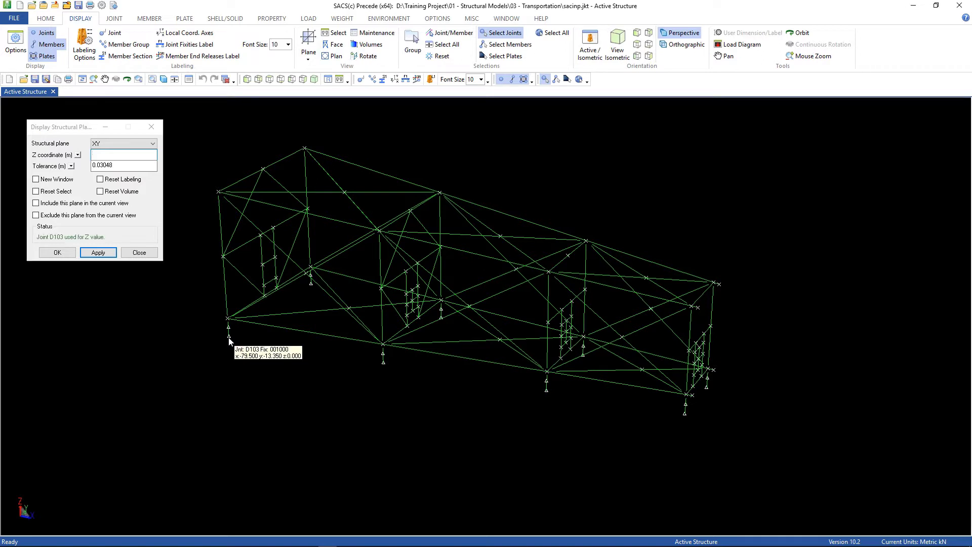
pyautogui.click(98, 252)
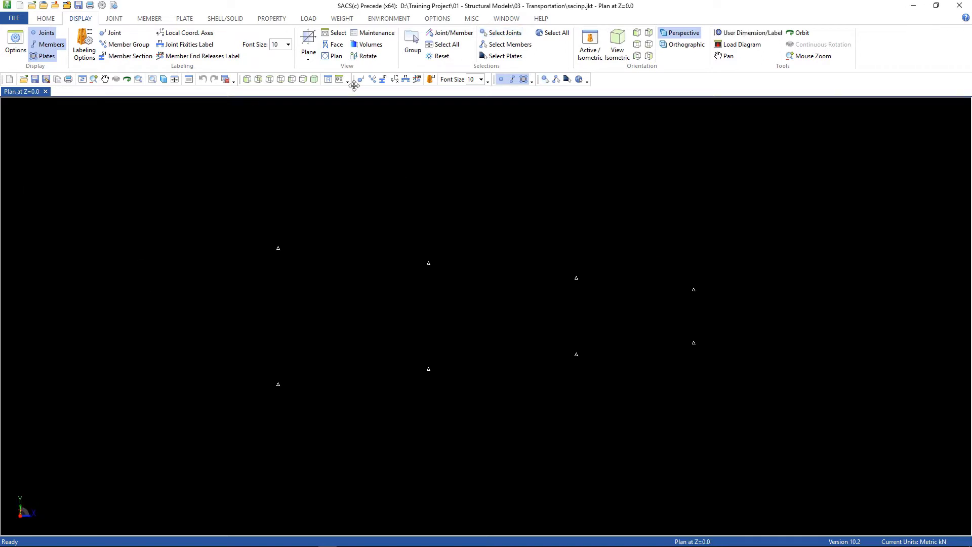
pyautogui.click(114, 32)
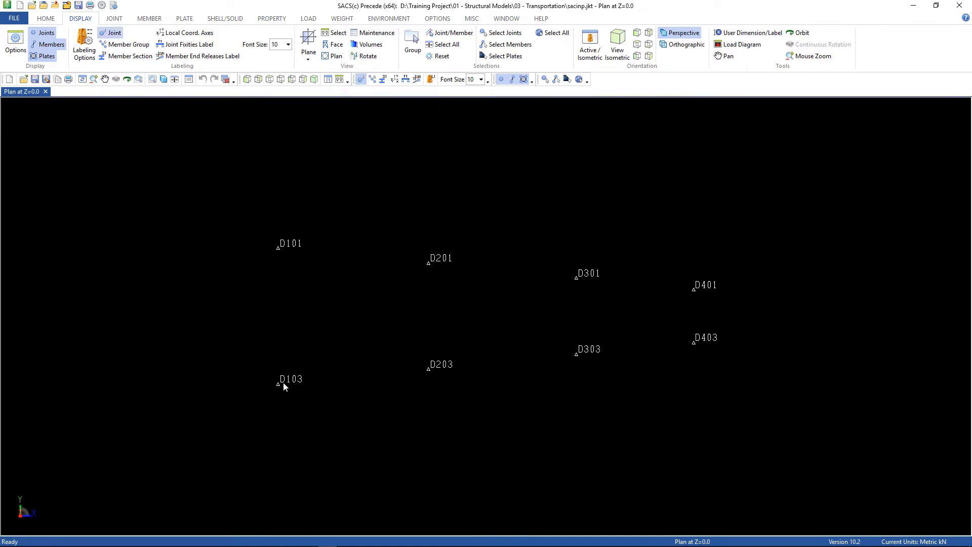
pyautogui.moveTo(266, 391)
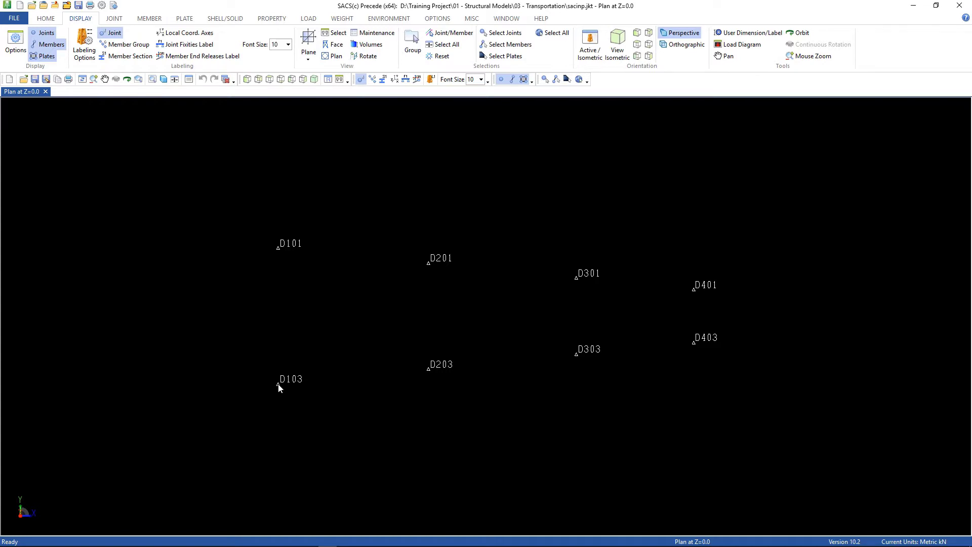
pyautogui.moveTo(294, 408)
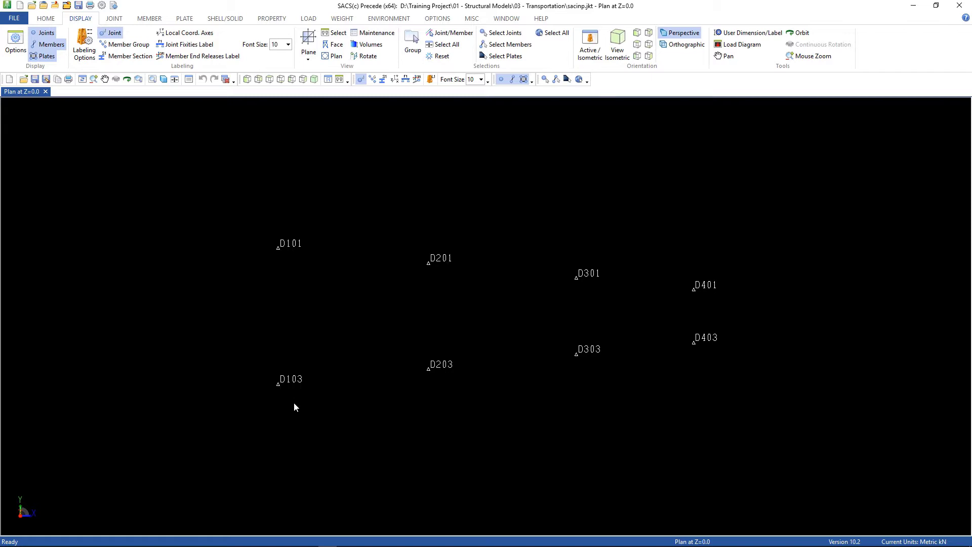
pyautogui.moveTo(243, 374)
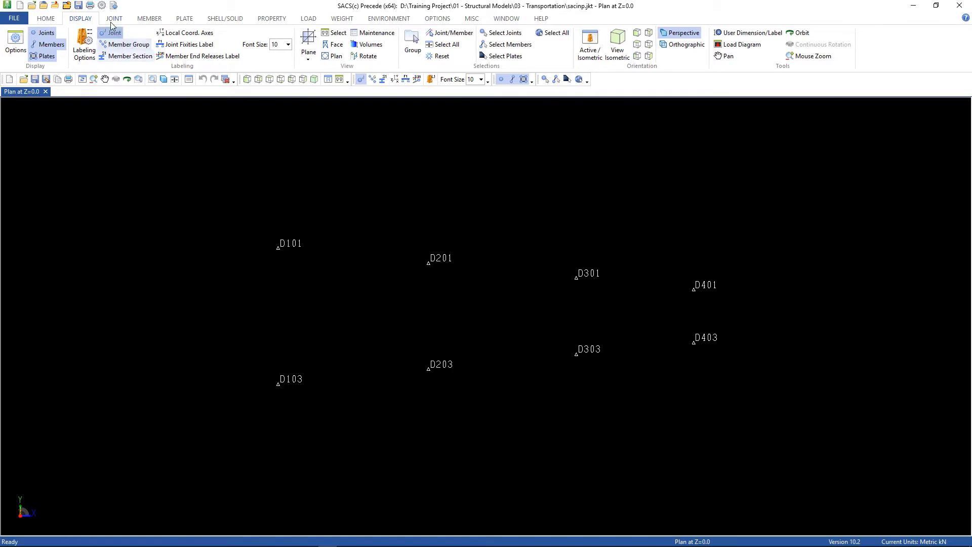
# Add pinned relative joint T111 offset from reference joint D101.
pyautogui.click(114, 18)
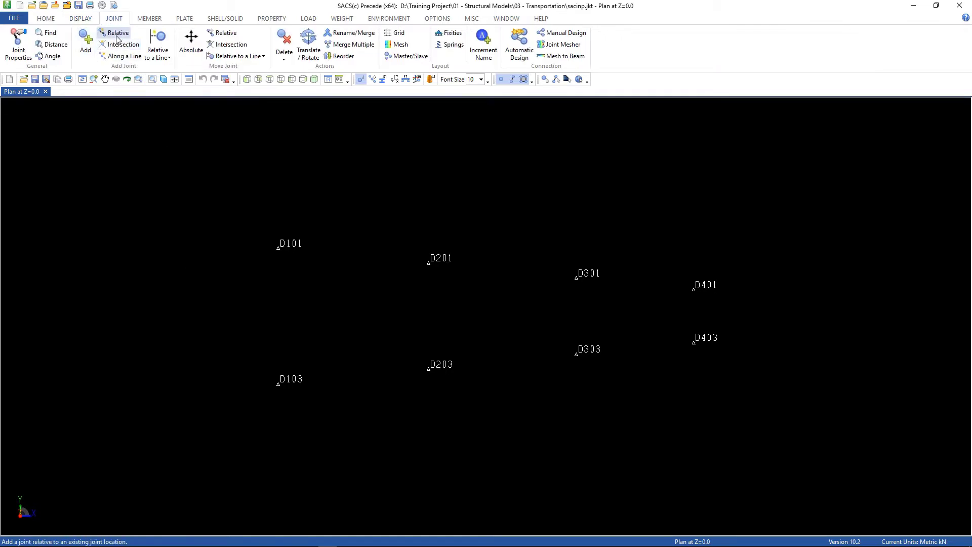
pyautogui.click(117, 33)
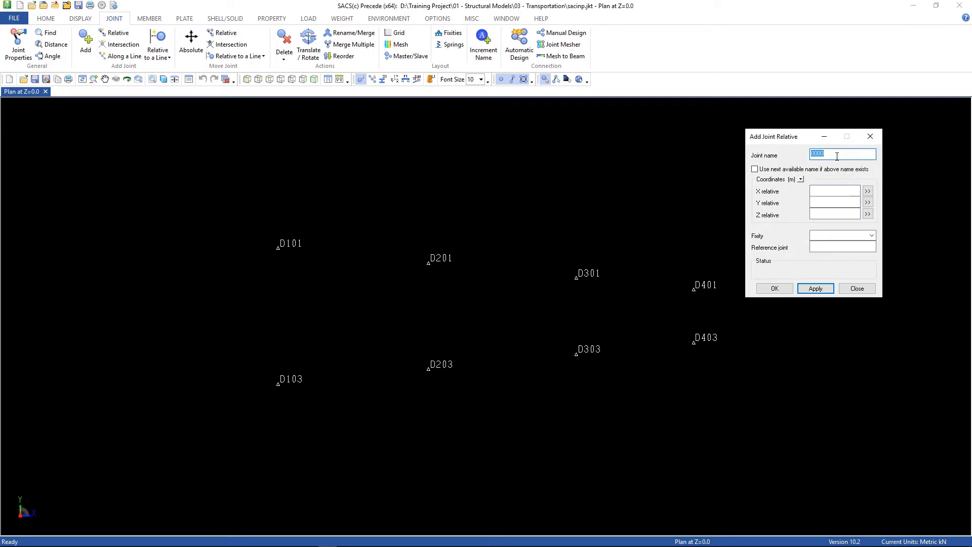
pyautogui.write('T111')
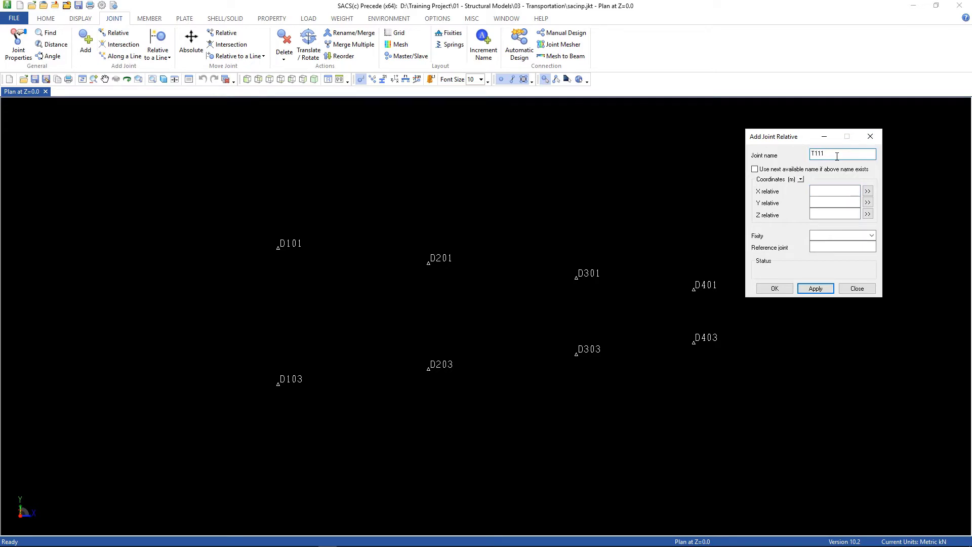
pyautogui.click(834, 213)
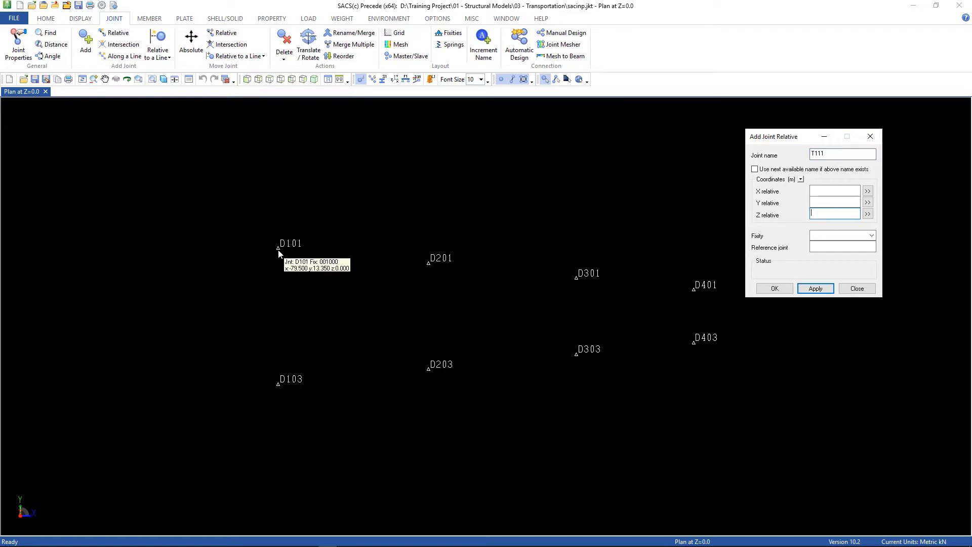
pyautogui.click(278, 246)
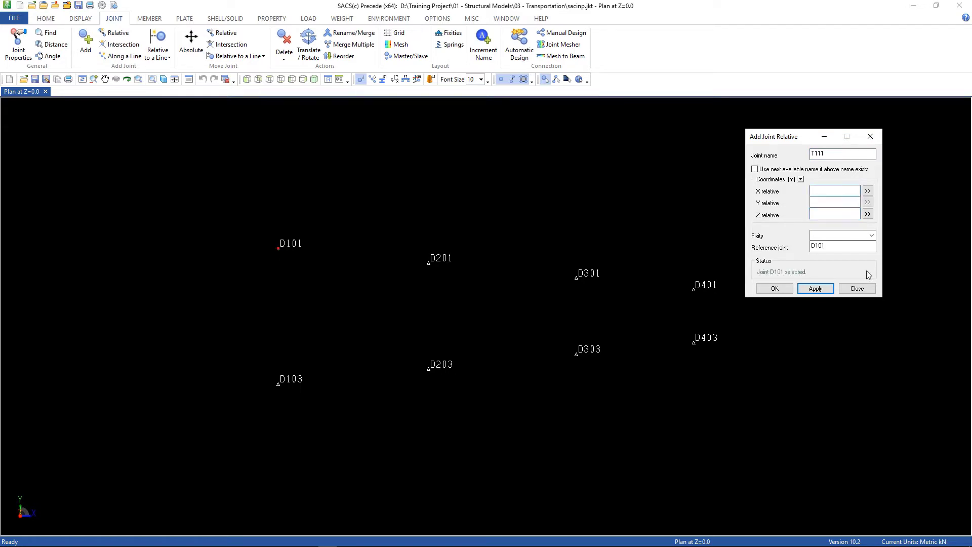
pyautogui.click(871, 235)
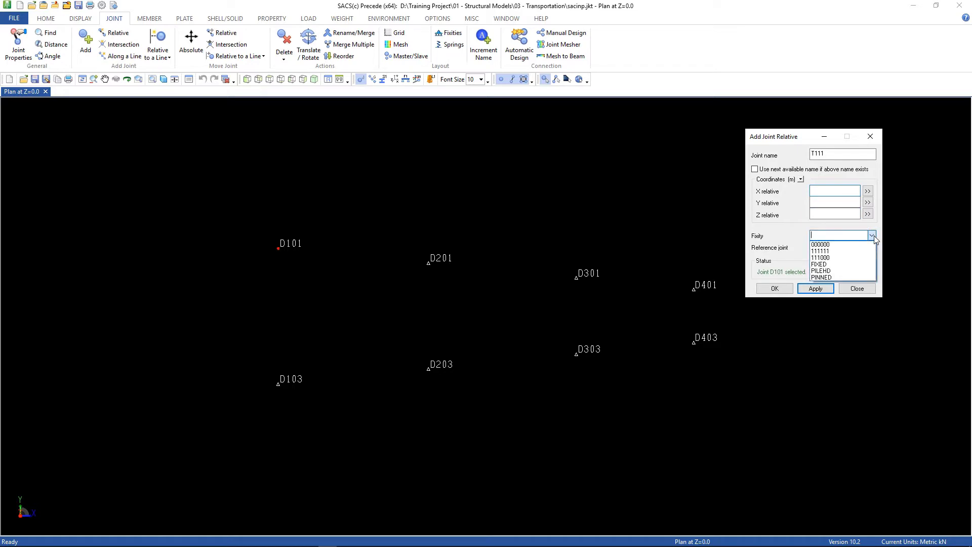
pyautogui.click(821, 277)
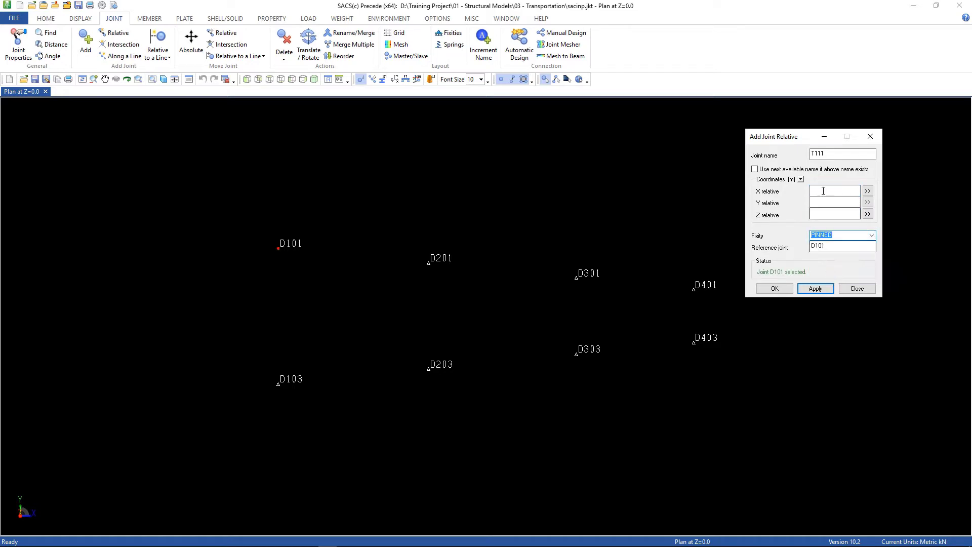
pyautogui.click(834, 191)
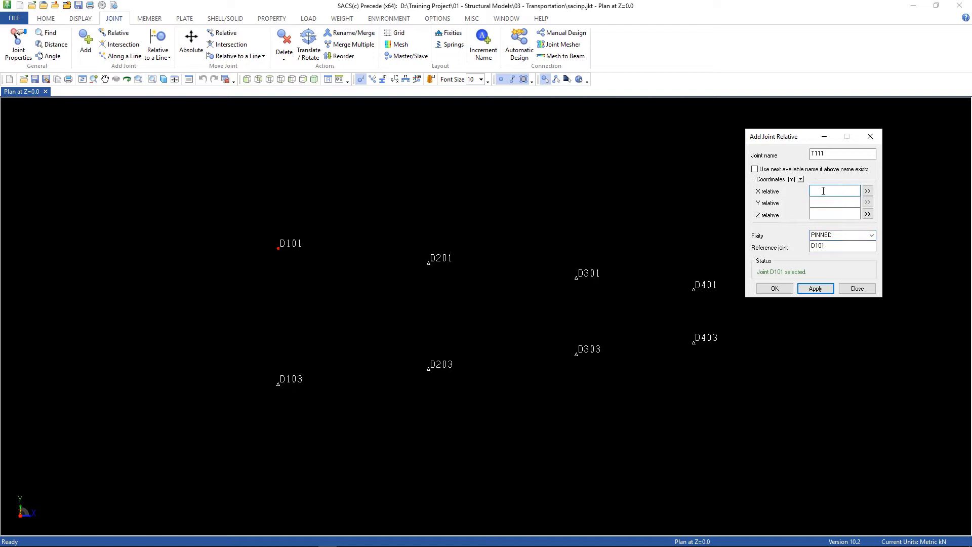
pyautogui.write('-2.5')
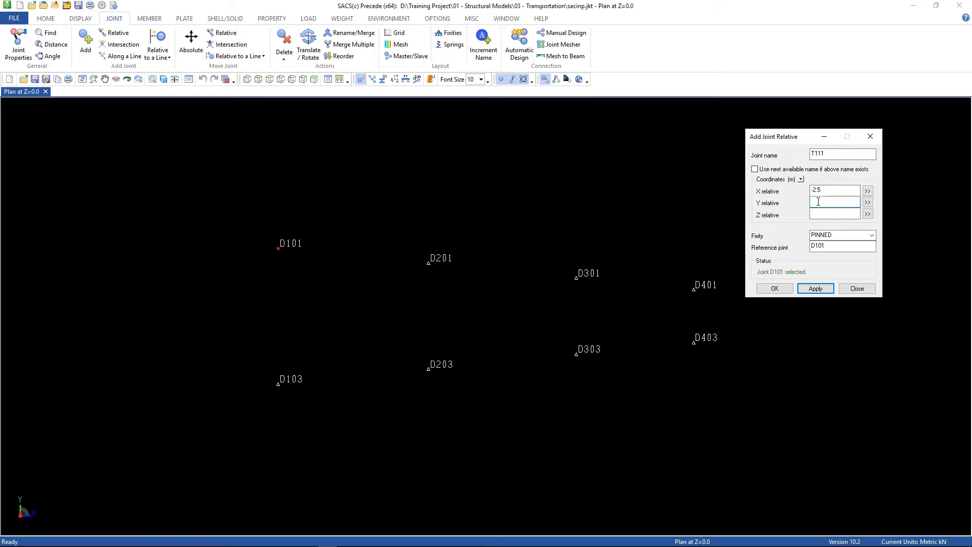
pyautogui.write('2.5')
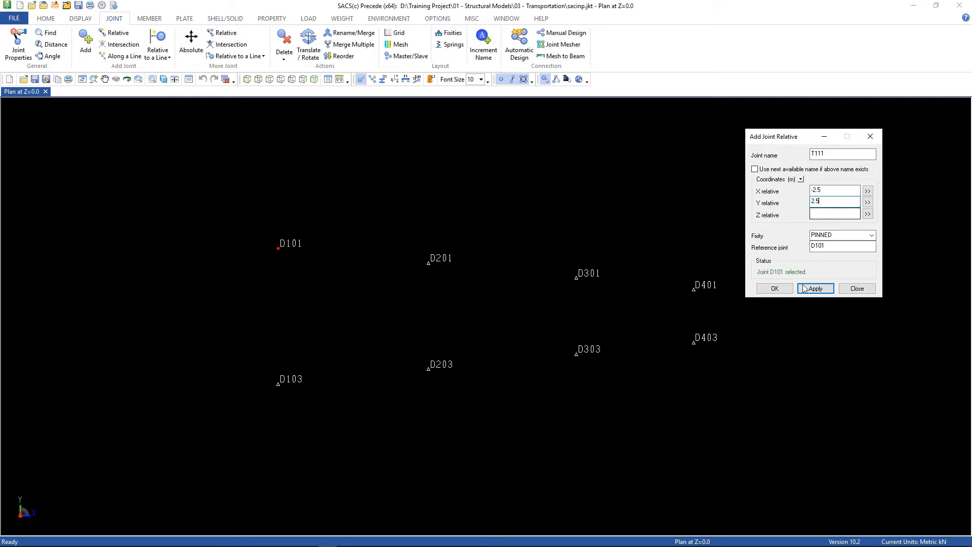
pyautogui.click(815, 288)
pyautogui.write('2.5')
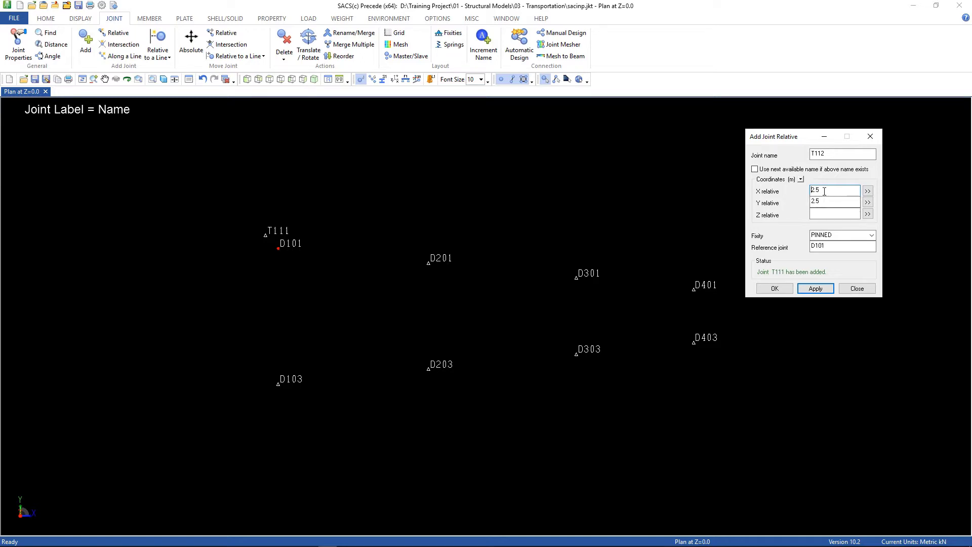
# Add joint T112 from D101 with changed X and Y offsets.
pyautogui.click(834, 202)
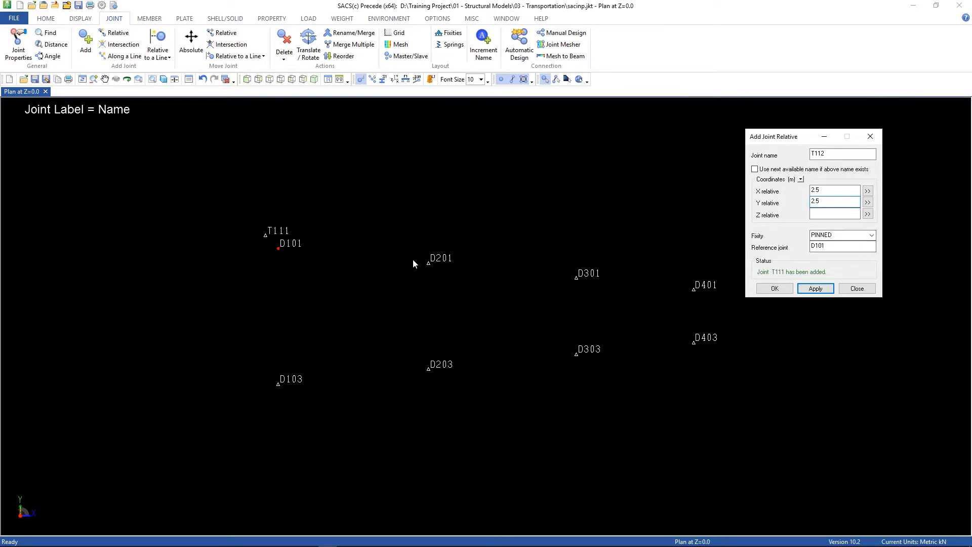
pyautogui.click(842, 246)
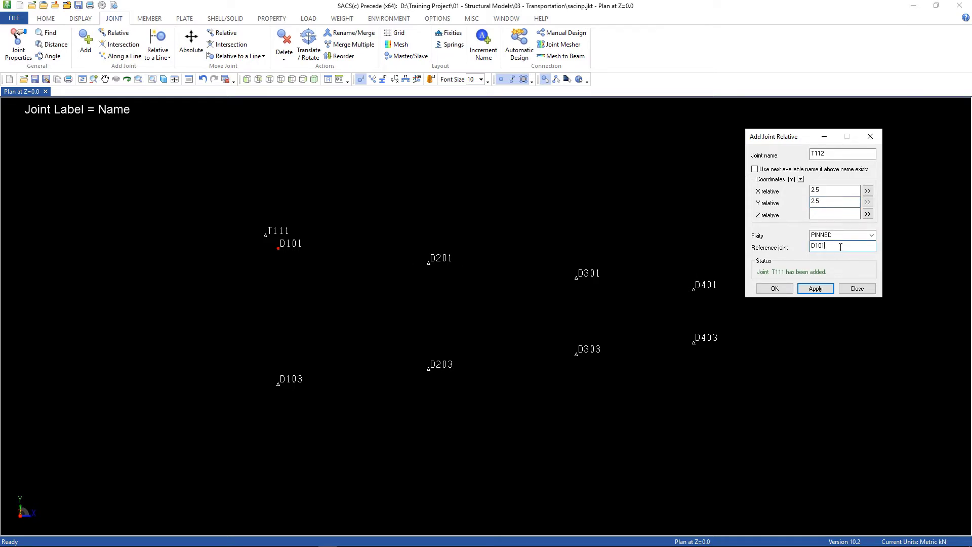
pyautogui.click(815, 288)
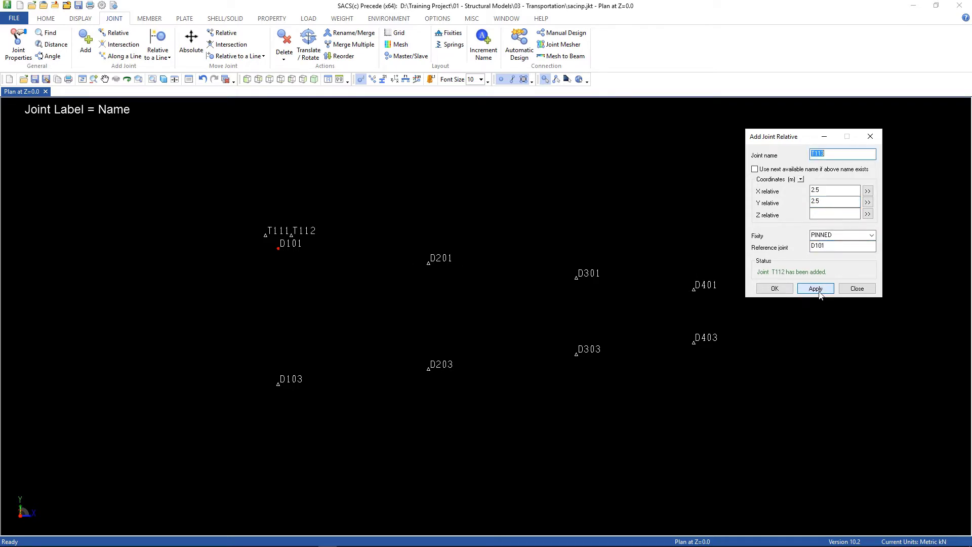
pyautogui.click(815, 288)
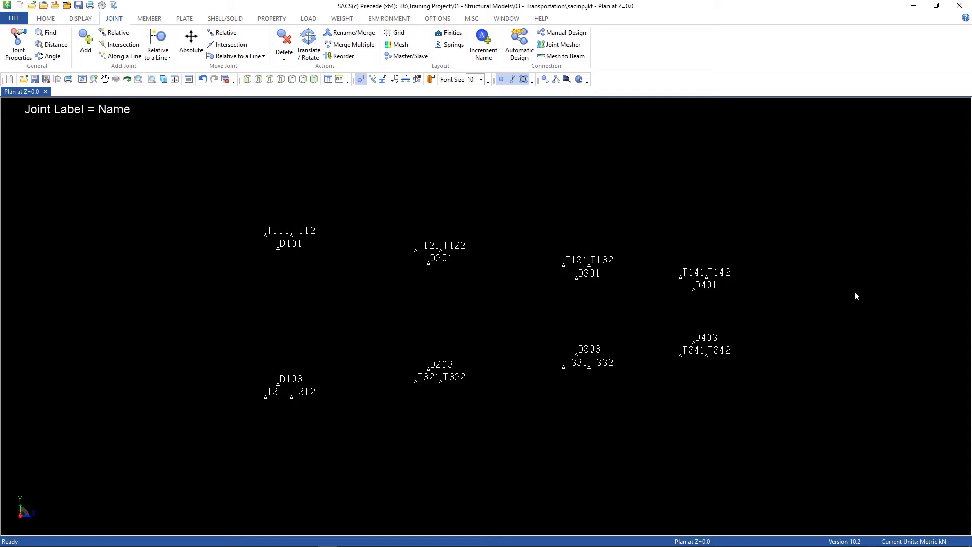
pyautogui.moveTo(678, 258)
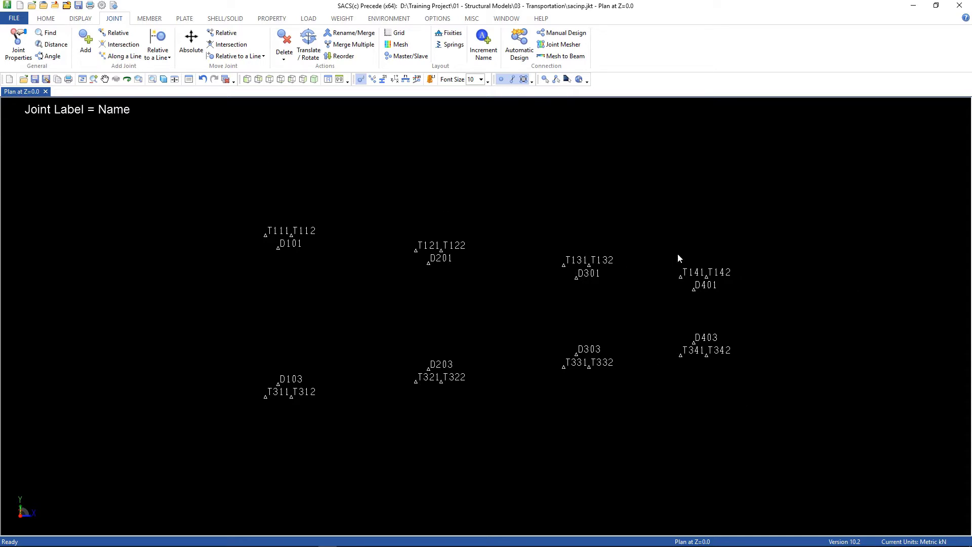
pyautogui.moveTo(224, 248)
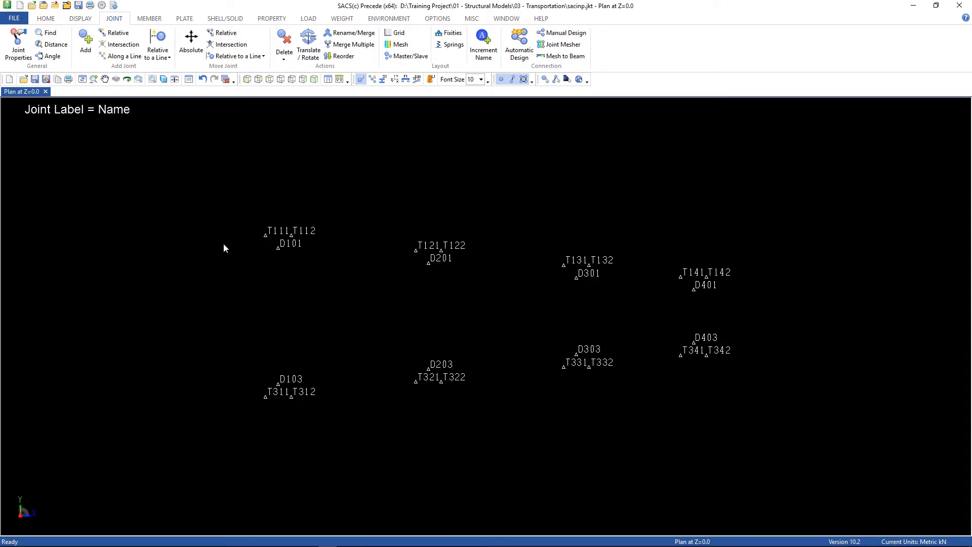
pyautogui.moveTo(757, 371)
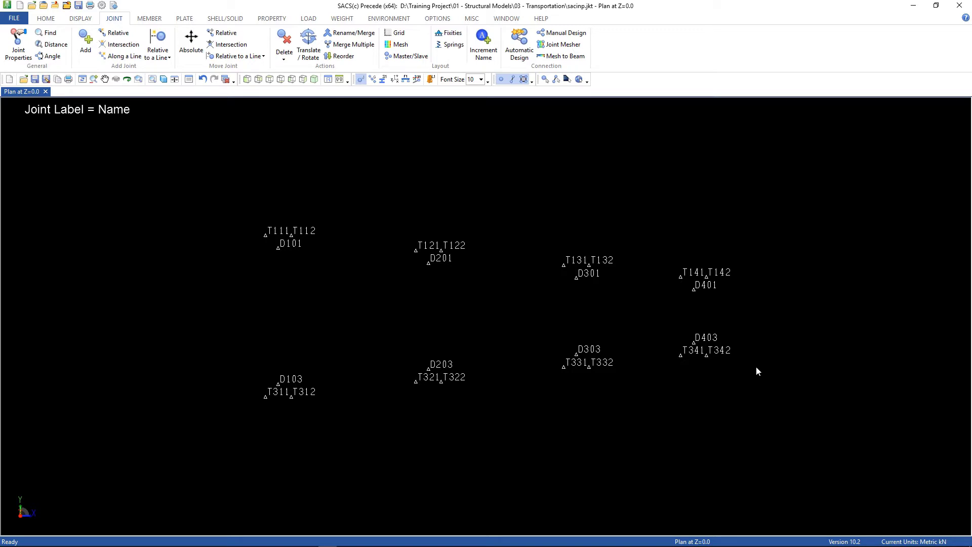
pyautogui.moveTo(415, 451)
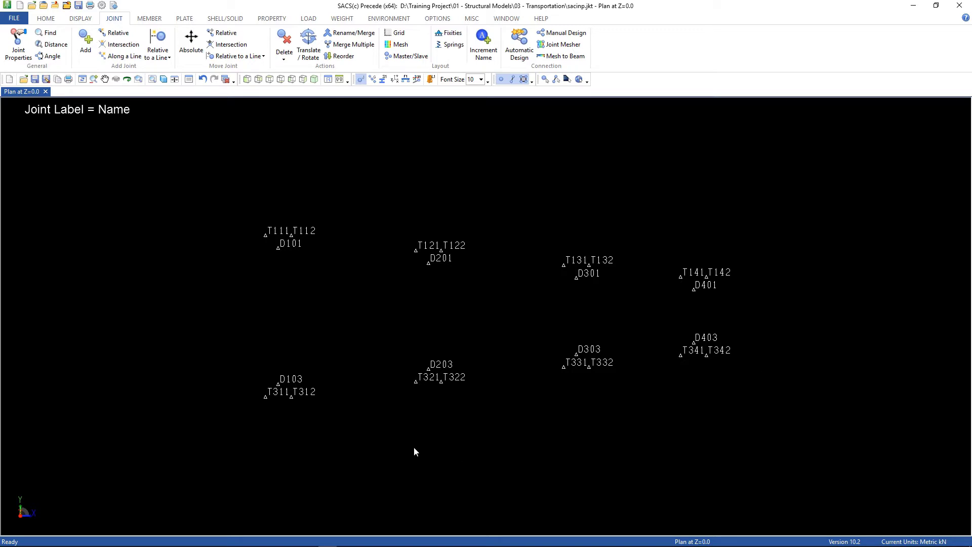
pyautogui.moveTo(415, 456)
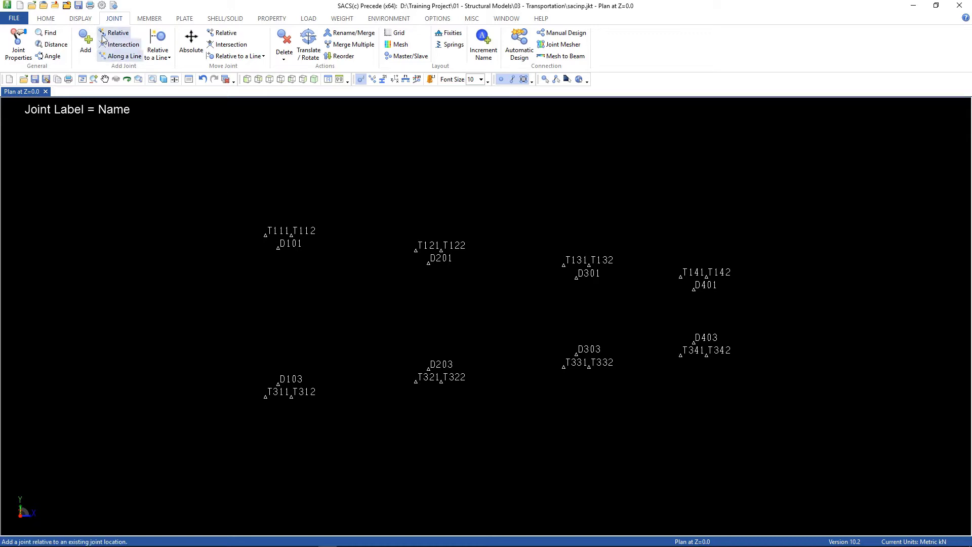
# Apply the Active/Isometric view to show the full structure in 3D.
pyautogui.click(79, 18)
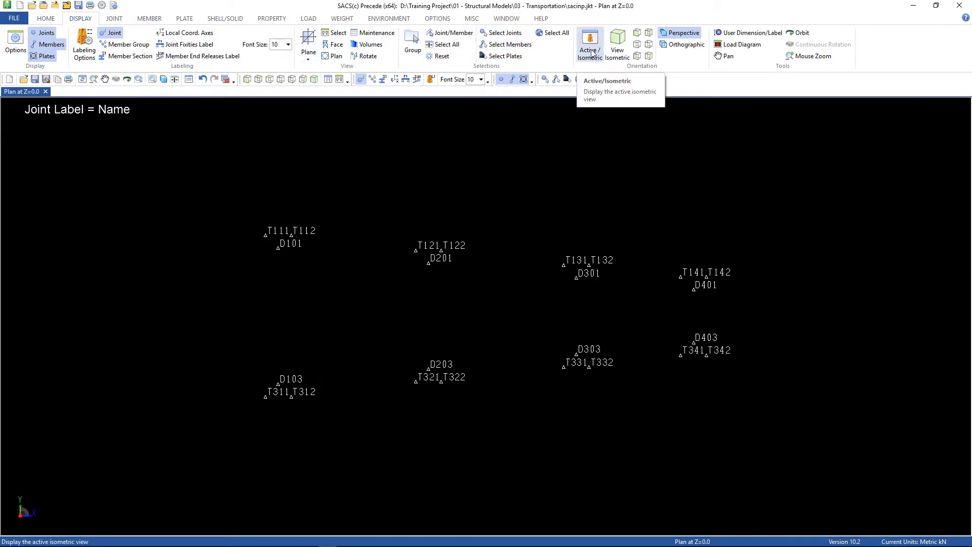
pyautogui.click(590, 45)
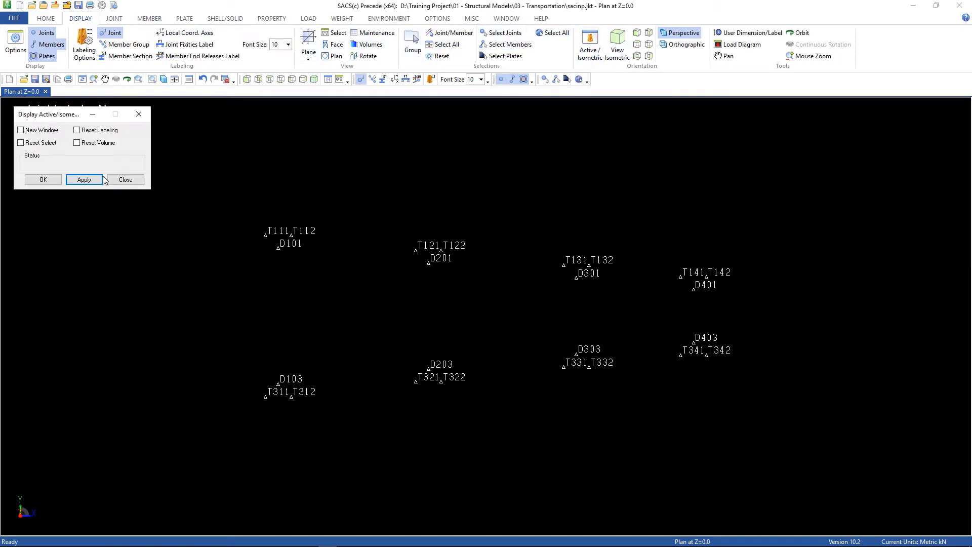
pyautogui.click(83, 179)
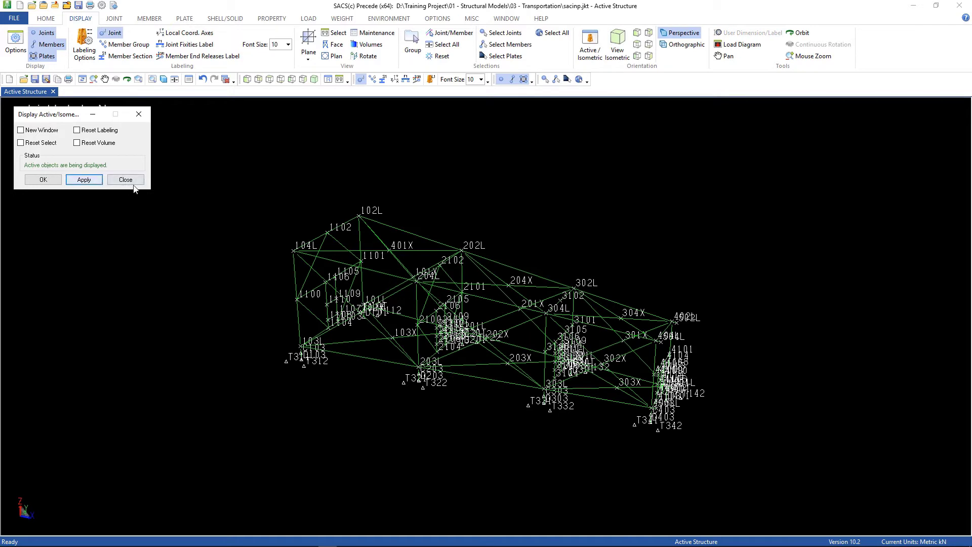
pyautogui.click(125, 179)
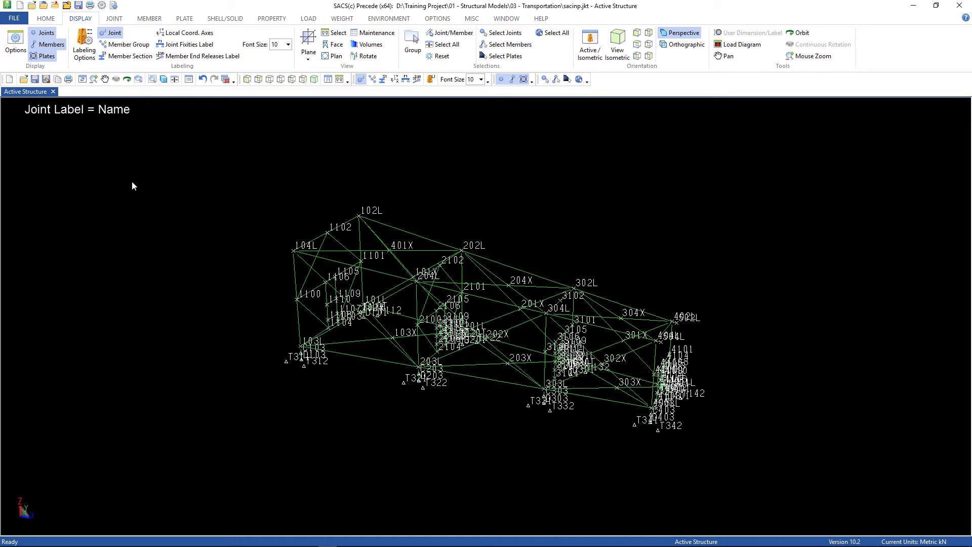
pyautogui.moveTo(144, 191)
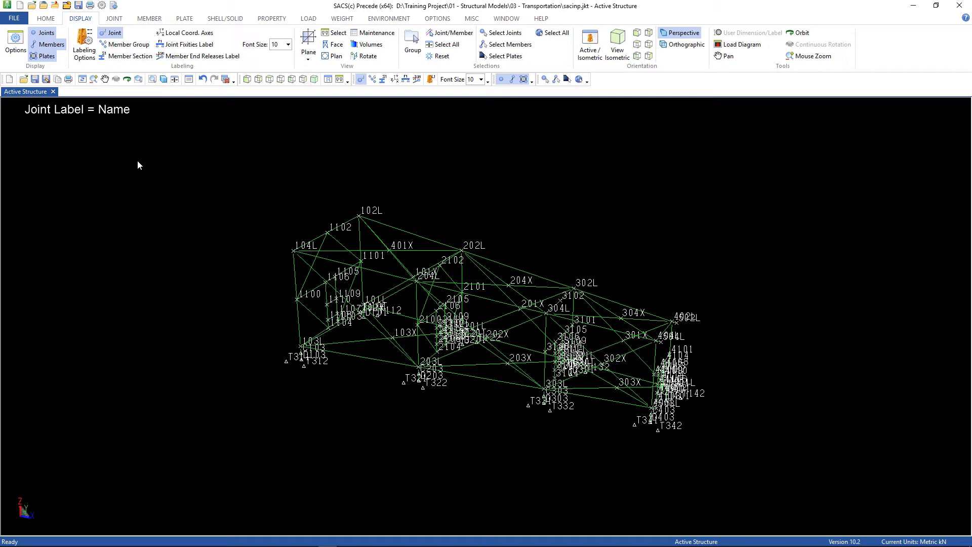
pyautogui.moveTo(588, 387)
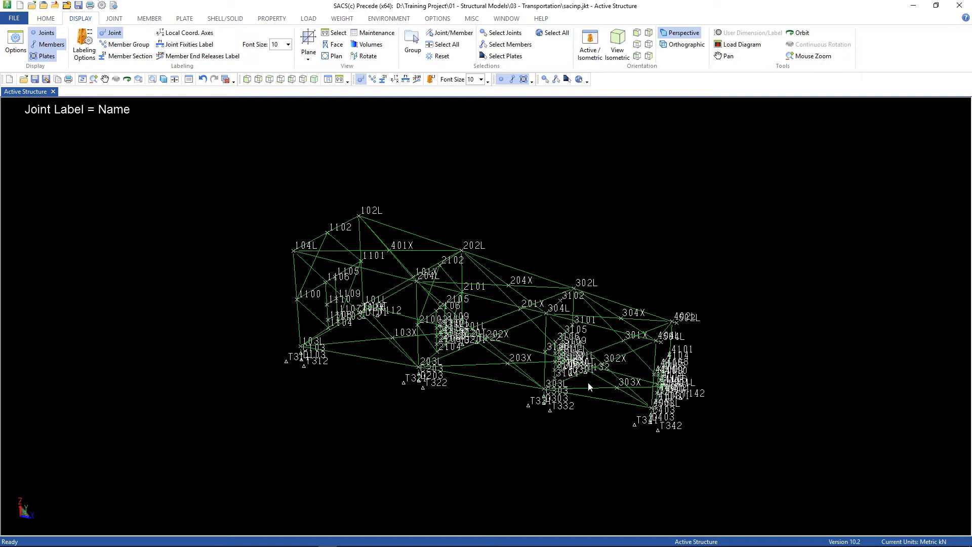
pyautogui.moveTo(707, 404)
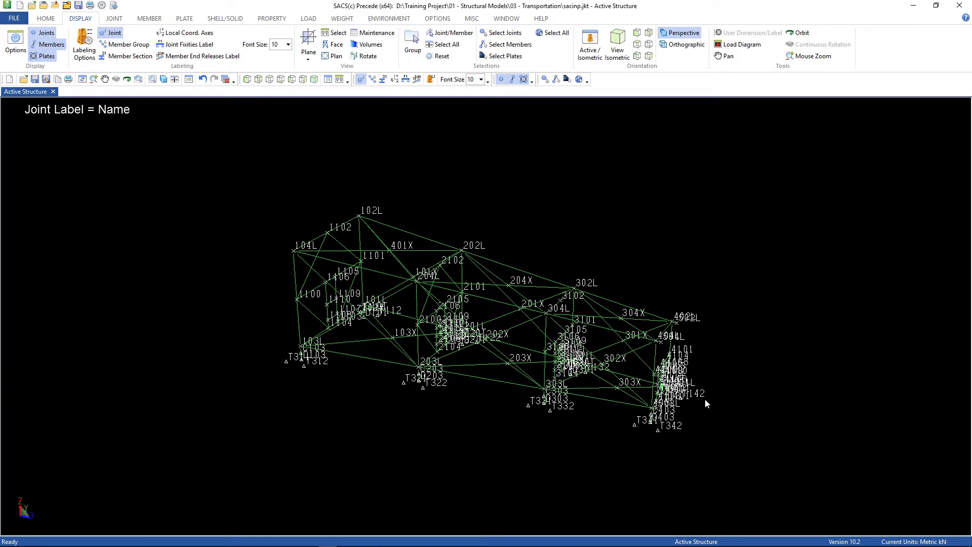
pyautogui.moveTo(520, 285)
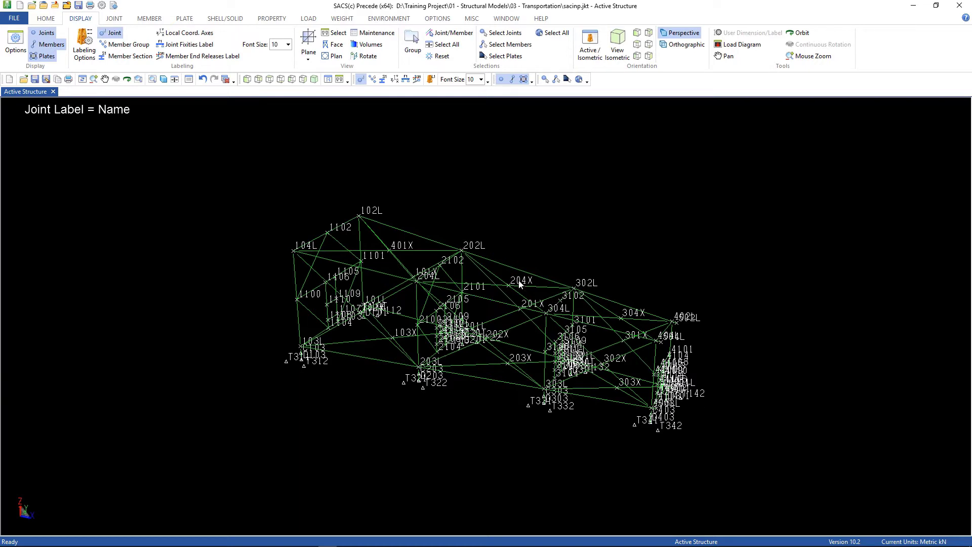
pyautogui.moveTo(454, 279)
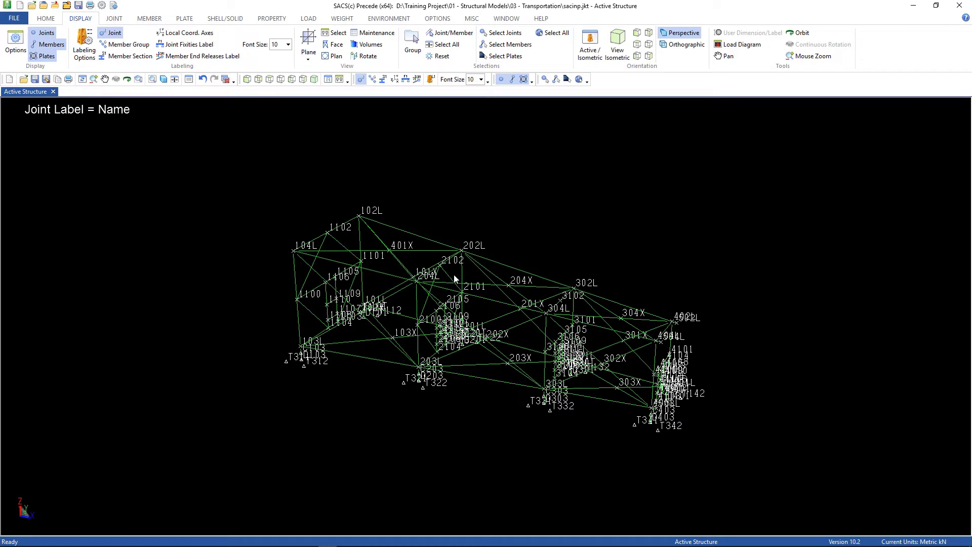
pyautogui.moveTo(295, 368)
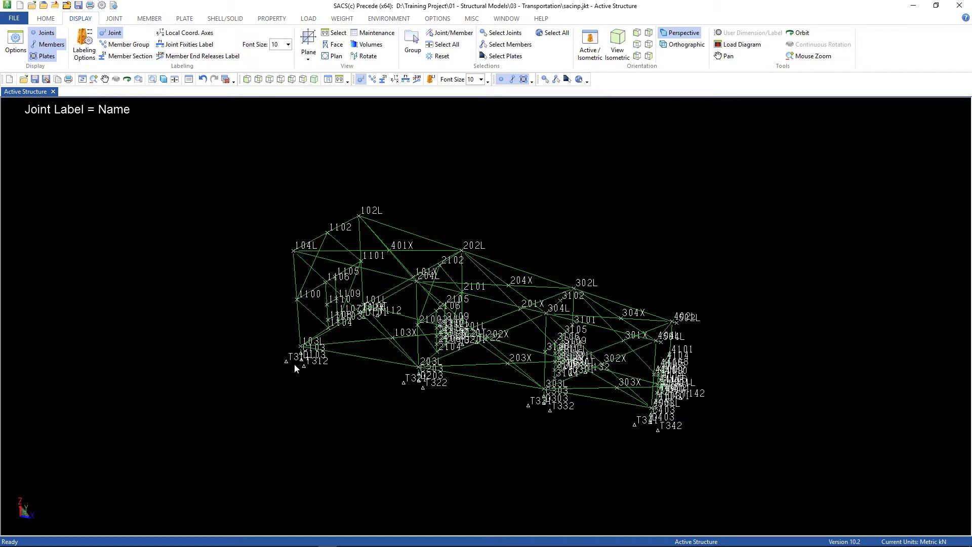
pyautogui.moveTo(292, 362)
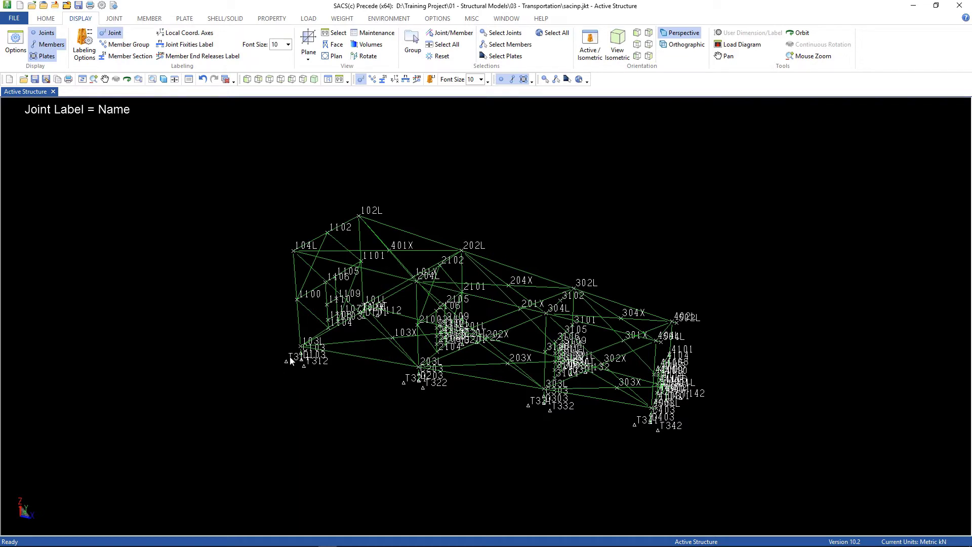
pyautogui.moveTo(223, 252)
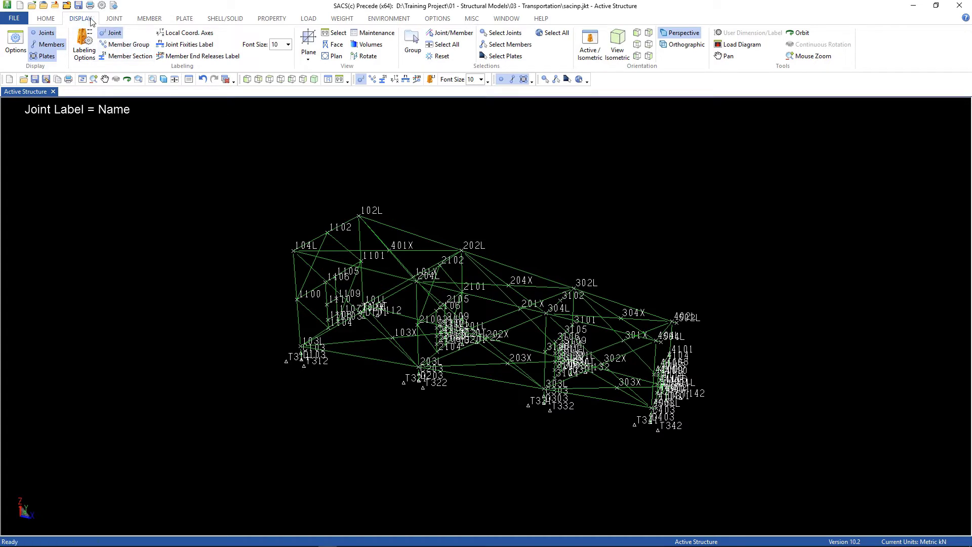
# Limit the display volume to Z Maximum 3.5.
pyautogui.click(370, 44)
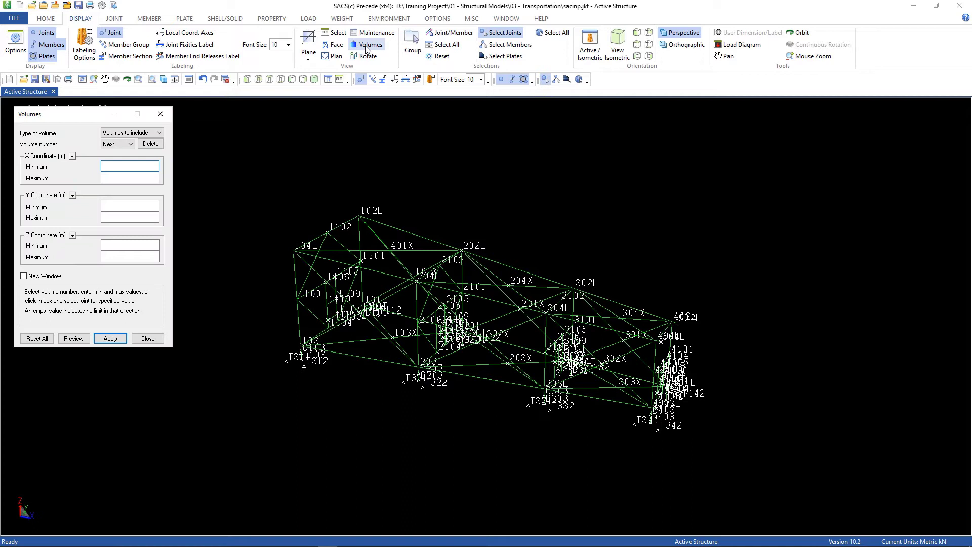
pyautogui.click(130, 257)
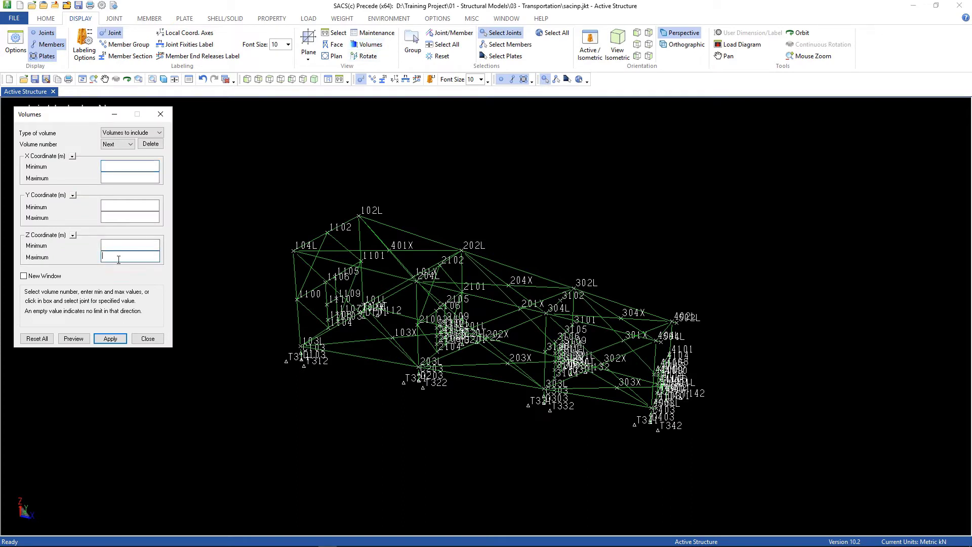
pyautogui.write('3.5')
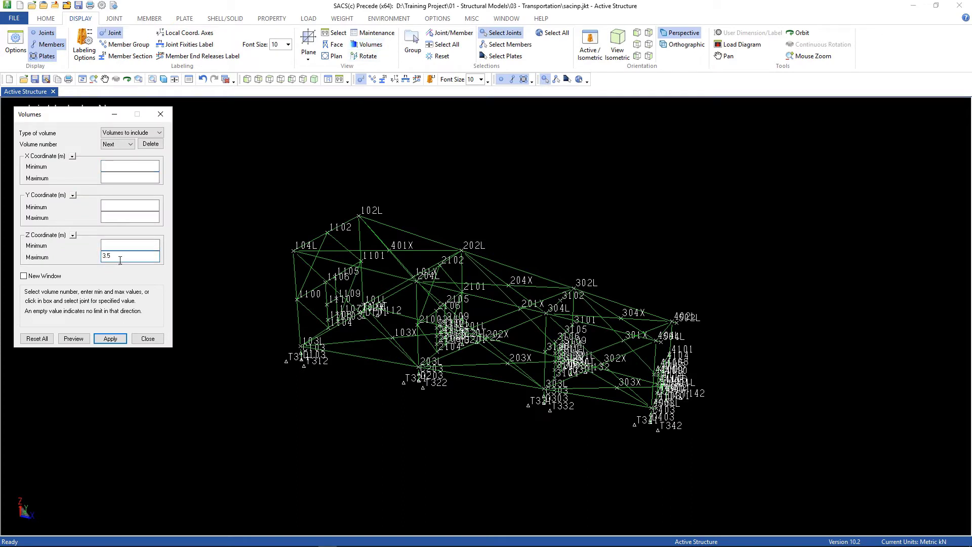
pyautogui.click(110, 339)
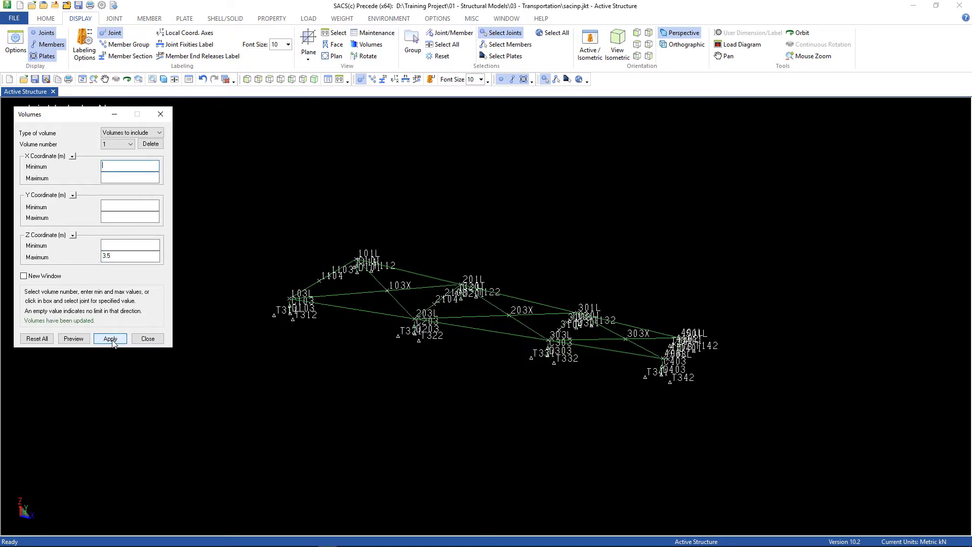
pyautogui.click(147, 339)
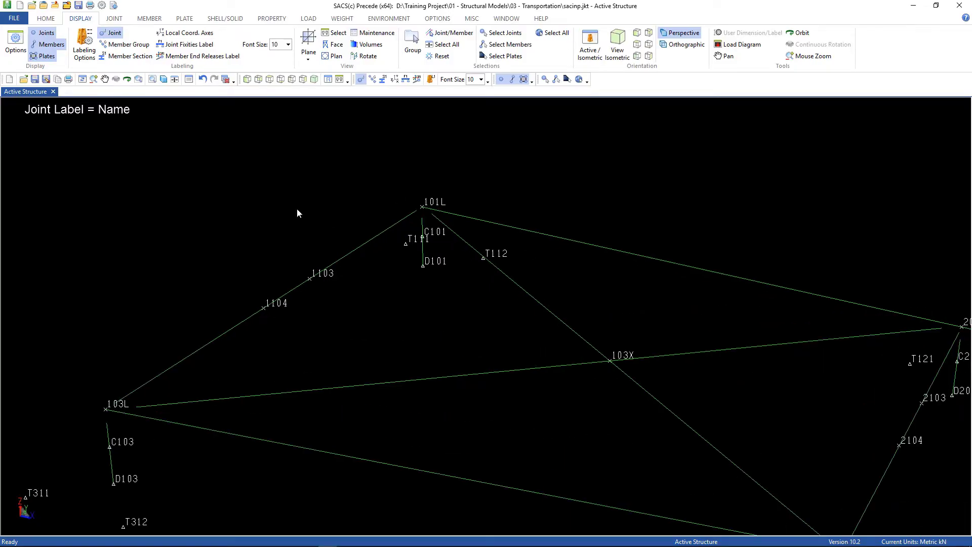
# Add SEA-group members such as T111 to leg joint 101L, adding each immediately.
pyautogui.click(149, 18)
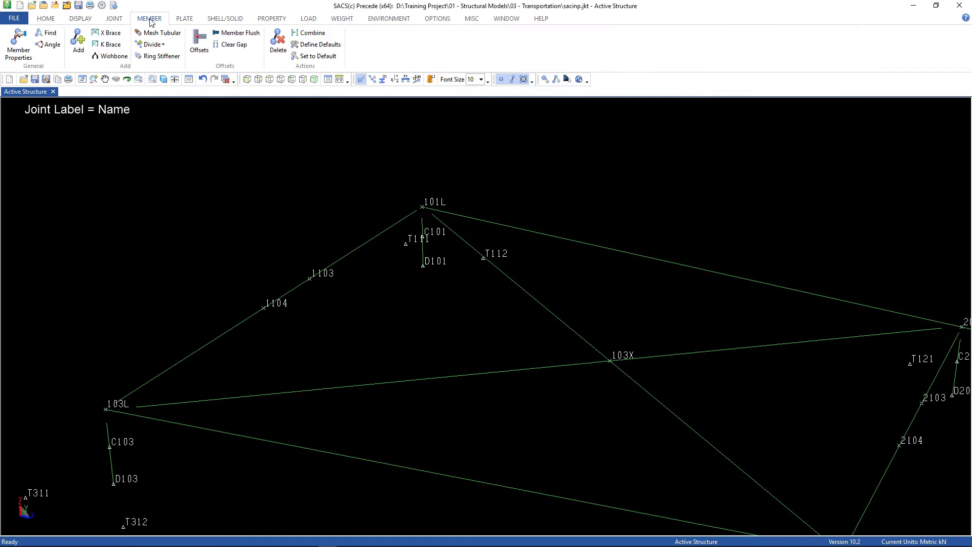
pyautogui.click(77, 41)
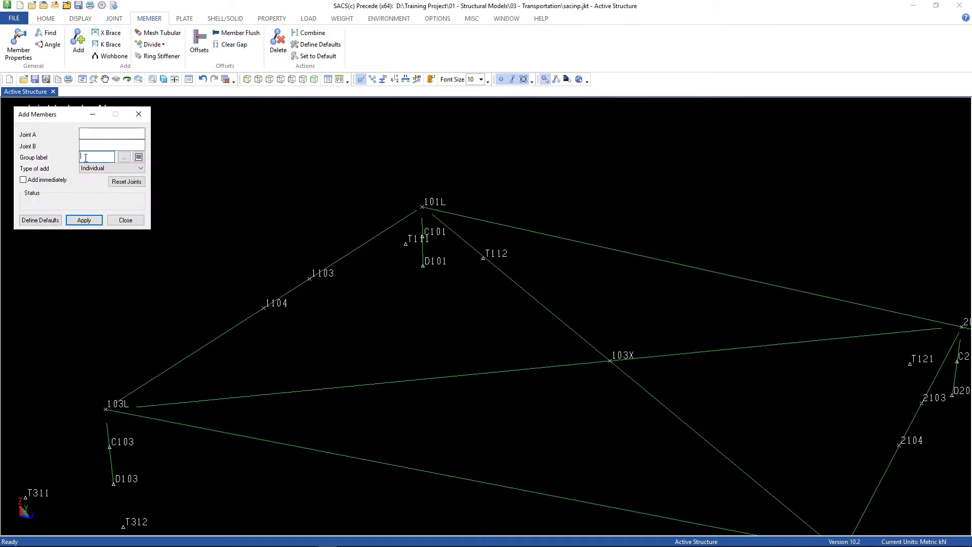
pyautogui.write('SEA')
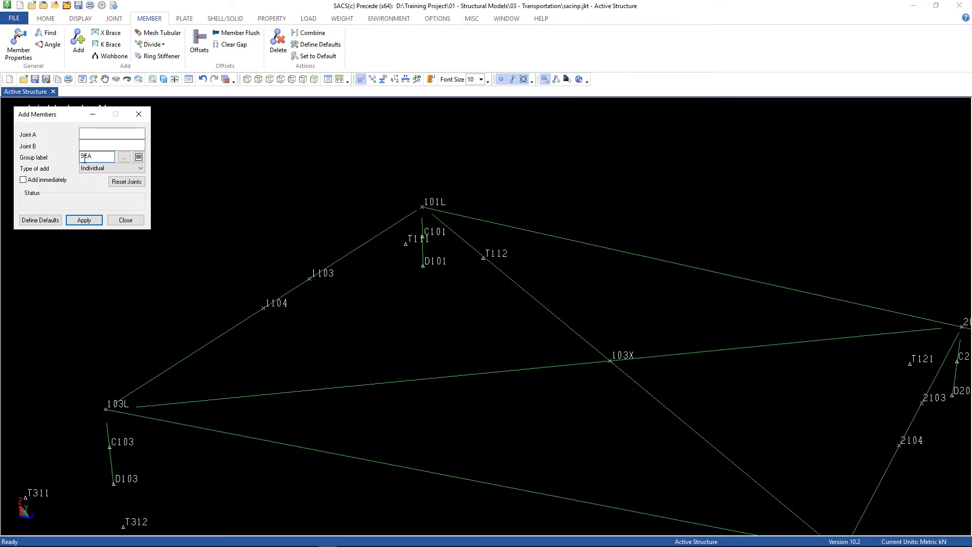
pyautogui.click(23, 180)
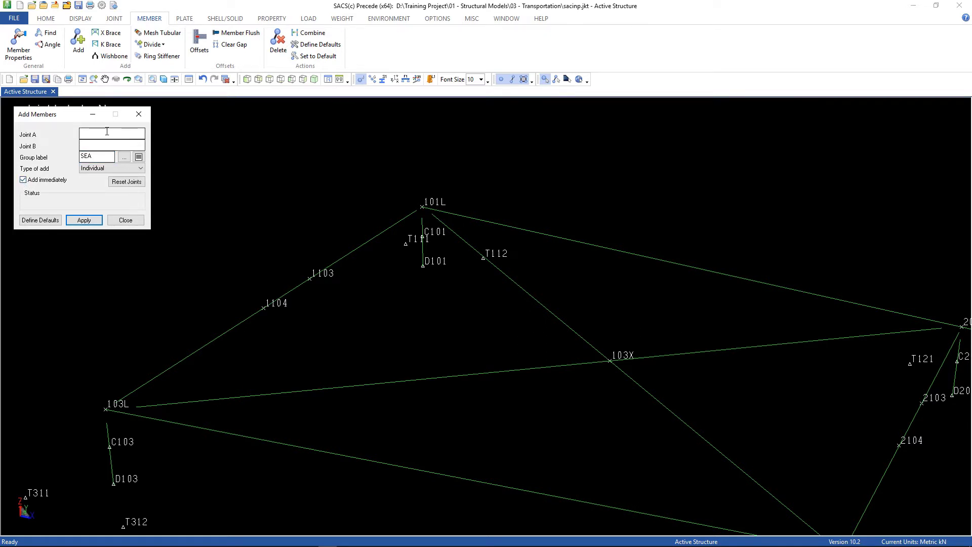
pyautogui.click(111, 132)
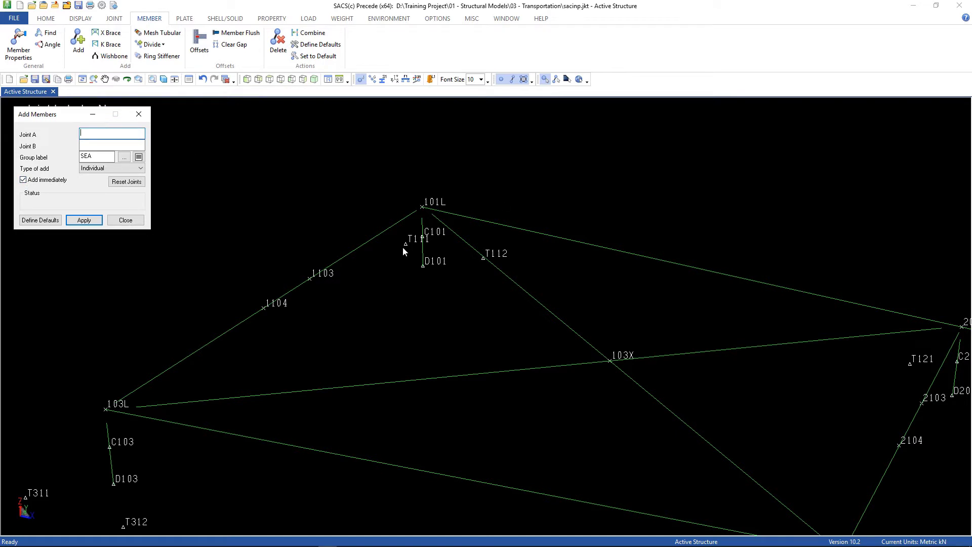
pyautogui.click(423, 206)
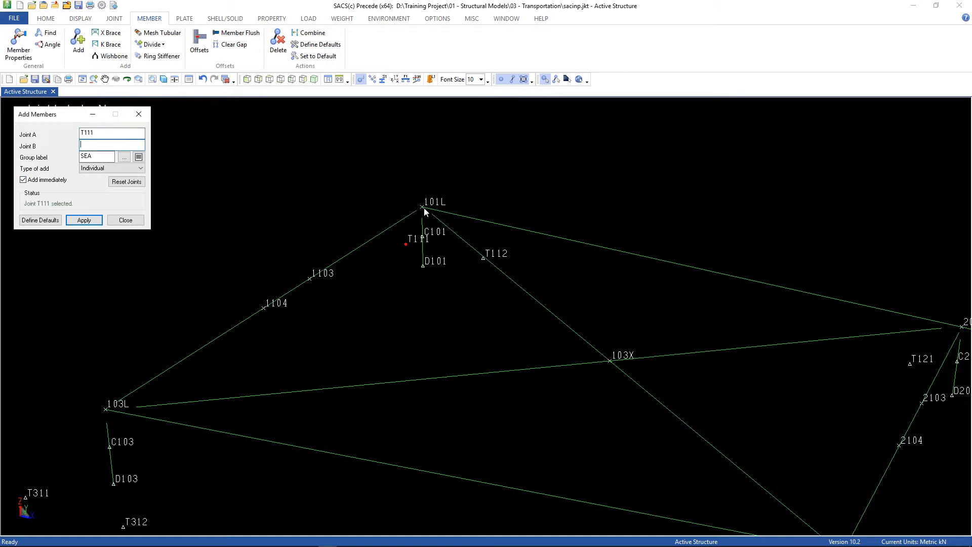
pyautogui.click(483, 259)
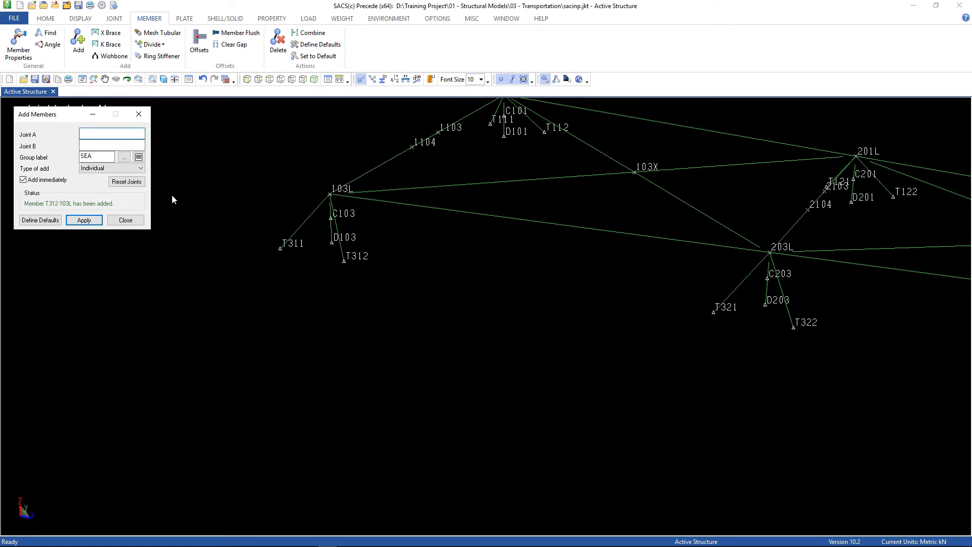
pyautogui.click(125, 219)
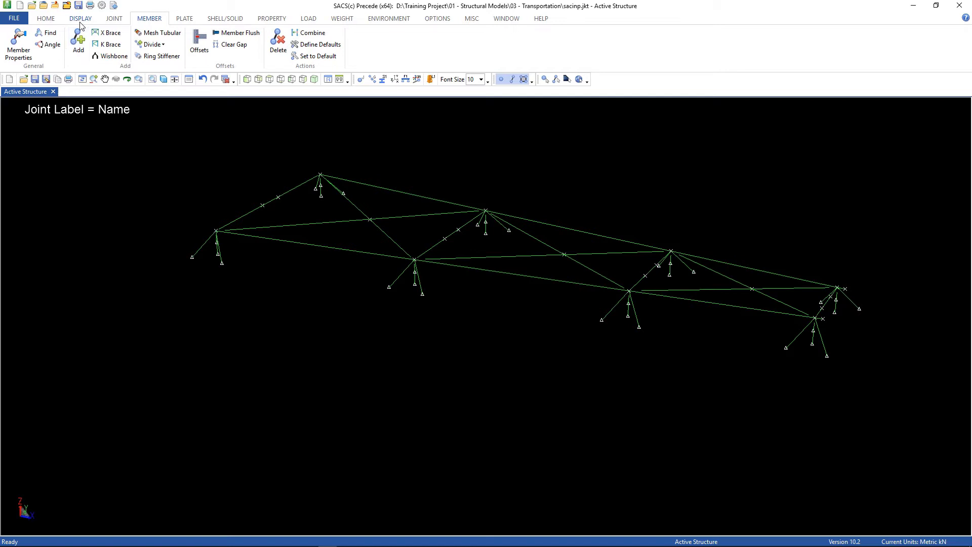
# Reset the display volume through Active/Isometric to show the whole jacket.
pyautogui.click(80, 18)
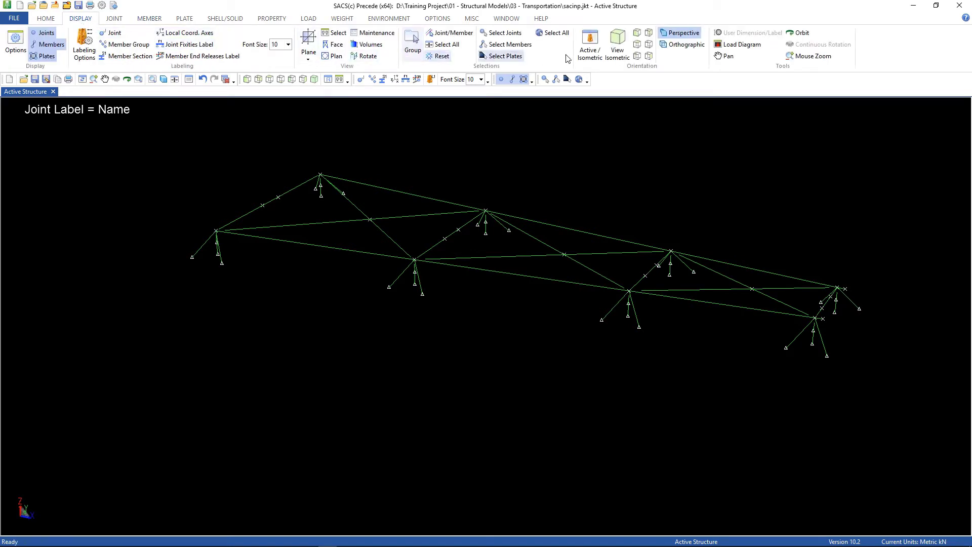
pyautogui.click(588, 45)
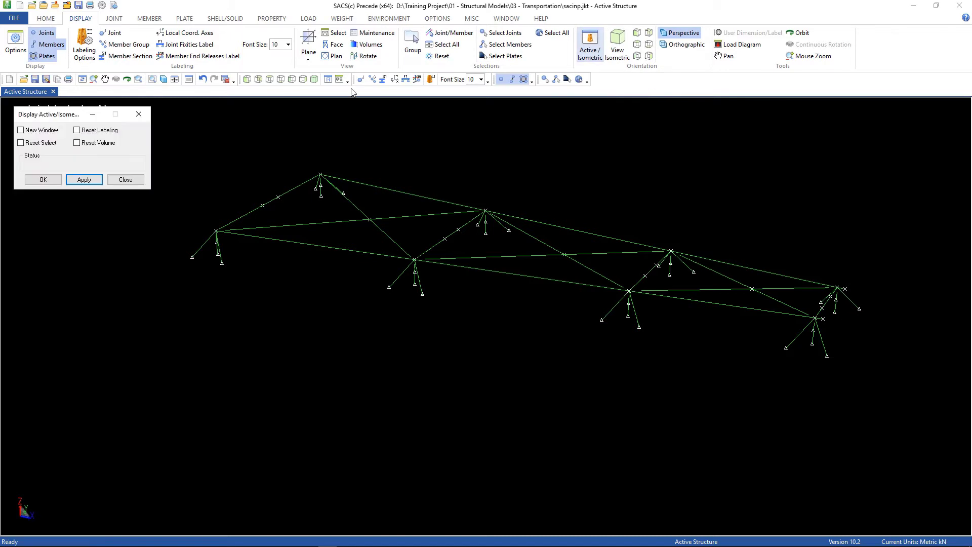
pyautogui.click(76, 143)
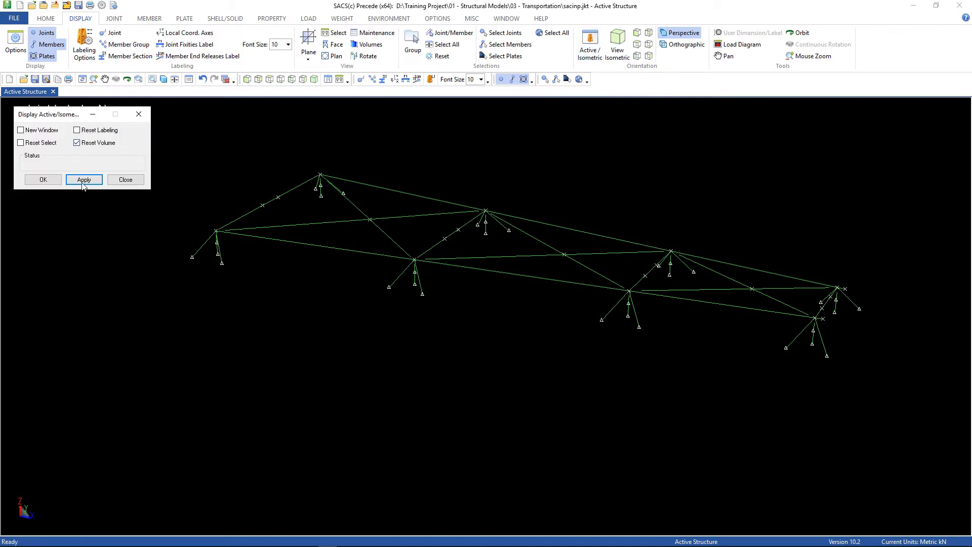
pyautogui.click(84, 179)
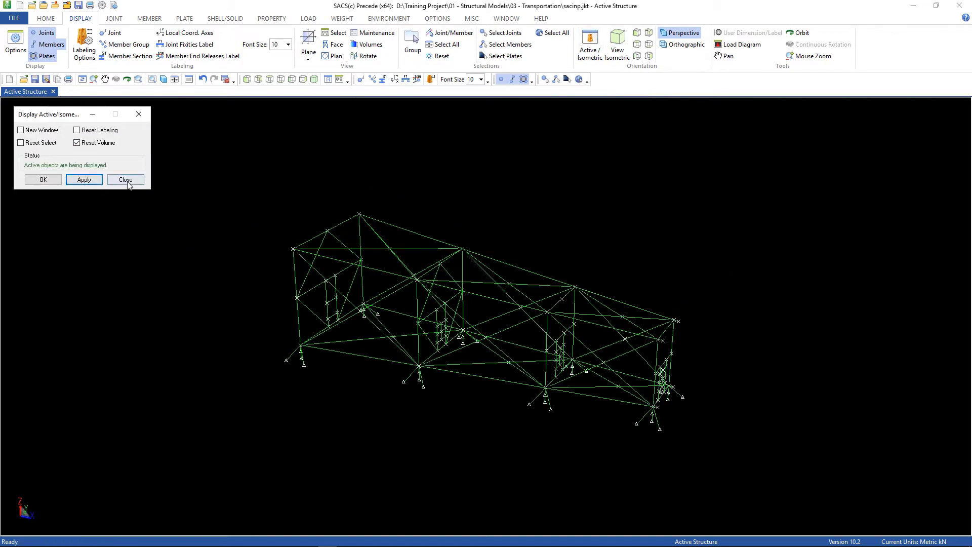
pyautogui.click(125, 179)
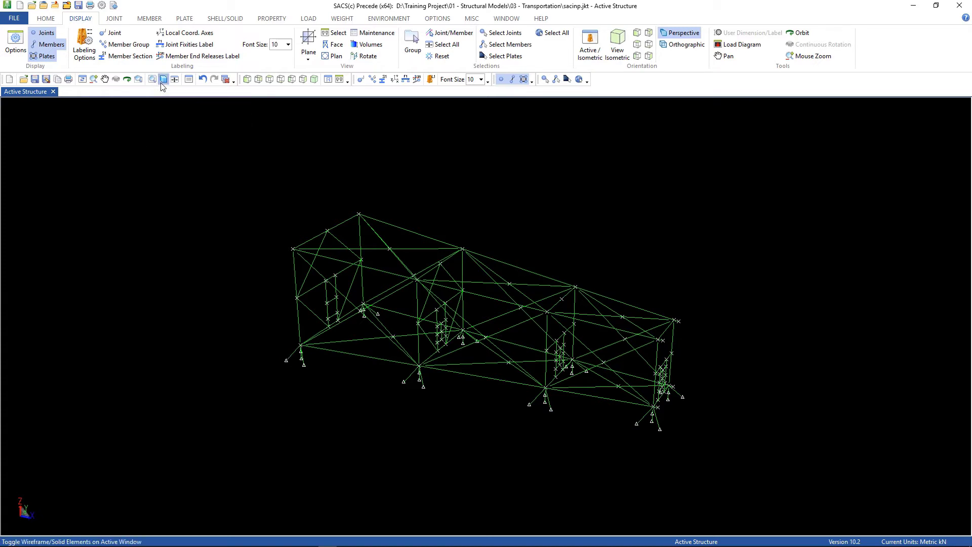
# Switch the members from wireframe to solid rendering.
pyautogui.click(163, 79)
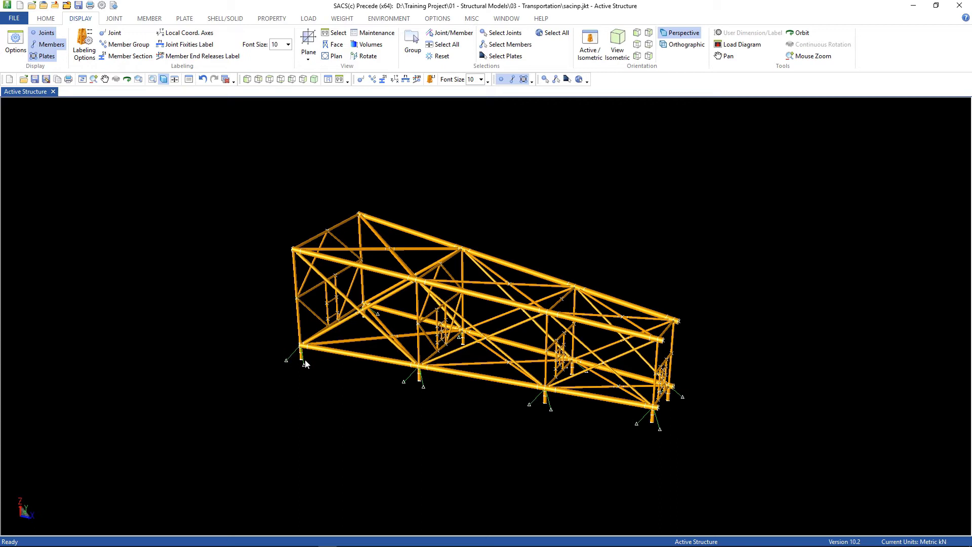
pyautogui.moveTo(325, 324)
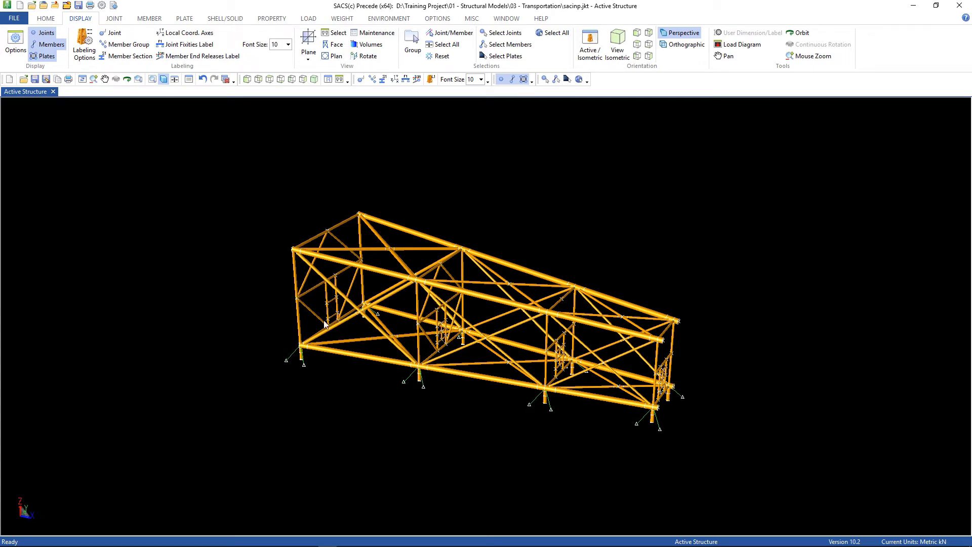
pyautogui.moveTo(157, 138)
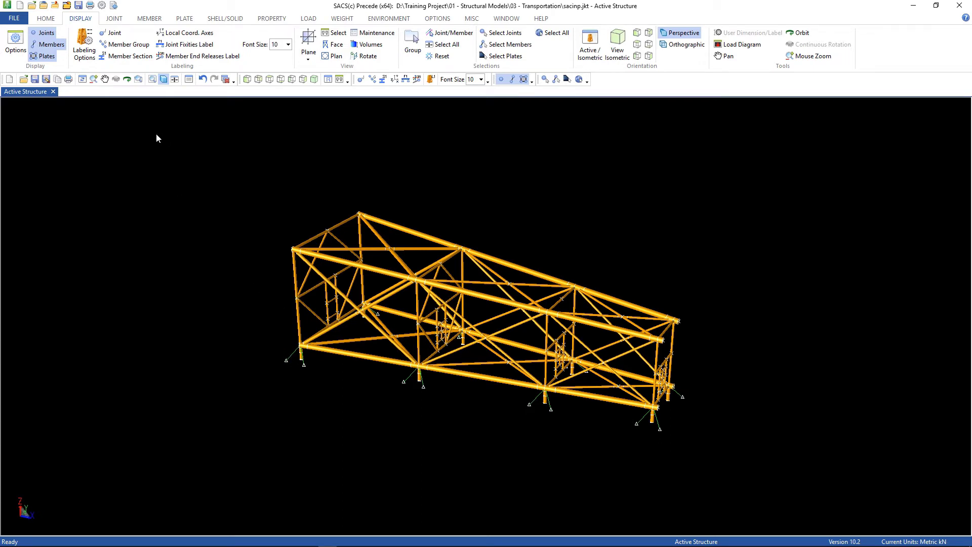
pyautogui.moveTo(267, 25)
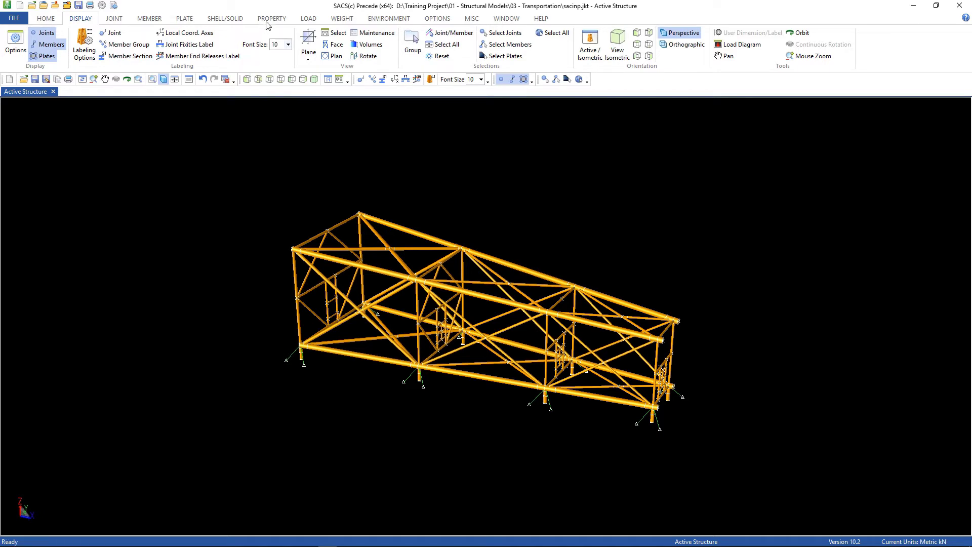
# Define group SEA as a tube with 32.385 cm OD and 1.27 cm wall.
pyautogui.click(271, 19)
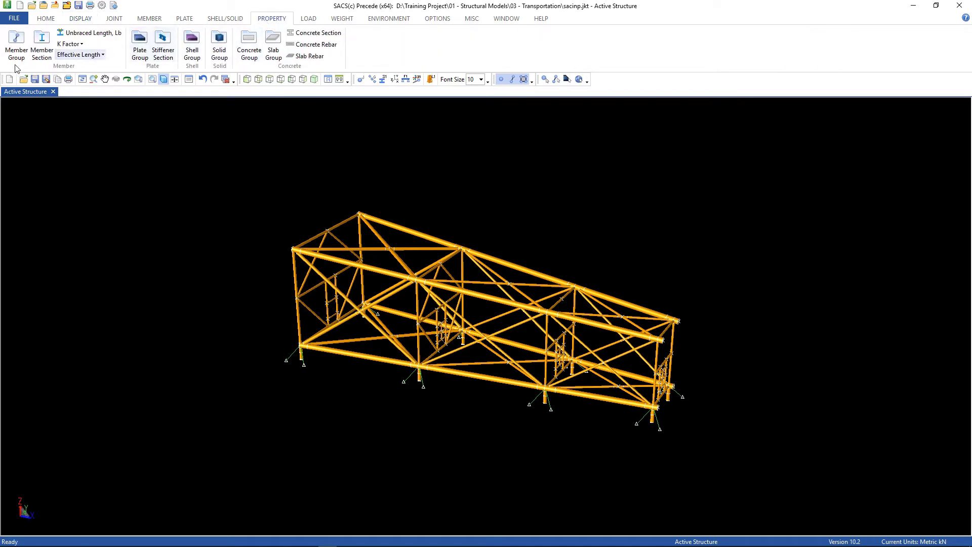
pyautogui.click(16, 44)
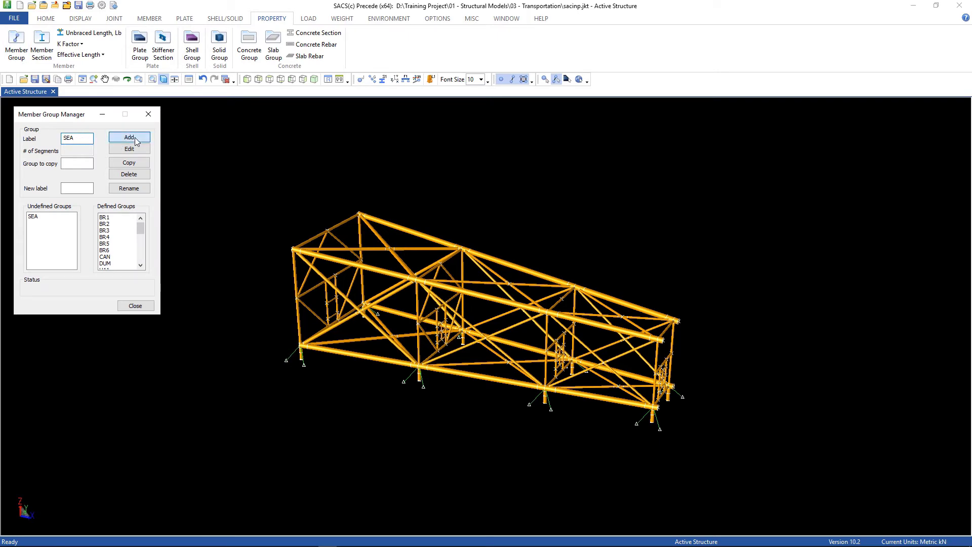
pyautogui.click(128, 138)
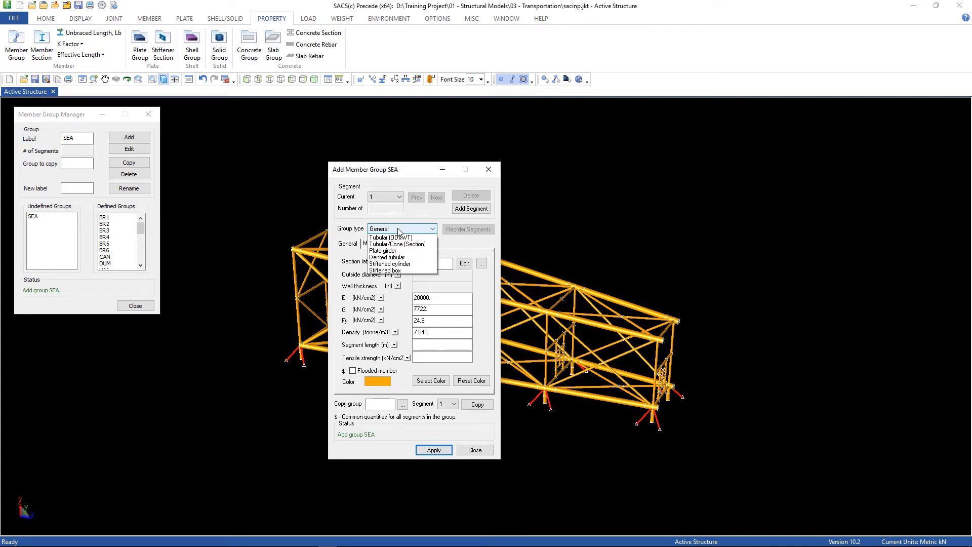
pyautogui.moveTo(389, 243)
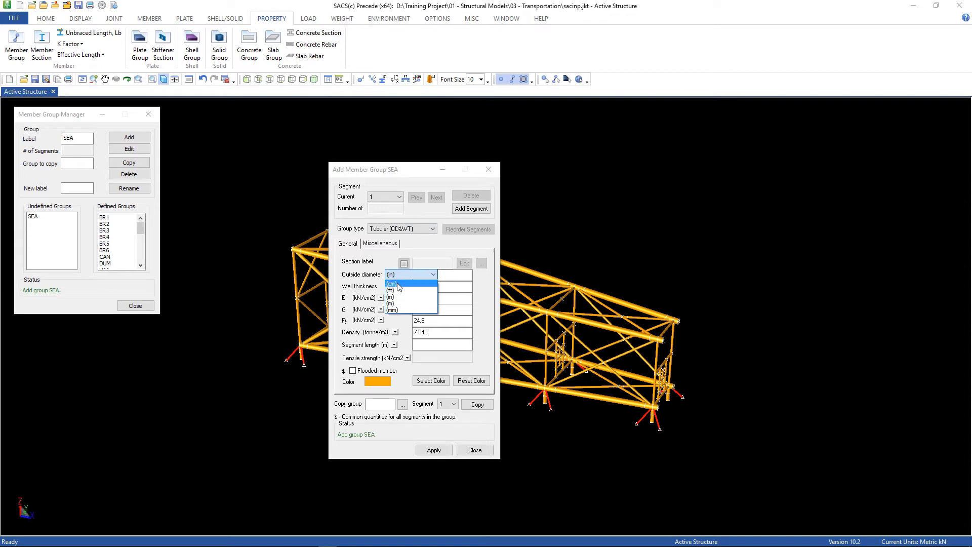
pyautogui.click(392, 284)
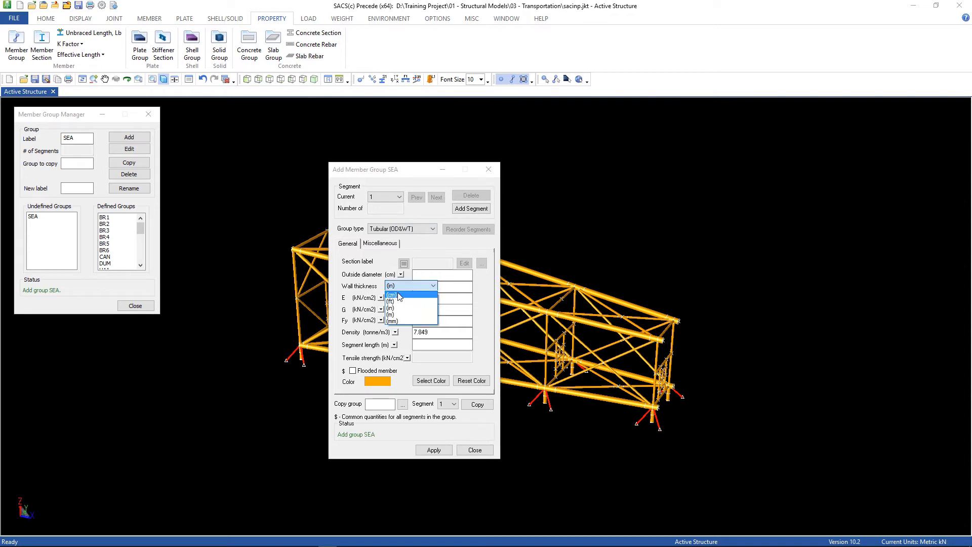
pyautogui.click(392, 293)
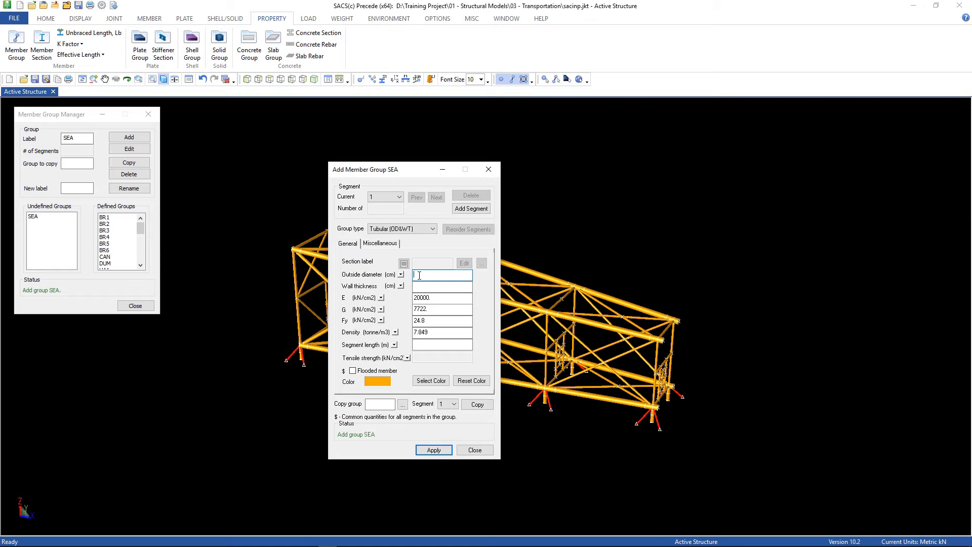
pyautogui.write('32.385')
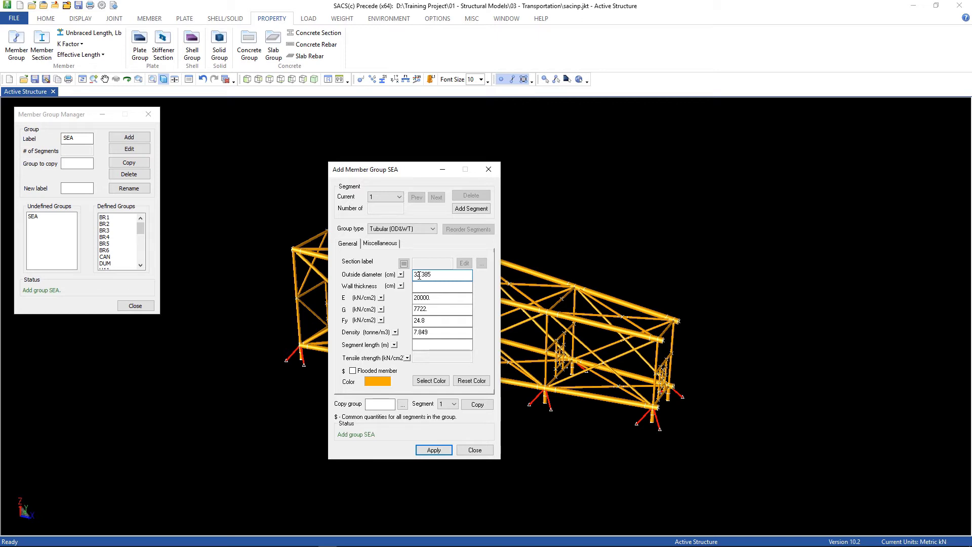
pyautogui.click(442, 286)
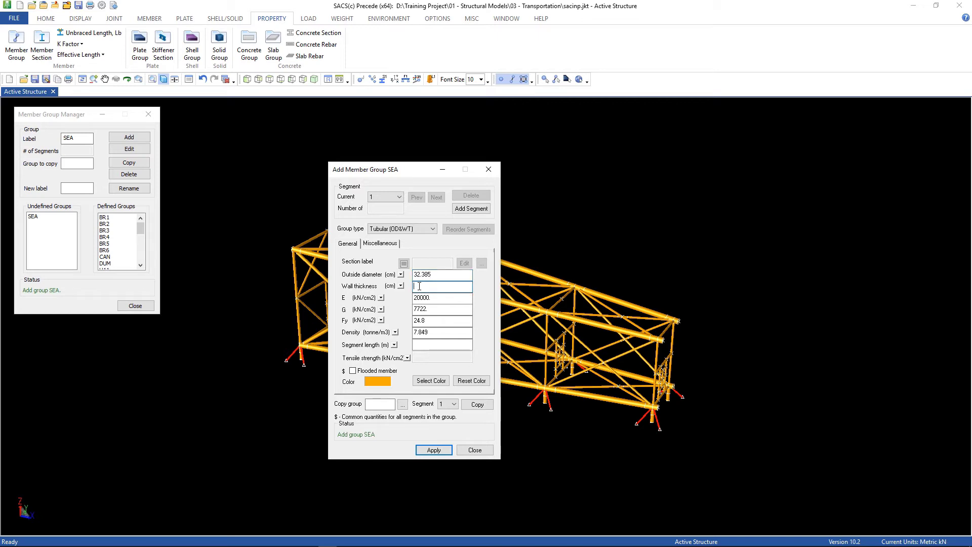
pyautogui.write('1.27')
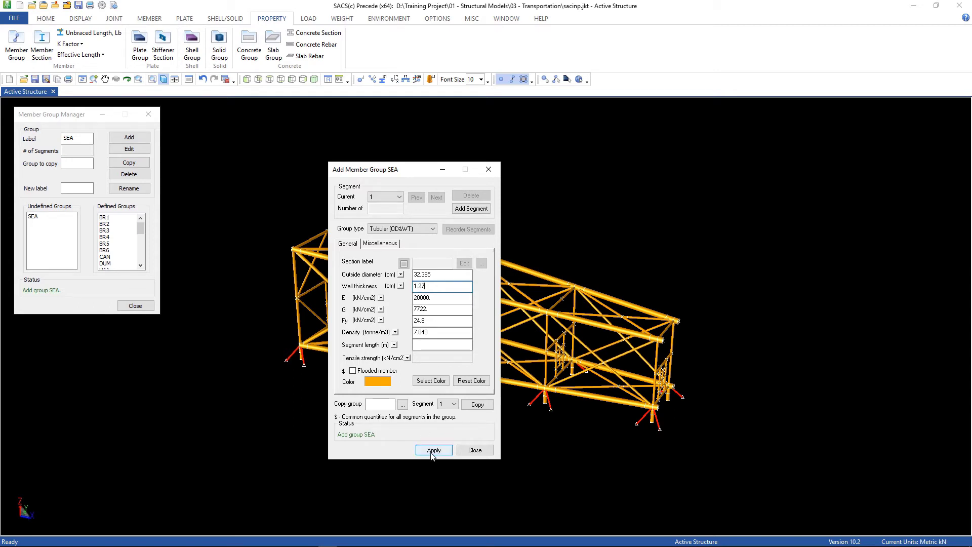
pyautogui.click(434, 450)
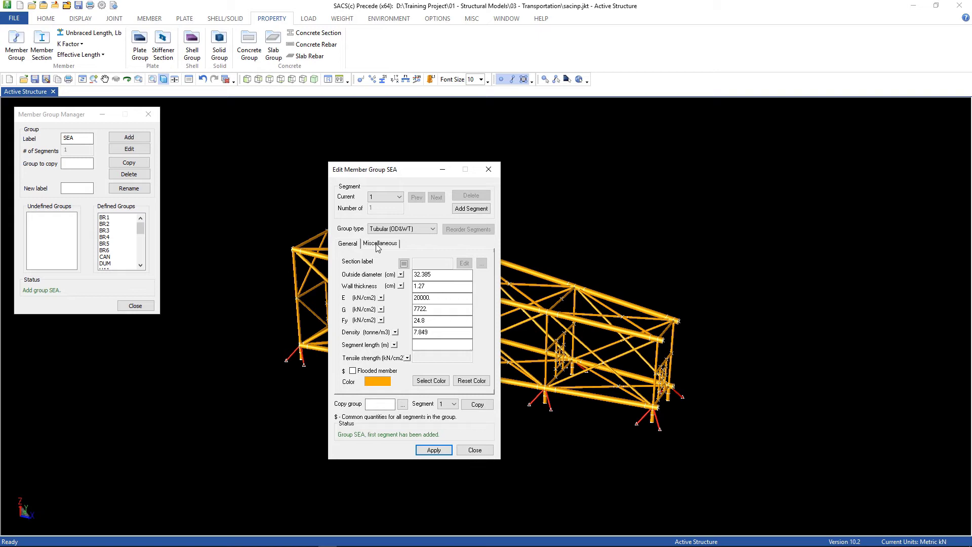
# Tick Gap element for the SEA group, pick its gap type, and close the editor.
pyautogui.click(381, 243)
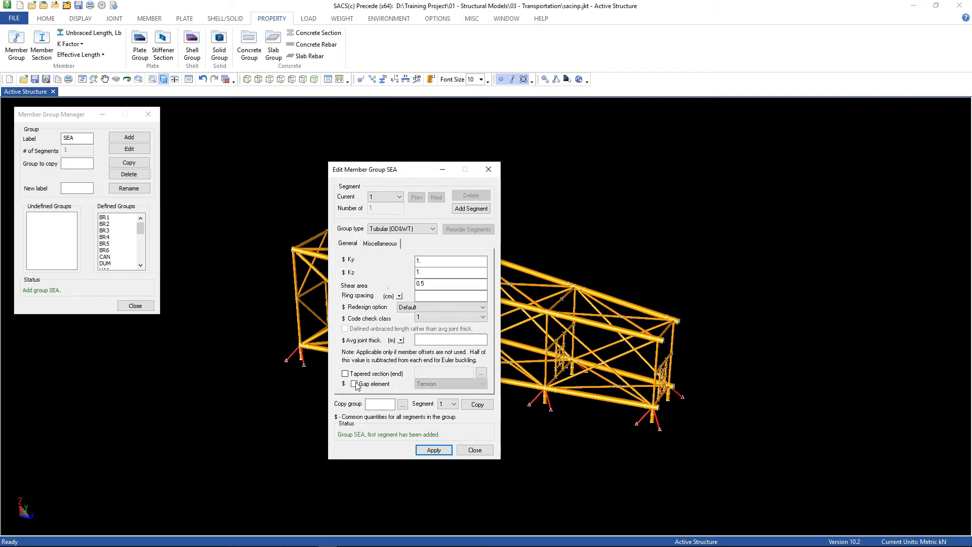
pyautogui.click(354, 383)
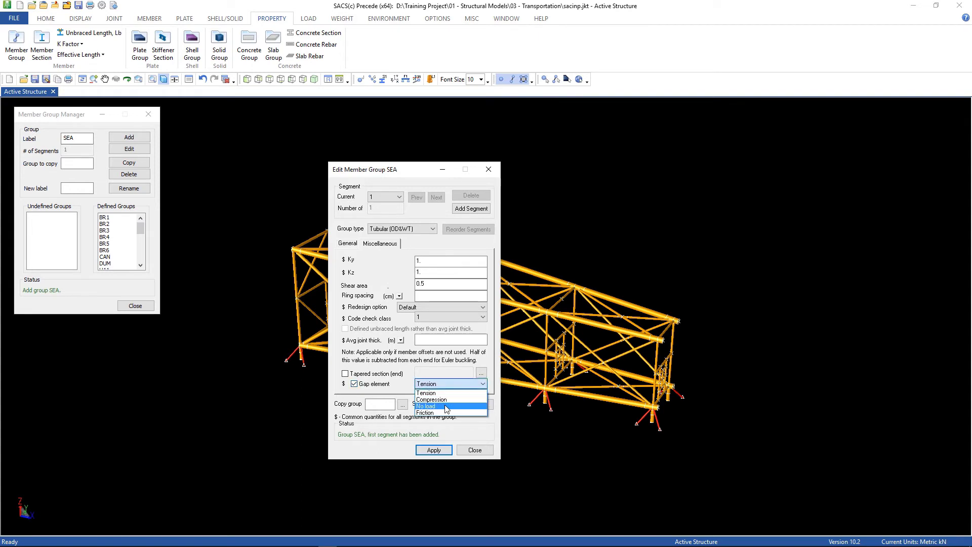
pyautogui.click(426, 406)
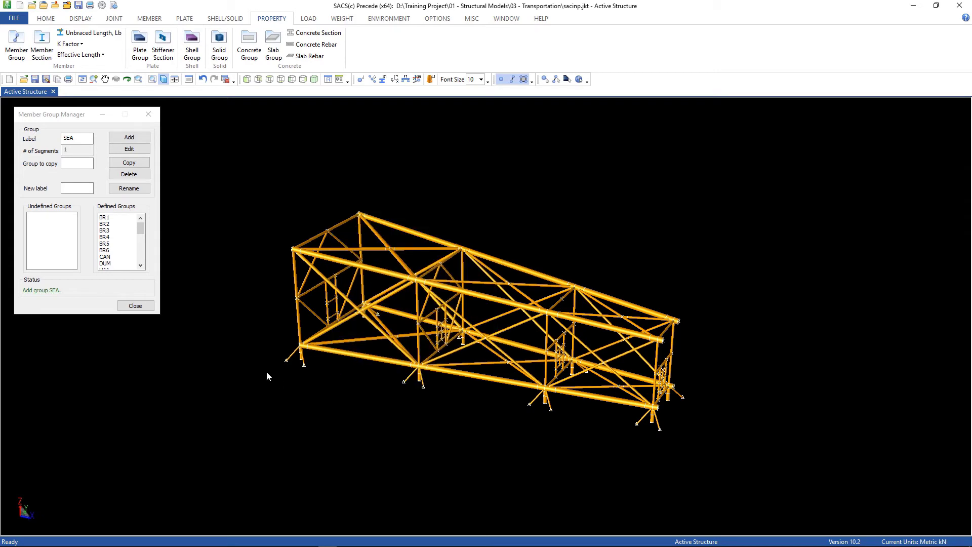
pyautogui.click(135, 305)
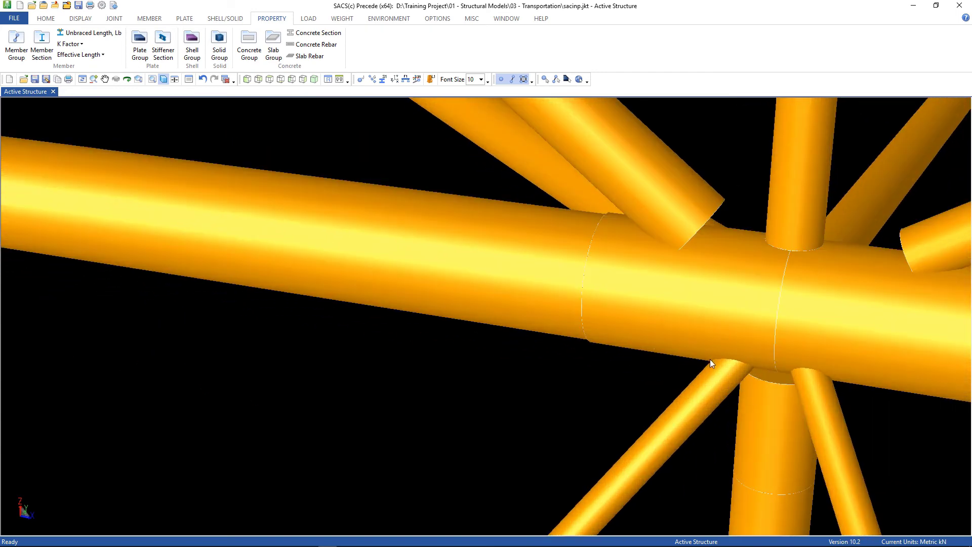
pyautogui.moveTo(831, 387)
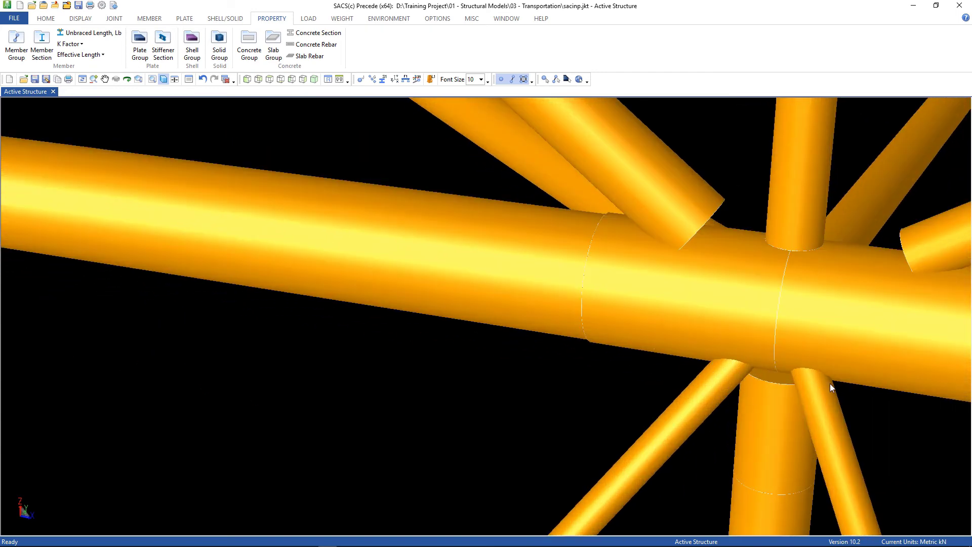
# Limit the displayed volume to Z maximum 3.5 m and switch to wireframe view.
pyautogui.scroll(-3)
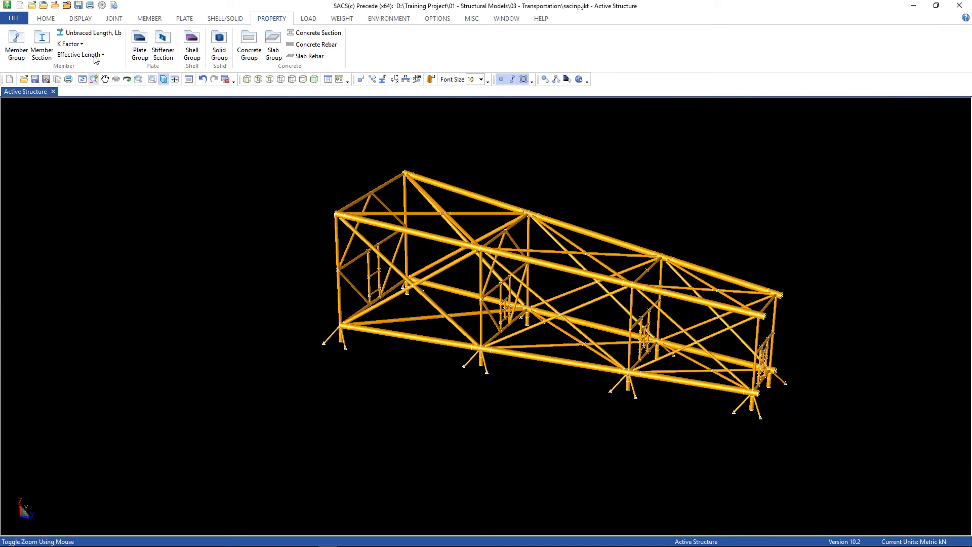
pyautogui.click(79, 18)
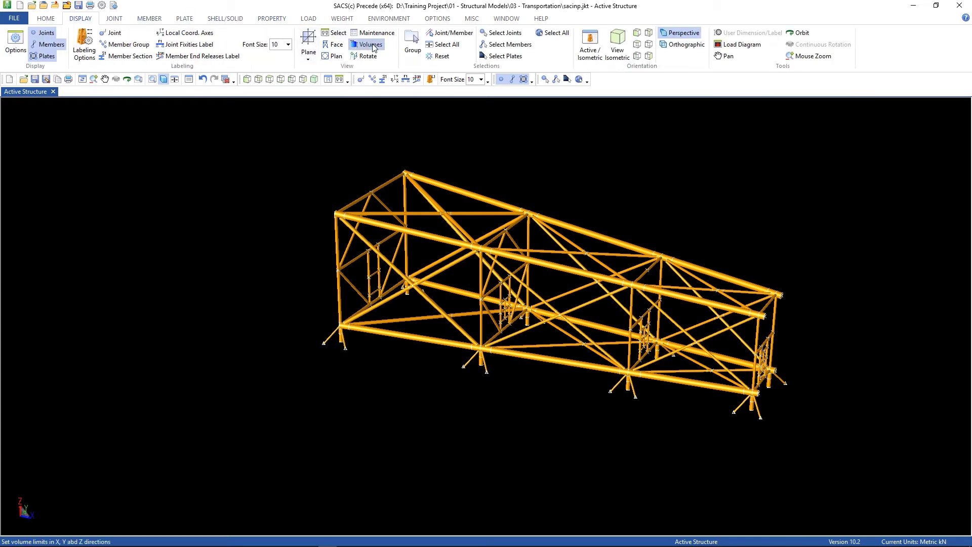
pyautogui.click(370, 44)
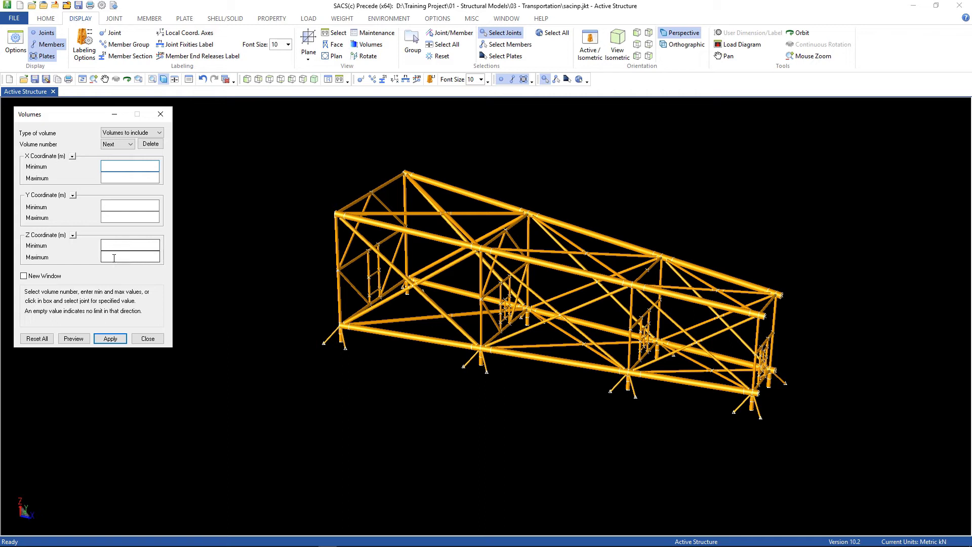
pyautogui.write('3')
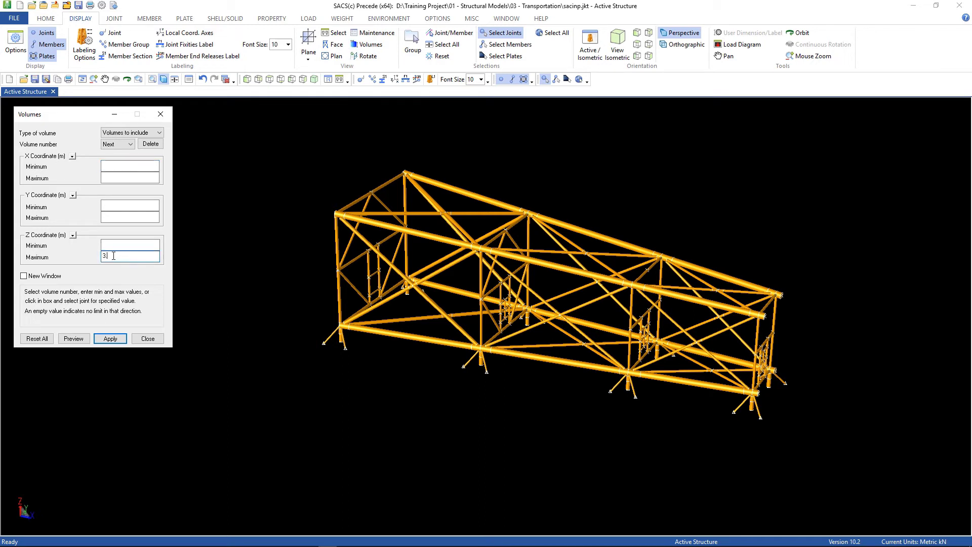
pyautogui.click(110, 339)
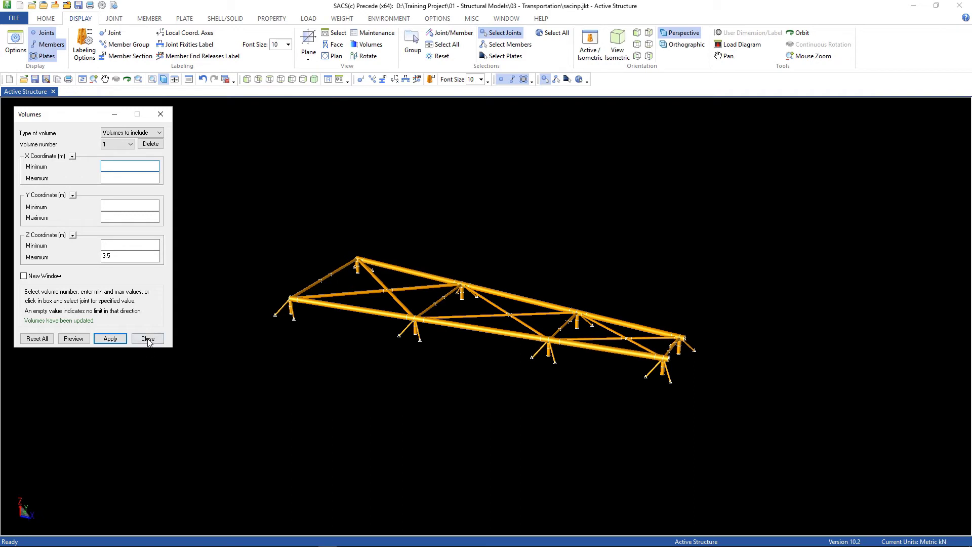
pyautogui.click(147, 339)
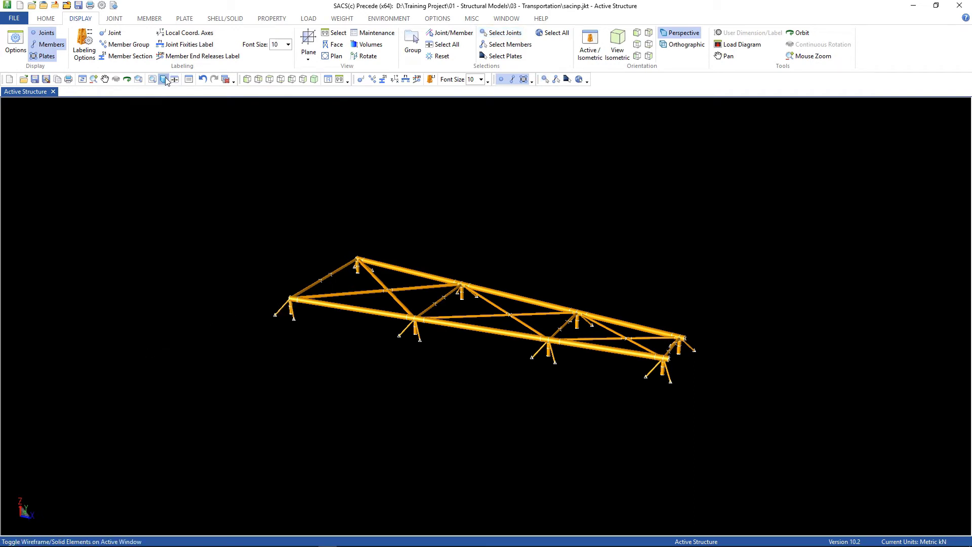
pyautogui.click(164, 79)
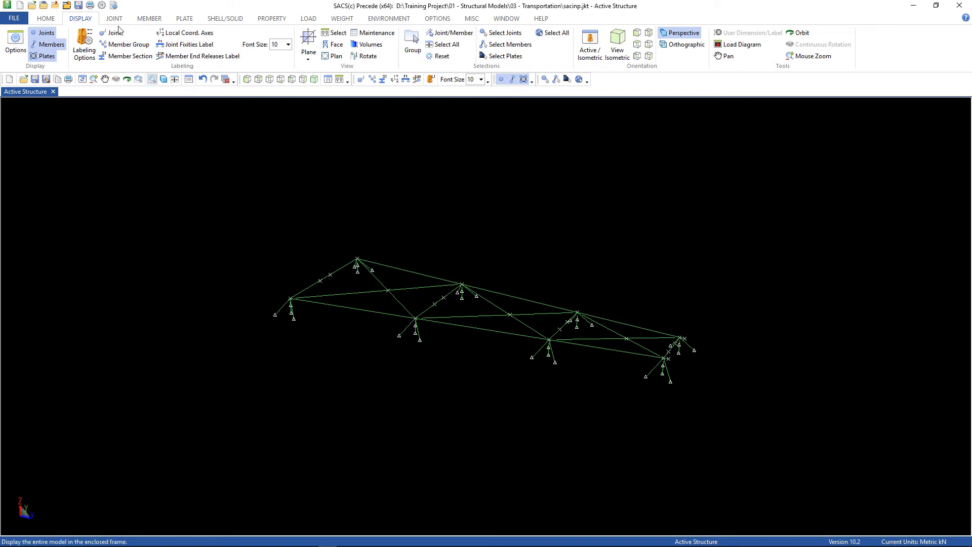
# Offset joint 101L's braces to the outside of the chord and close its design view.
pyautogui.click(114, 18)
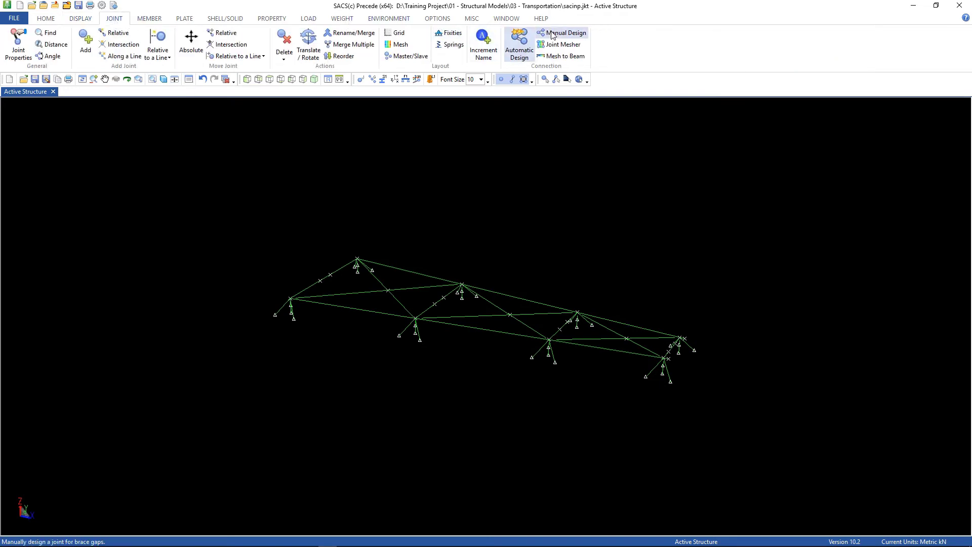
pyautogui.click(565, 32)
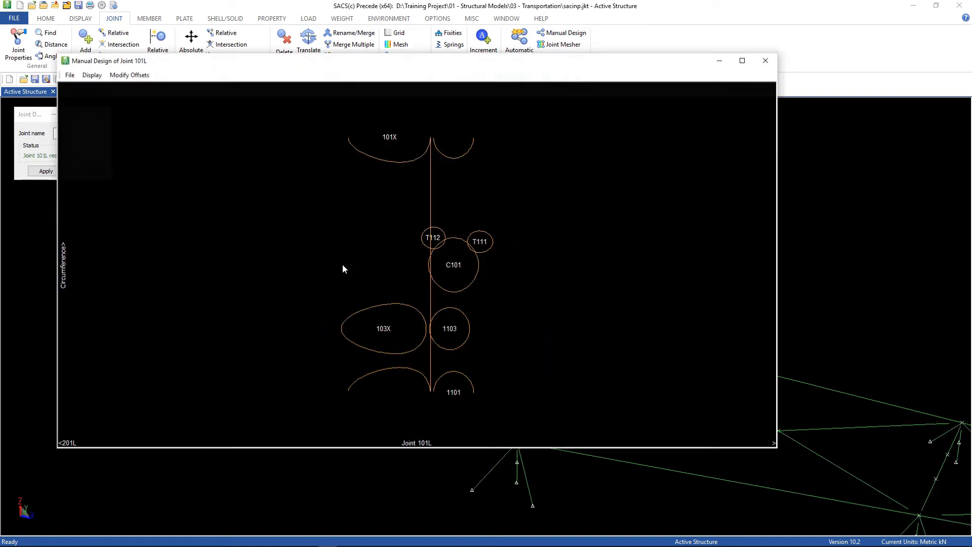
pyautogui.moveTo(460, 309)
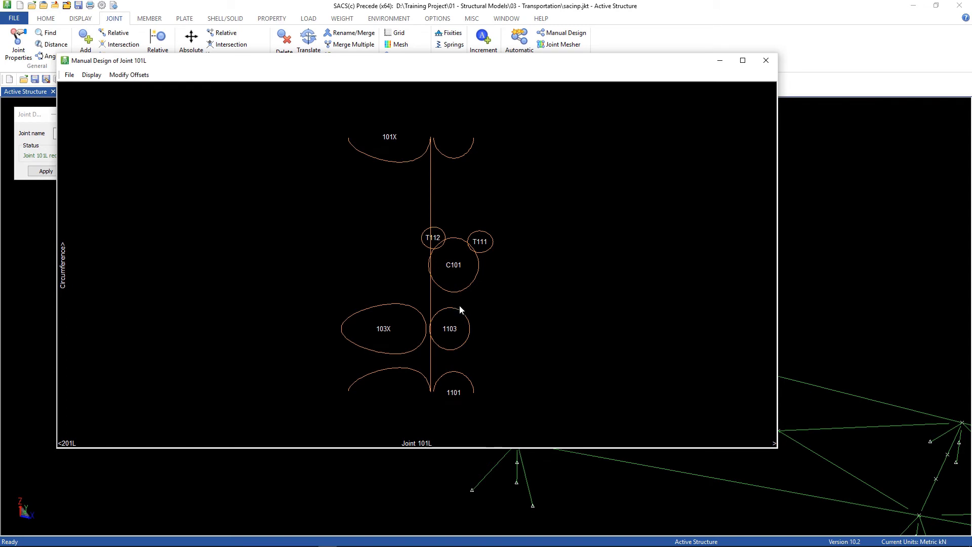
pyautogui.moveTo(386, 254)
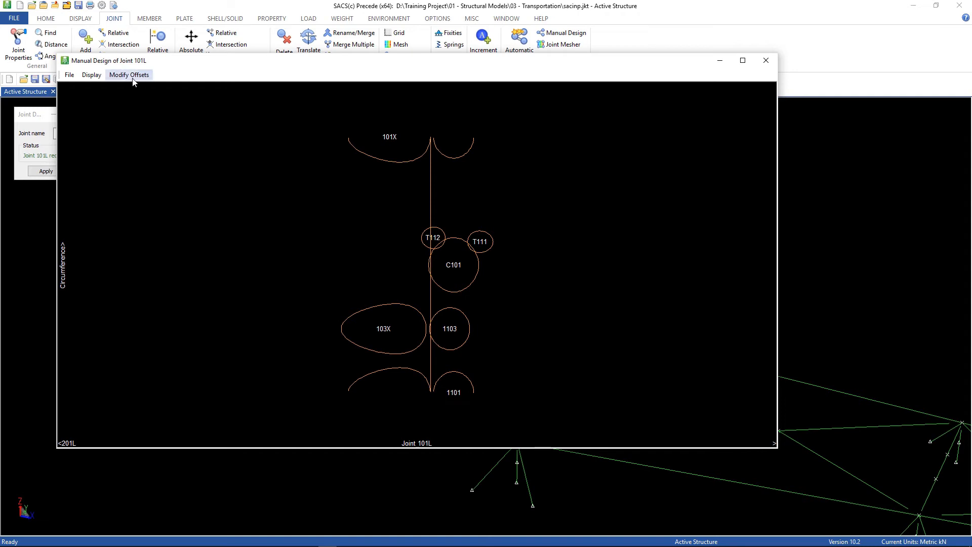
pyautogui.click(130, 74)
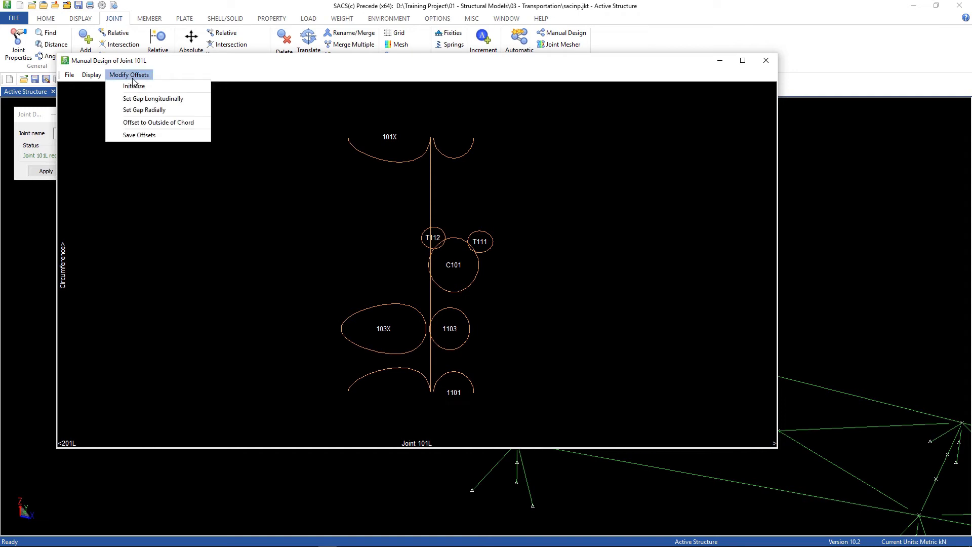
pyautogui.moveTo(159, 122)
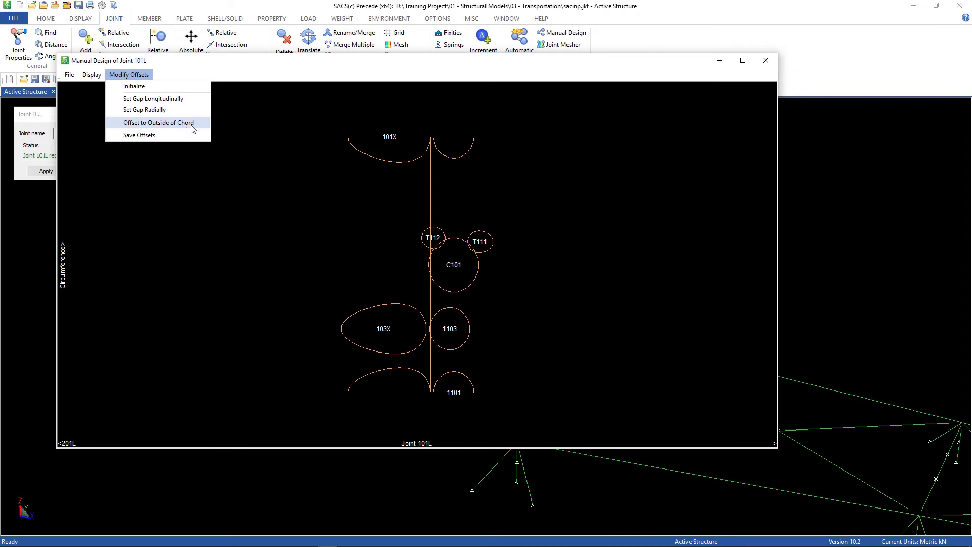
pyautogui.click(159, 122)
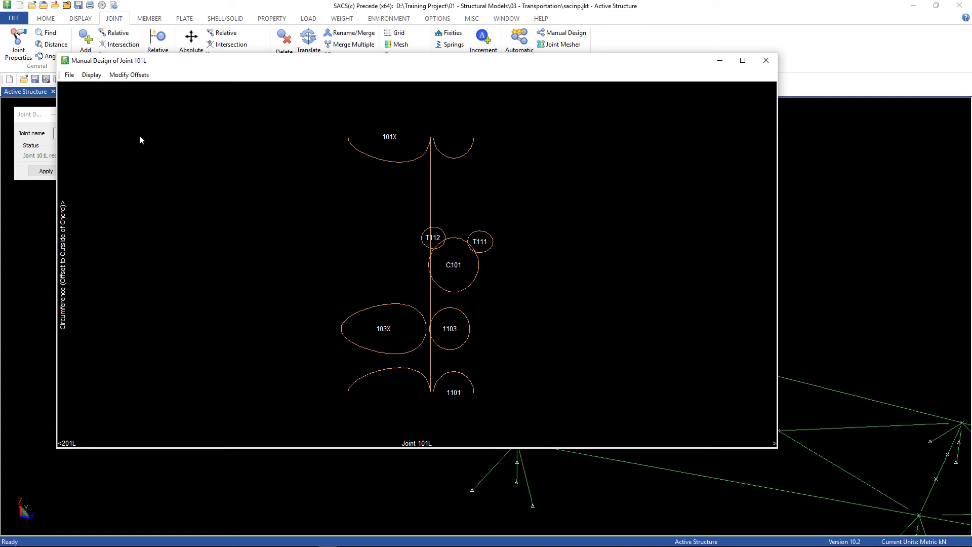
pyautogui.click(765, 60)
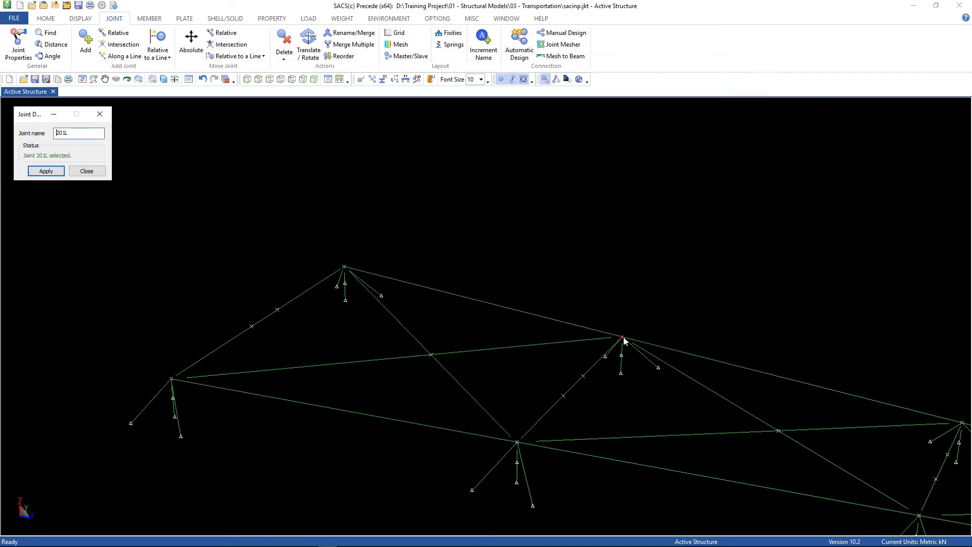
# Apply the brace offset redesign to joint 403L.
pyautogui.click(561, 33)
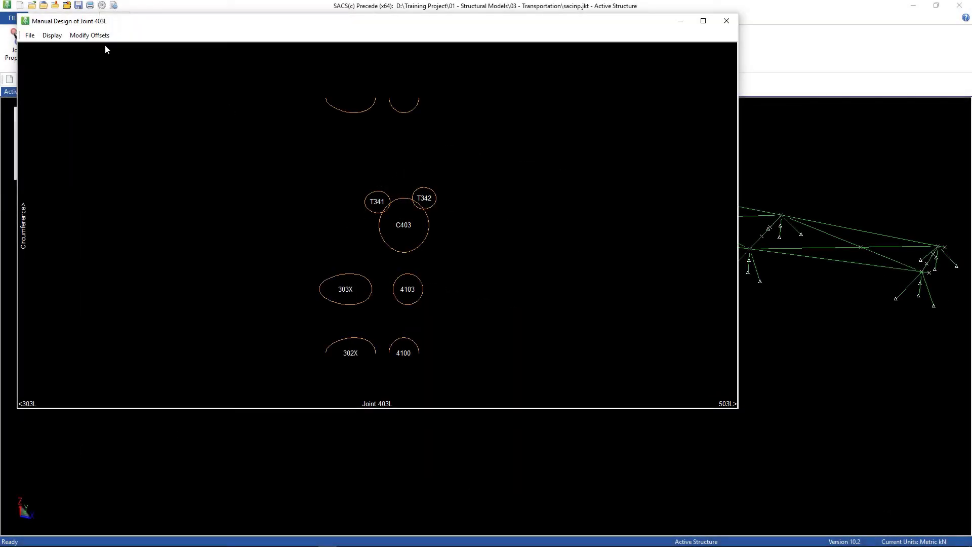
pyautogui.click(89, 35)
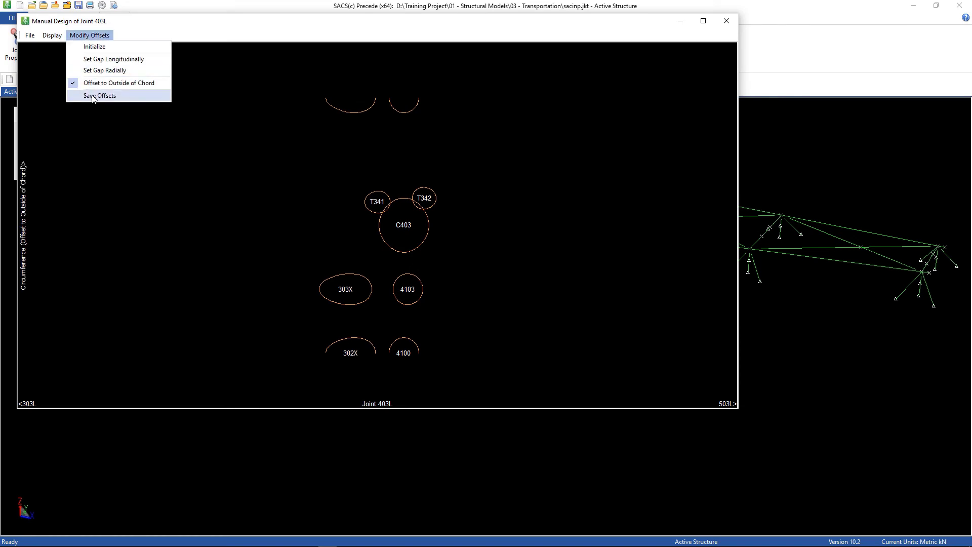
pyautogui.click(99, 95)
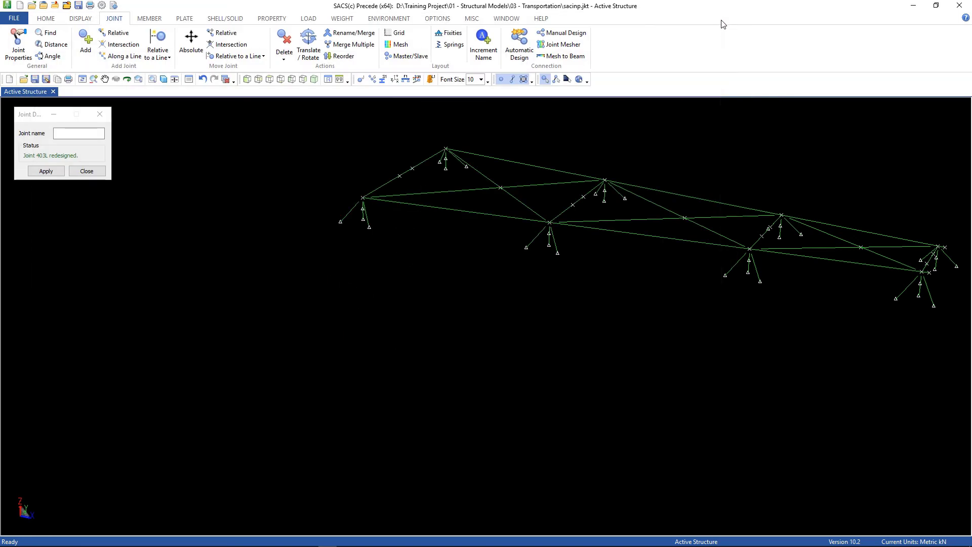
pyautogui.moveTo(718, 28)
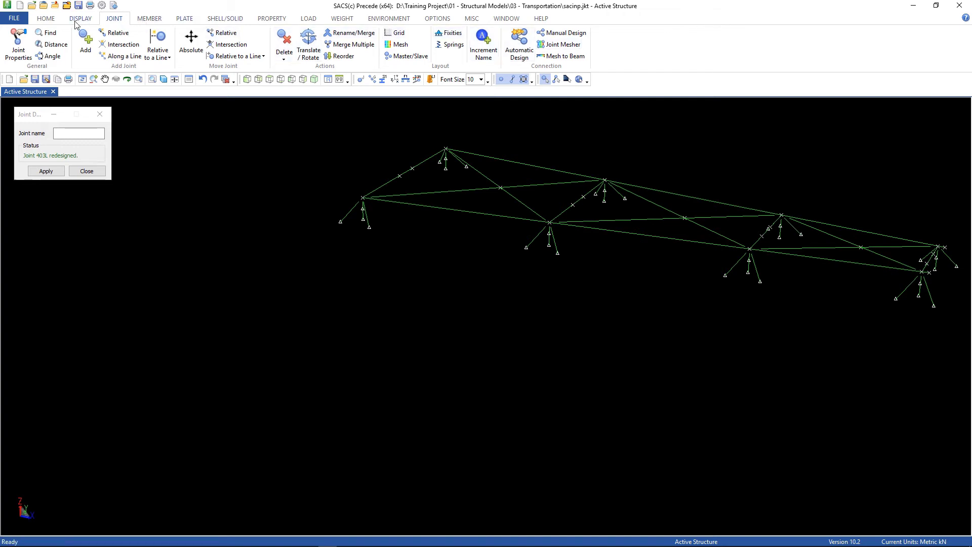
# Reset the visible volume and redisplay the entire active jacket structure.
pyautogui.click(80, 18)
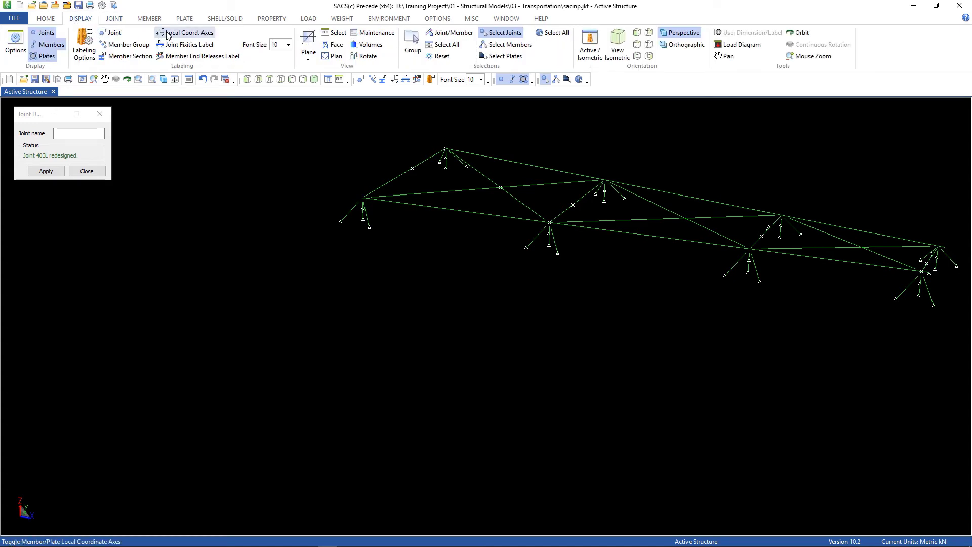
pyautogui.click(588, 44)
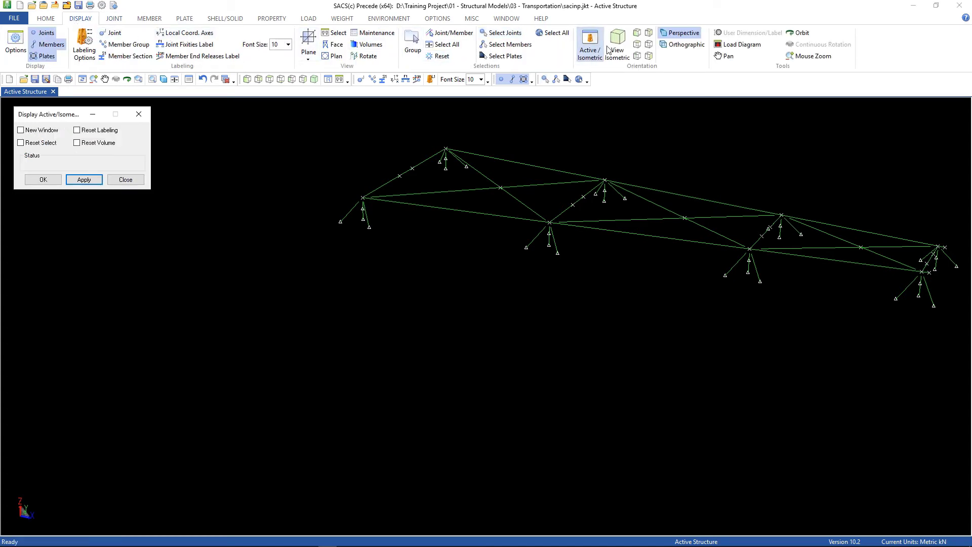
pyautogui.click(77, 143)
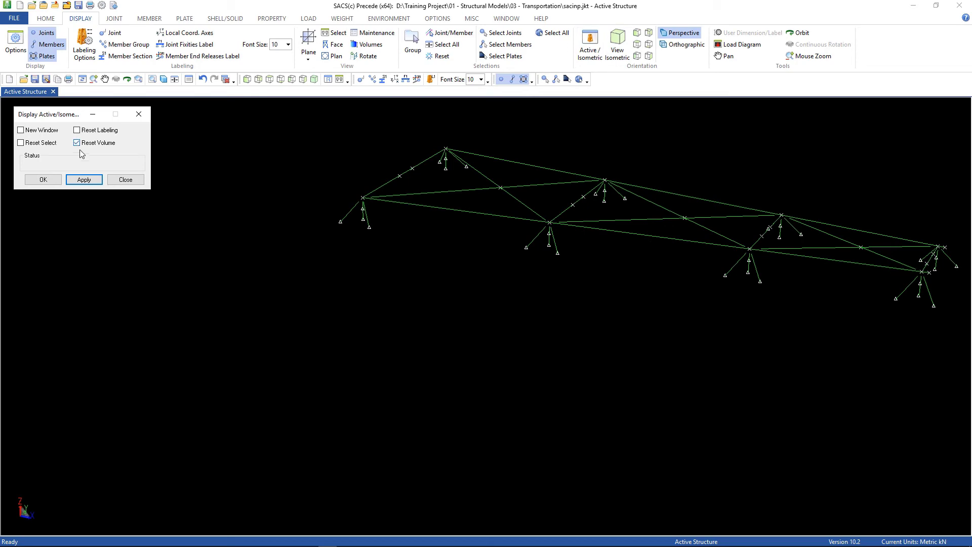
pyautogui.click(84, 179)
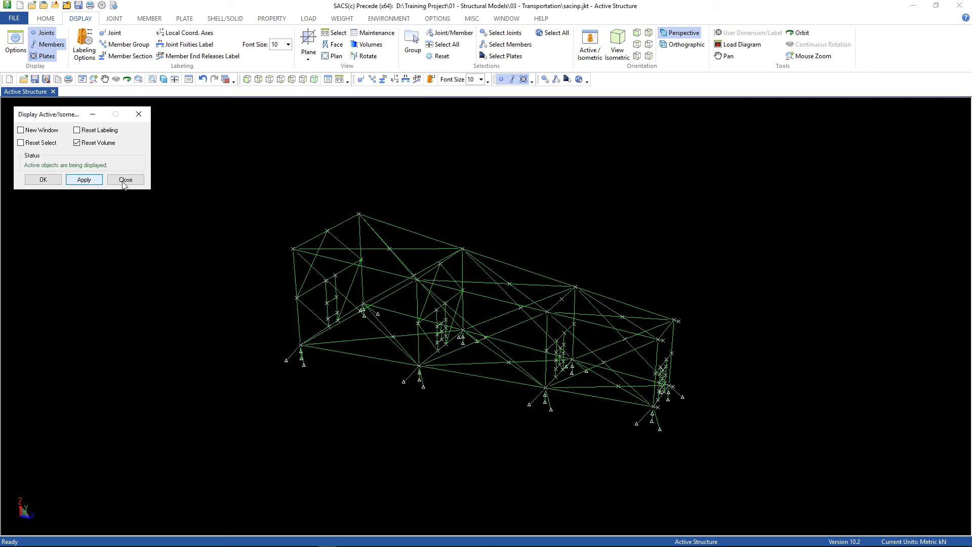
pyautogui.click(124, 179)
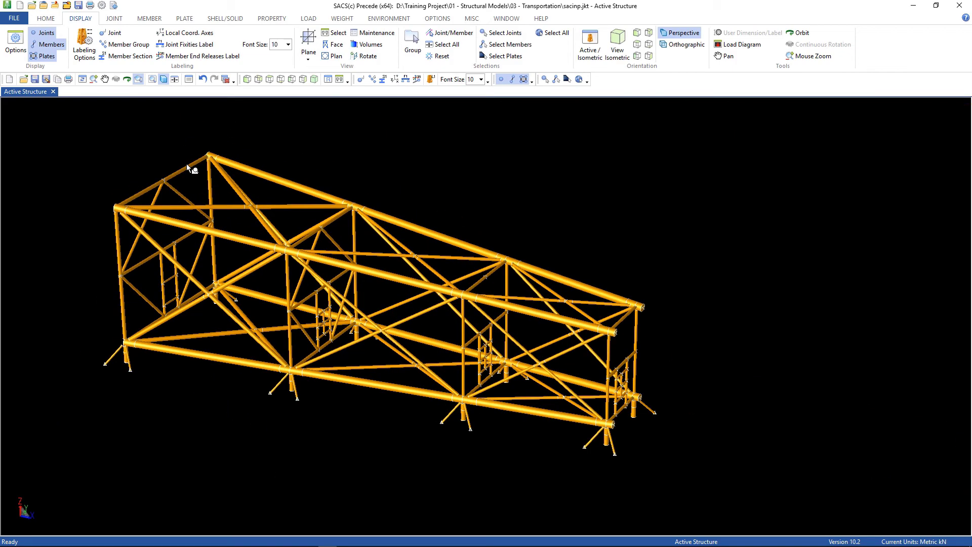
pyautogui.moveTo(210, 121)
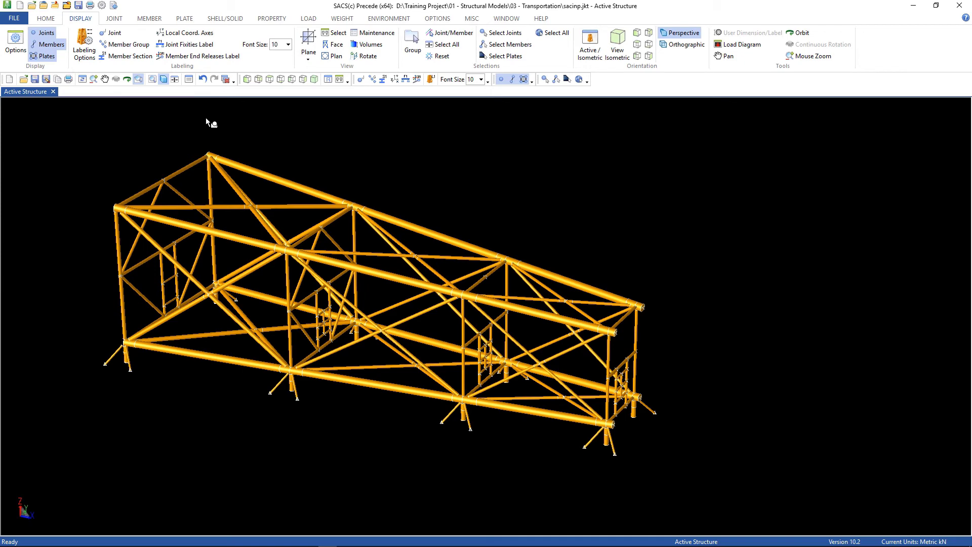
pyautogui.click(341, 18)
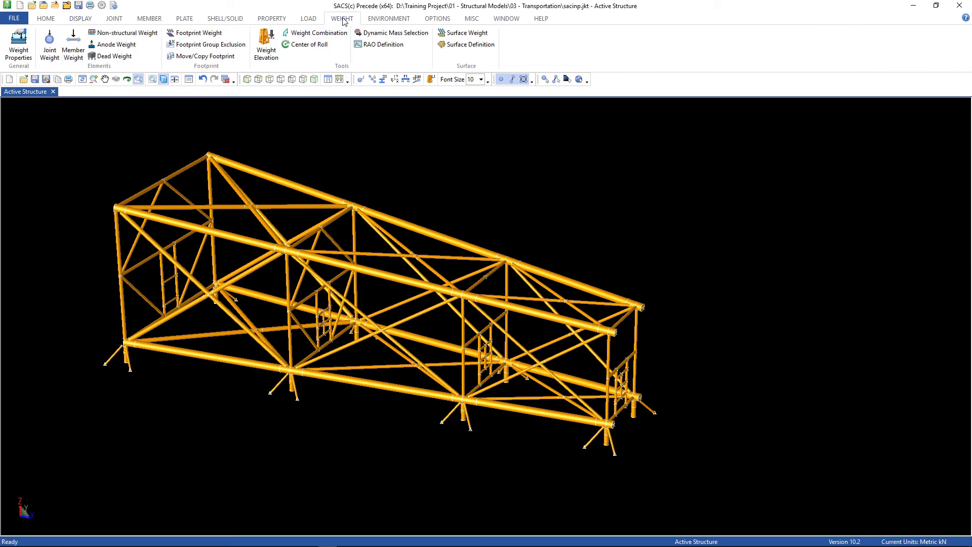
# Create weight combination MASS from ANOD, LPAD and WKWY at factor 1, verify and close.
pyautogui.click(315, 33)
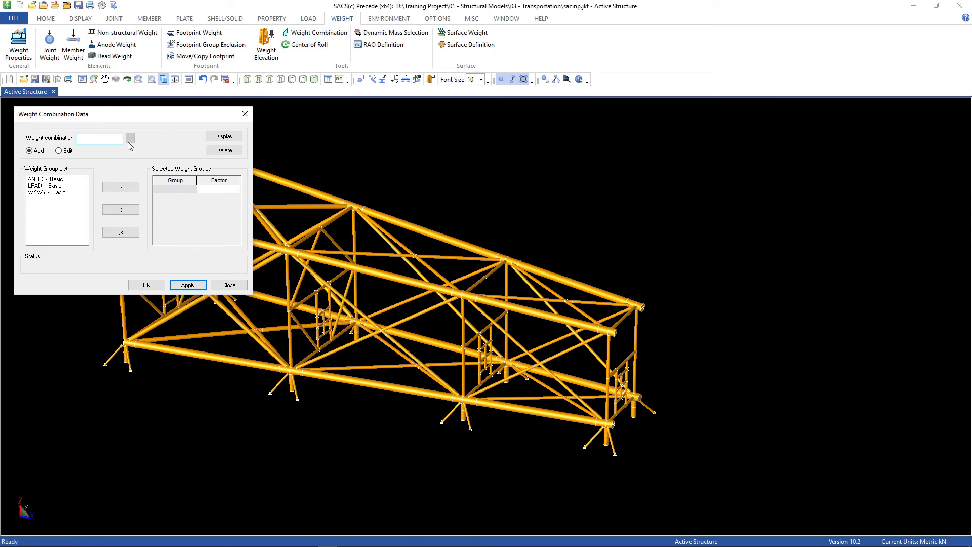
pyautogui.write('M')
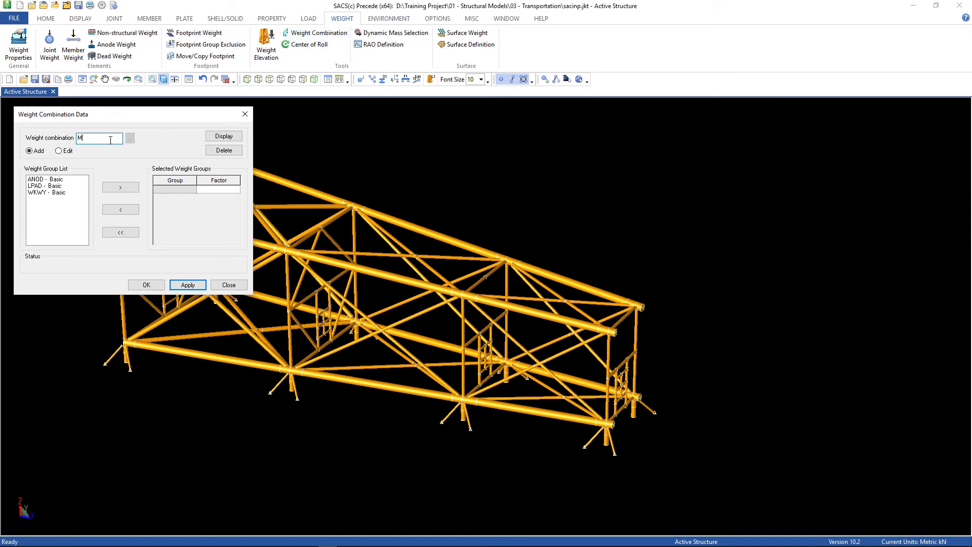
pyautogui.write('ASS')
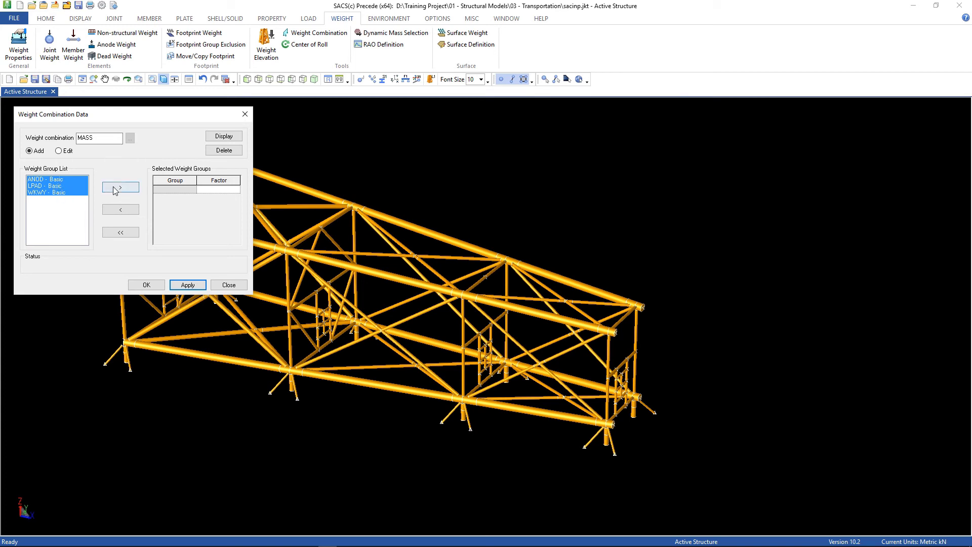
pyautogui.click(119, 188)
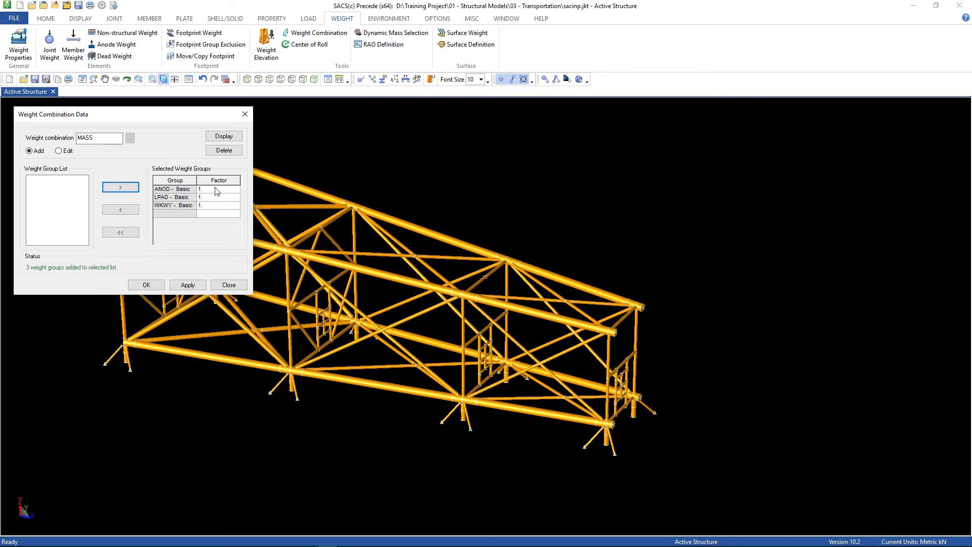
pyautogui.moveTo(210, 196)
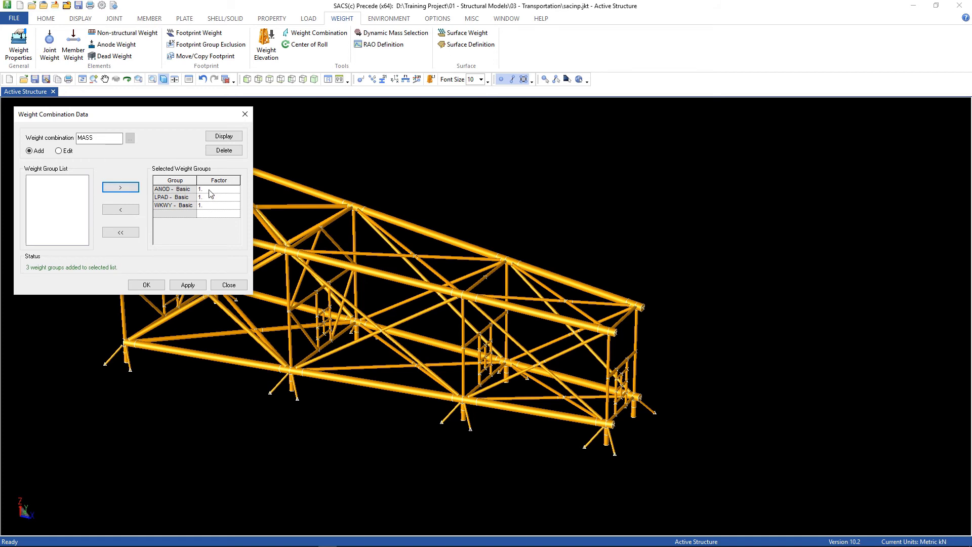
pyautogui.click(187, 285)
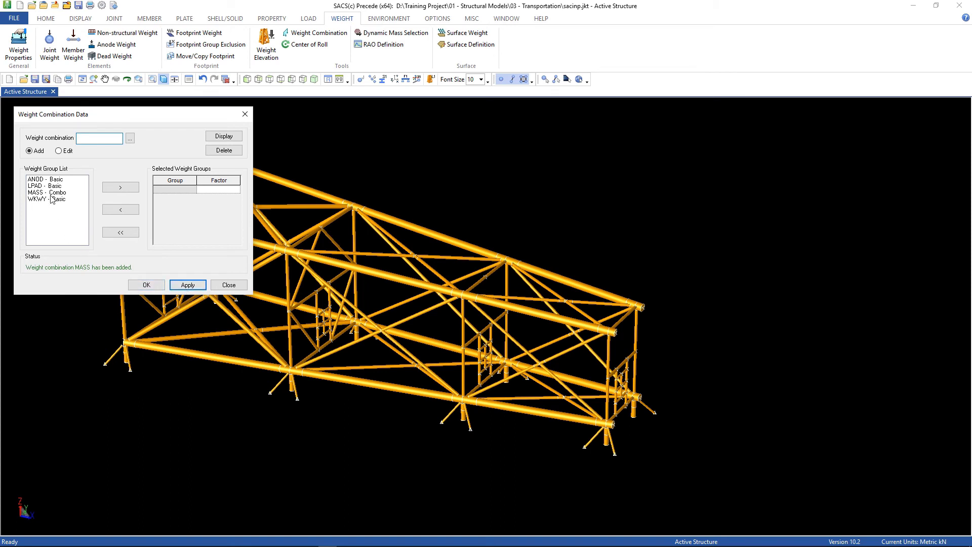
pyautogui.click(46, 192)
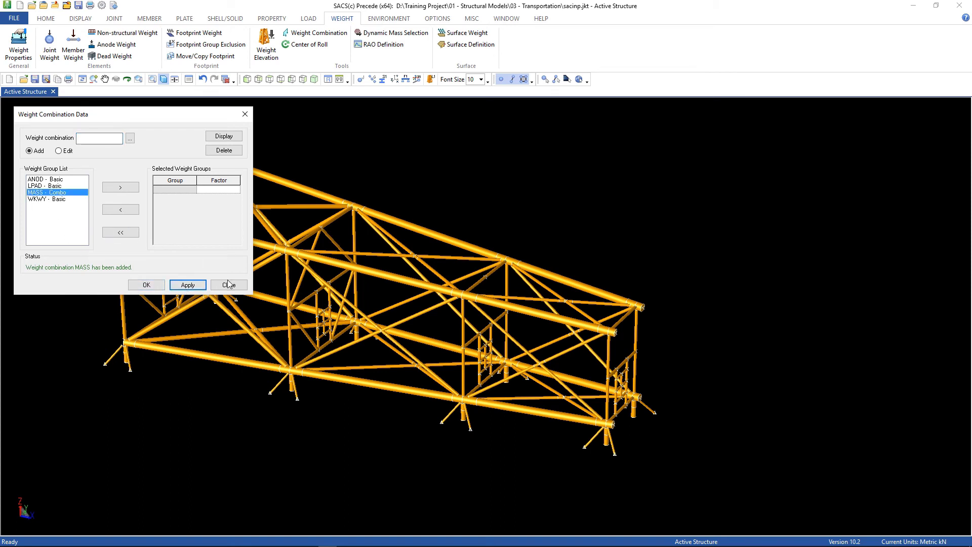
pyautogui.click(225, 284)
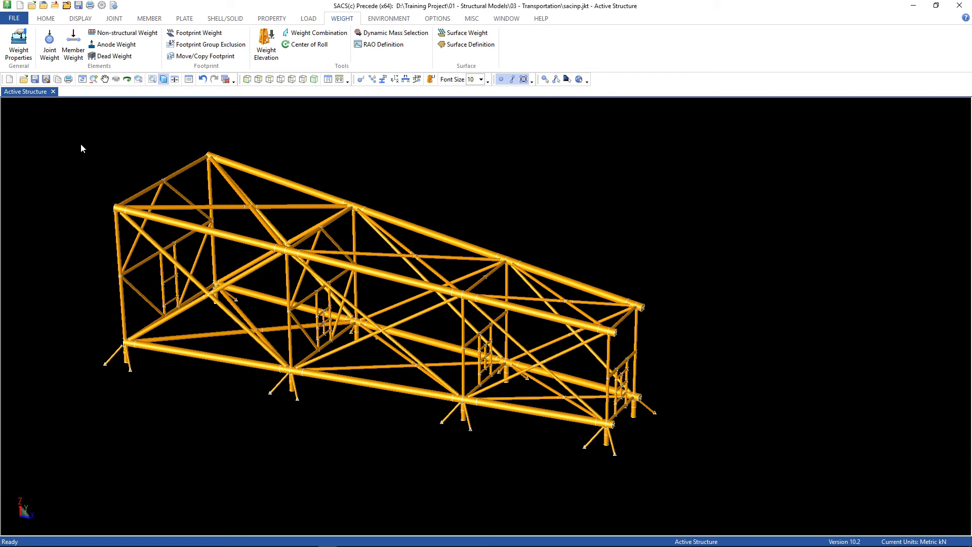
pyautogui.moveTo(36, 80)
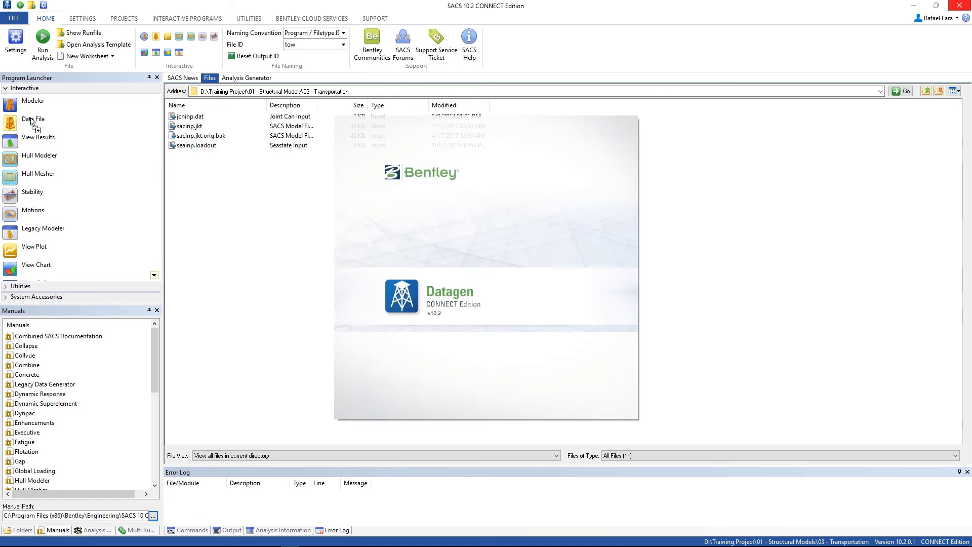
# Open seainp.loadout in the Data Generator and maximize its window.
pyautogui.doubleClick(196, 145)
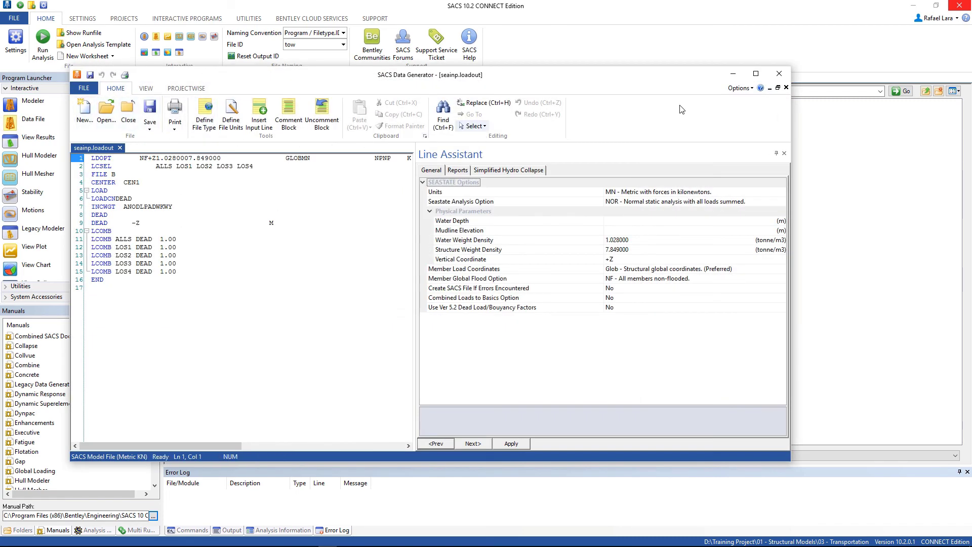
pyautogui.click(754, 74)
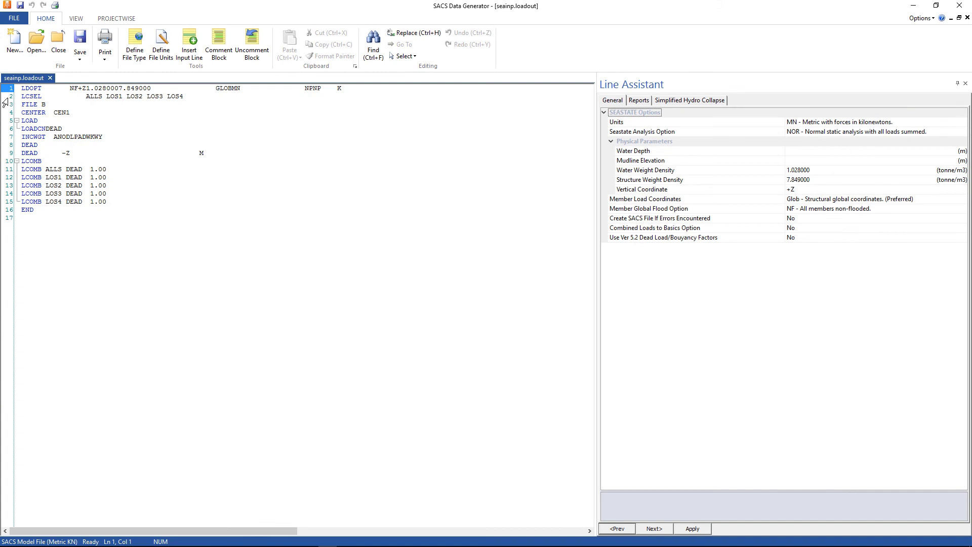
pyautogui.click(31, 96)
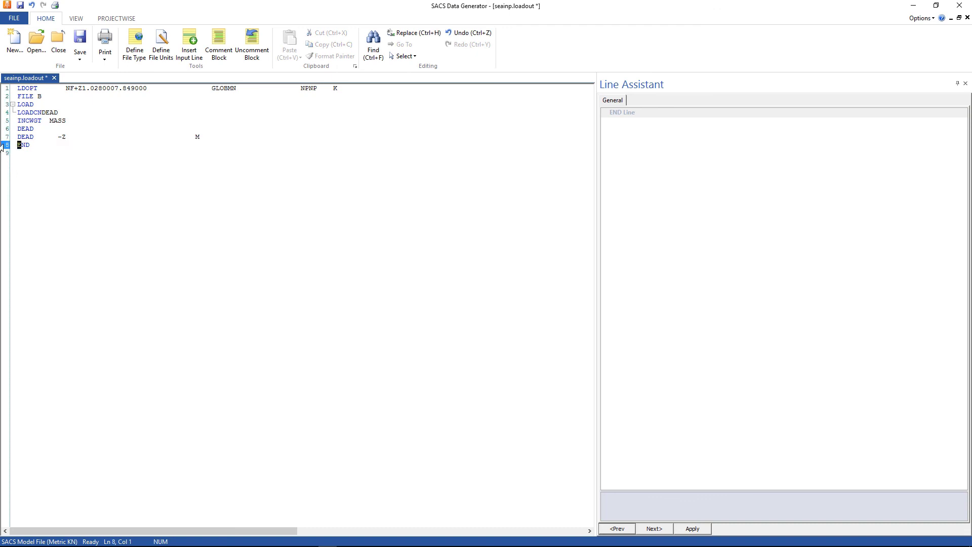
# Save the trimmed seastate input under the new name seainp.dead.
pyautogui.click(79, 56)
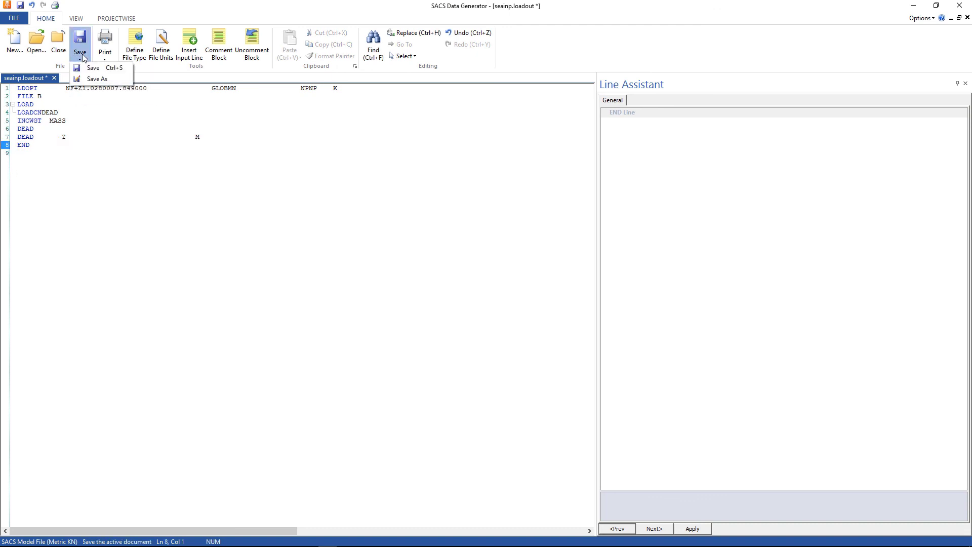
pyautogui.moveTo(97, 79)
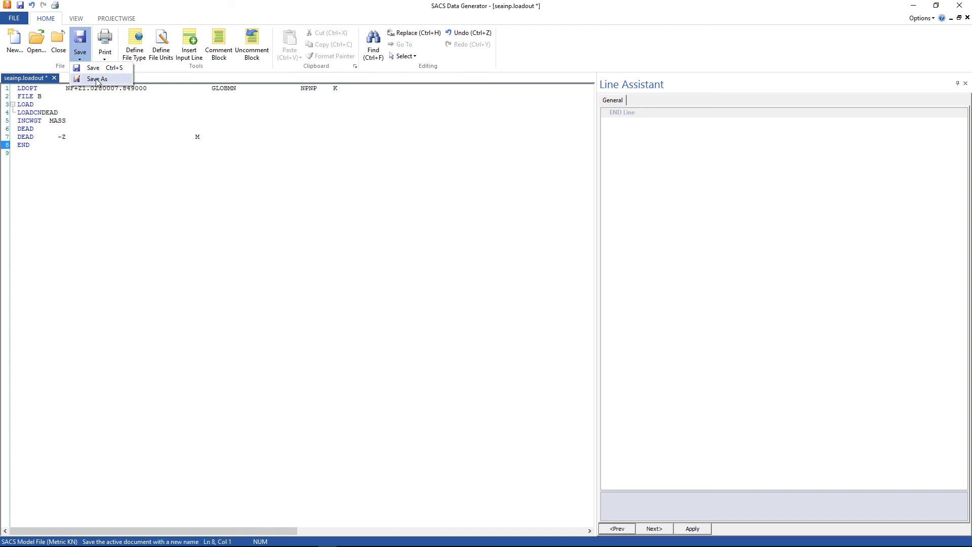
pyautogui.click(97, 79)
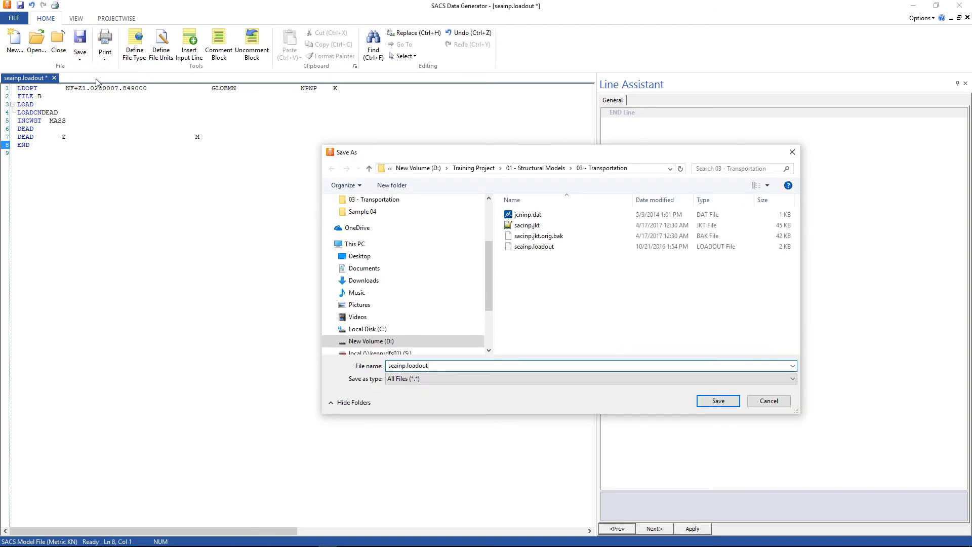
pyautogui.write('seainp.l')
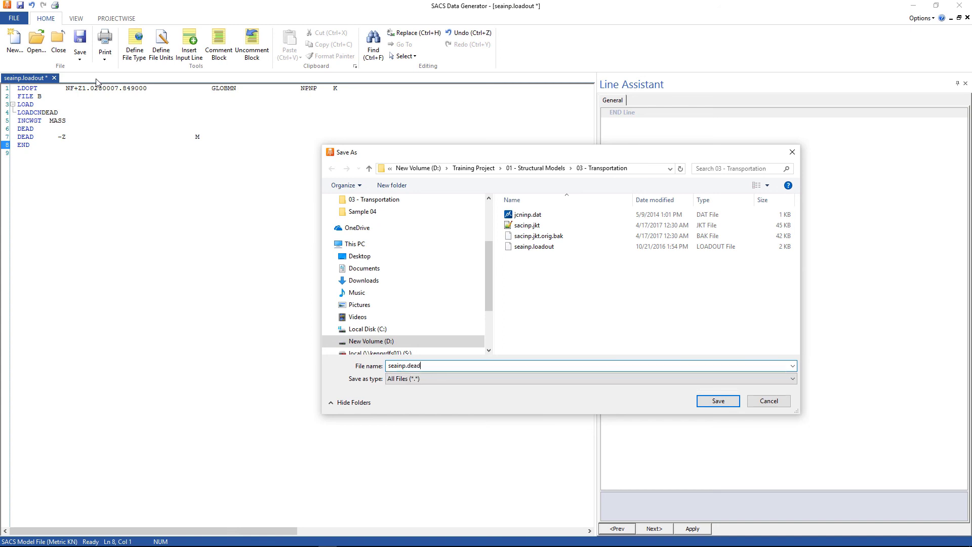
pyautogui.click(718, 400)
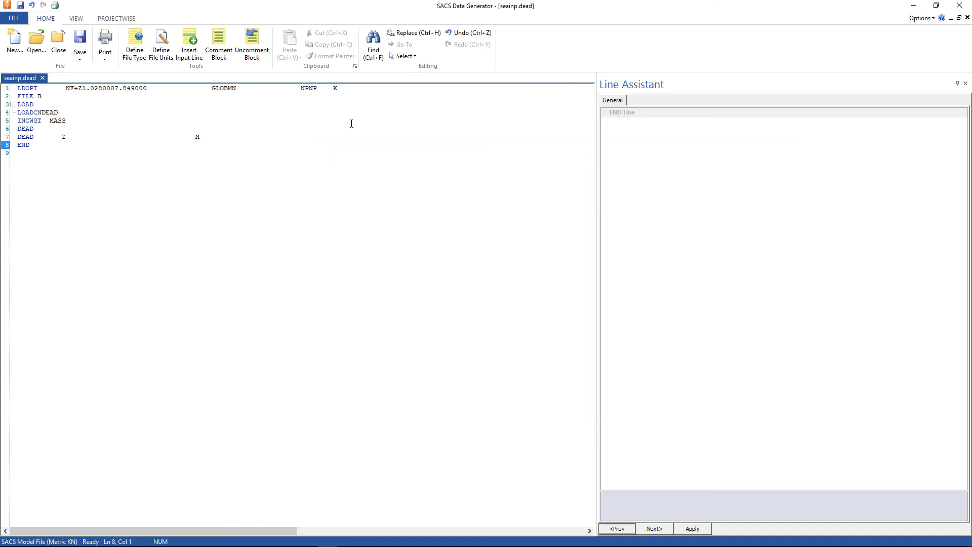